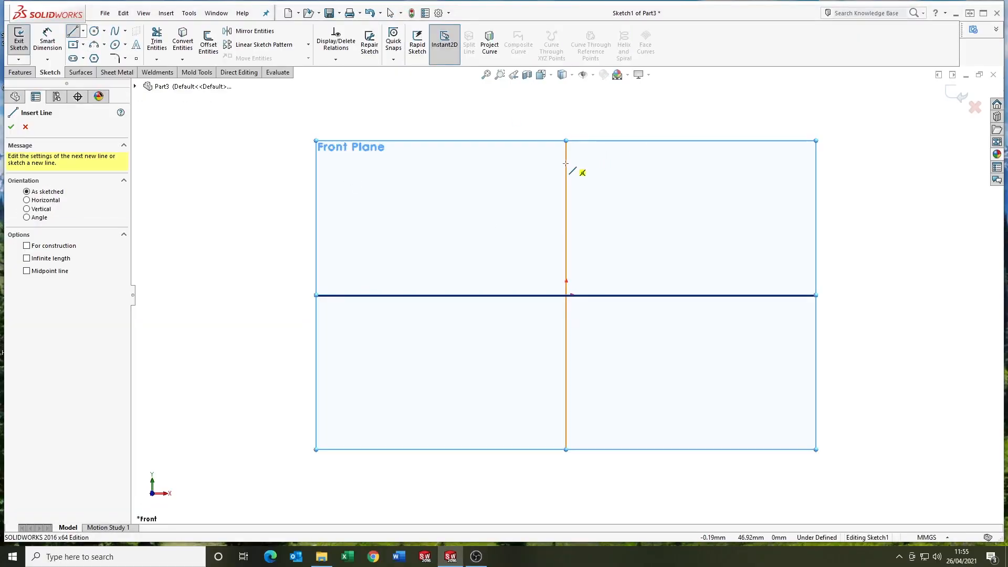
- Sketch the body half-profile dimensioned 10, 75, 37.50, 6.50, 3.20, R75 and preview revolving it
click(672, 376)
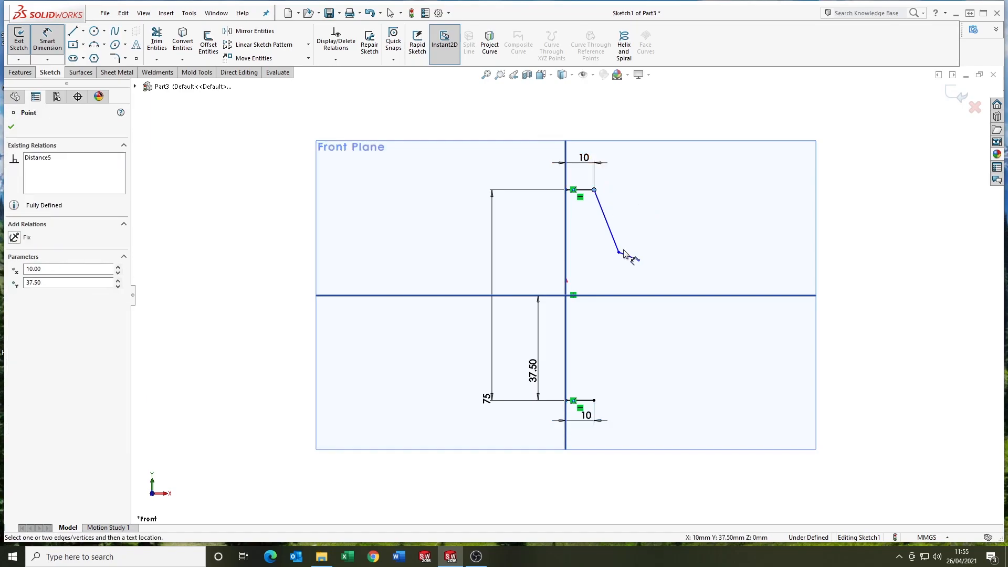
click(618, 112)
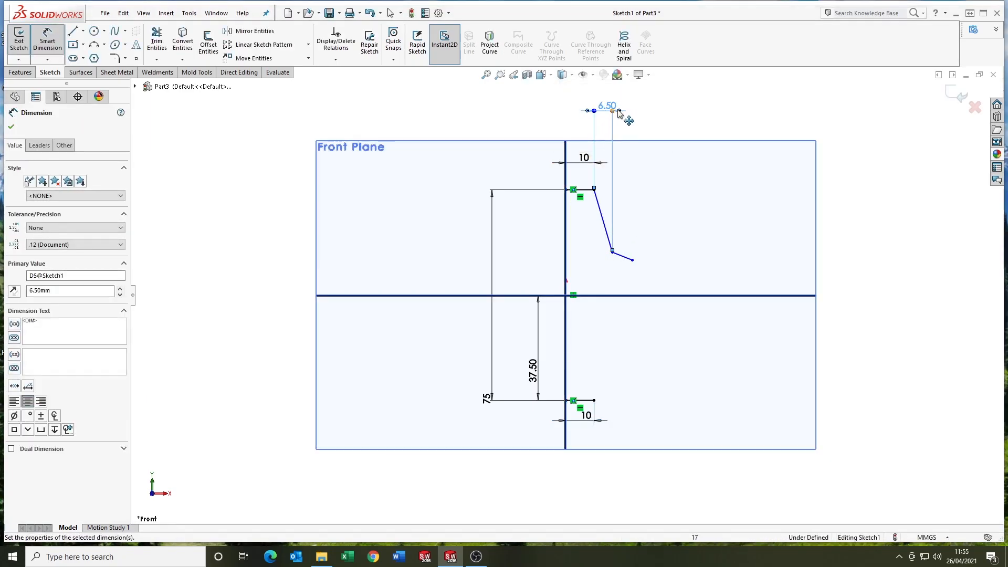
click(630, 261)
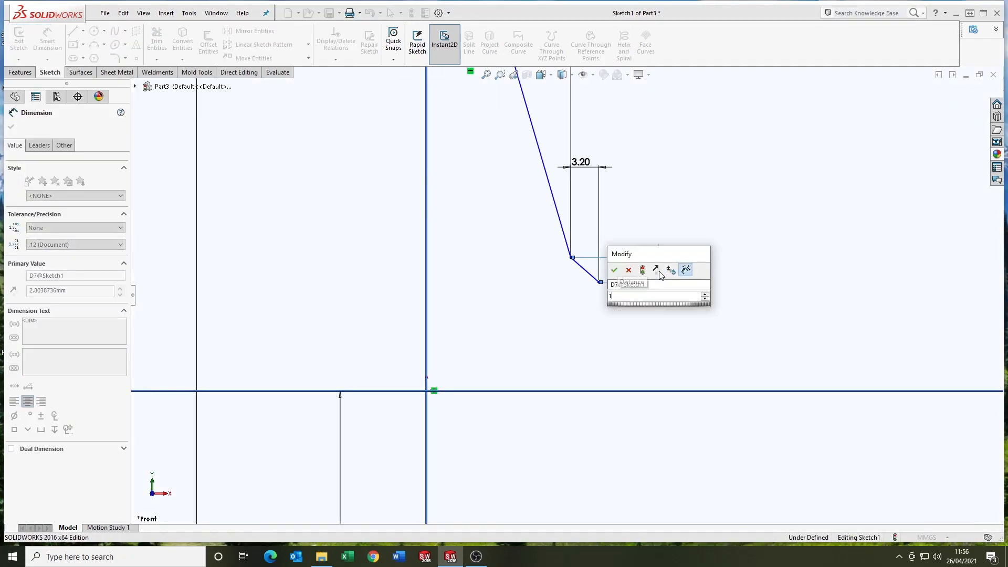
click(614, 270)
text(75)
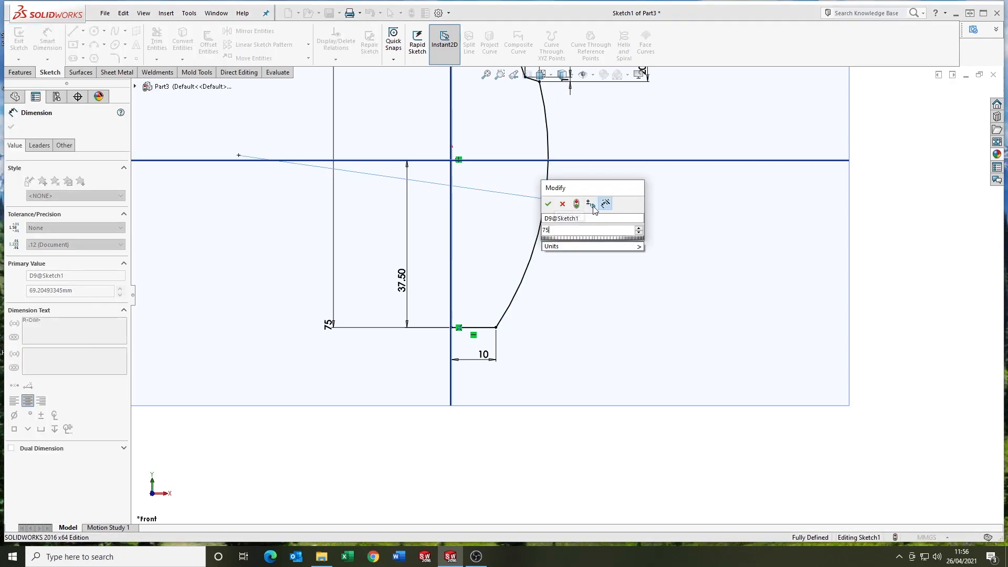
click(547, 204)
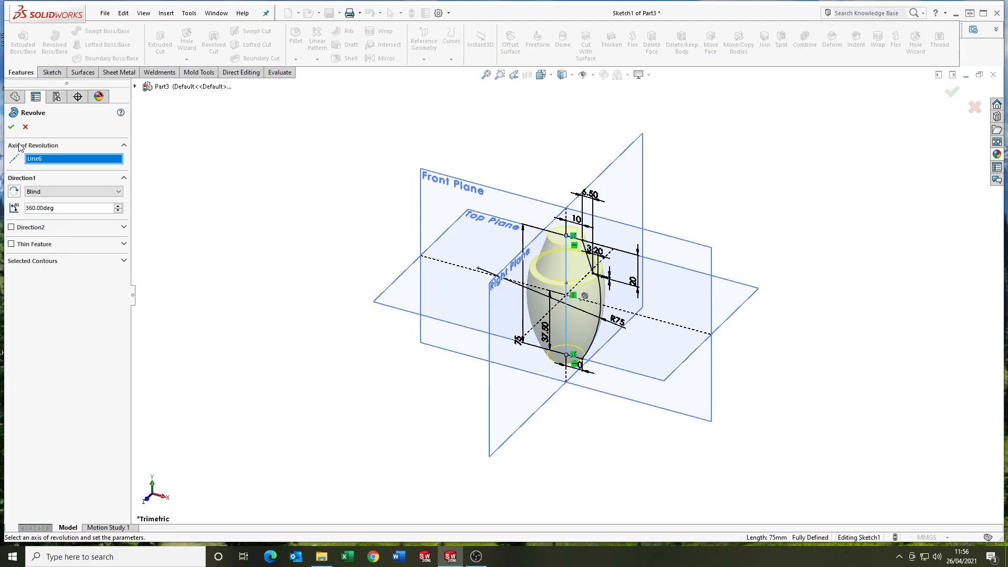
- Confirm the revolve to create the solid Revolve1
click(10, 126)
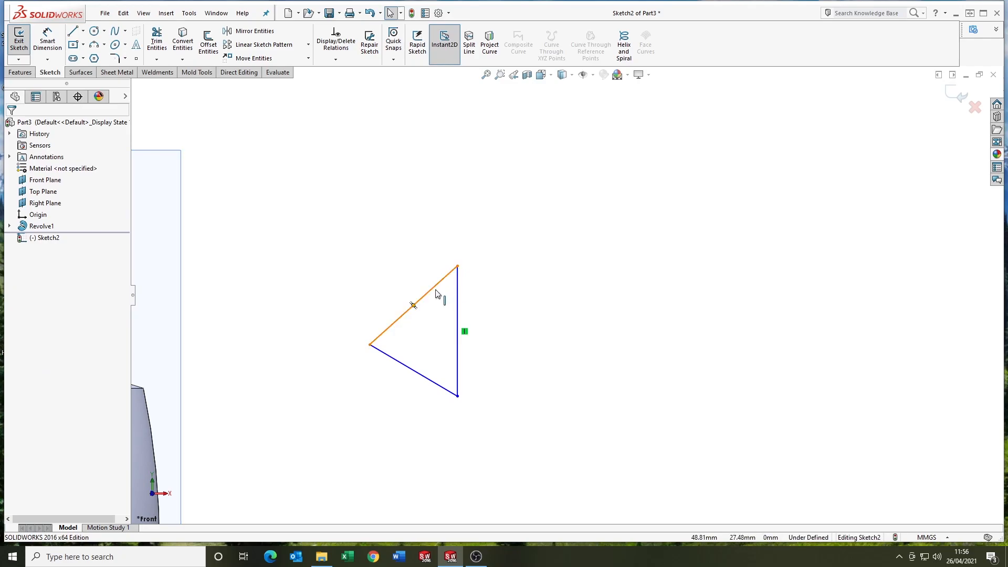
- Place and dimension four triangle groove blocks along the curved side (3.30, 8, 12, 13, 8, 2.50)
click(418, 302)
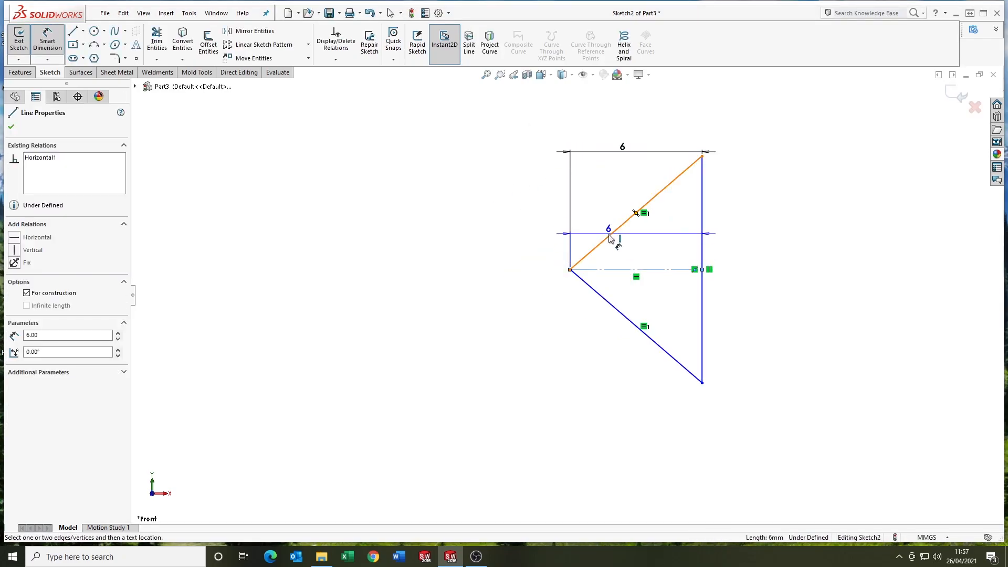
click(630, 244)
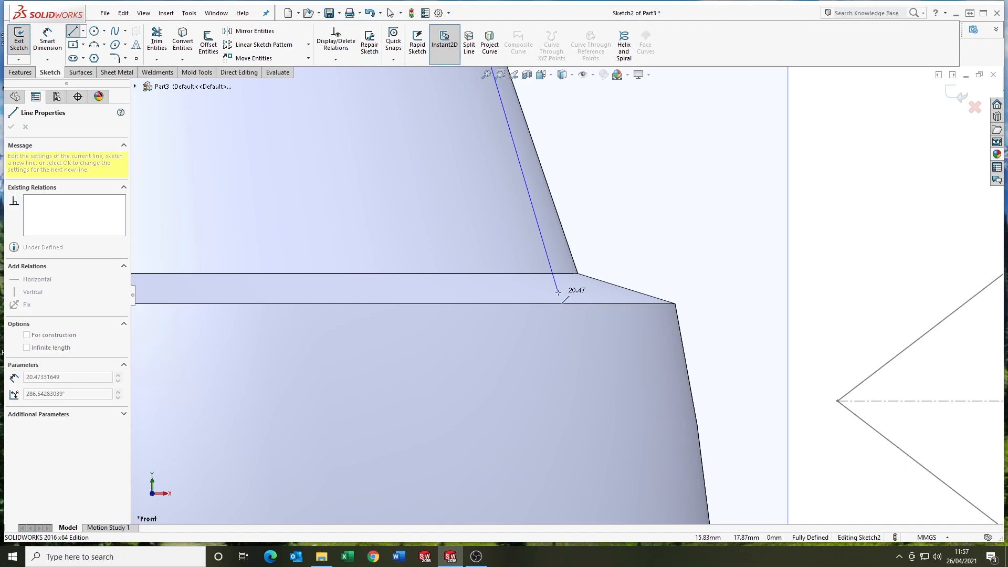
click(564, 297)
text(3.3)
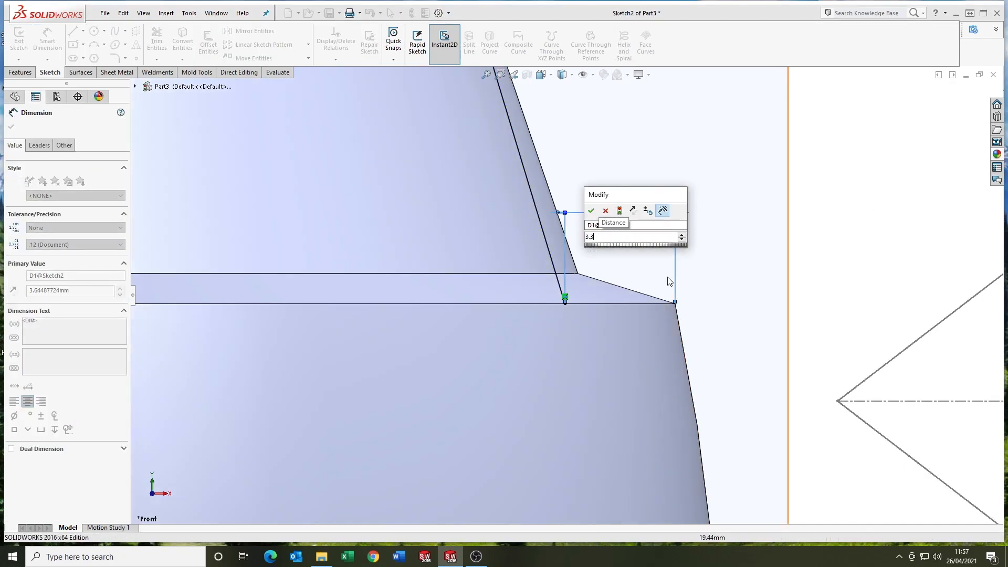
click(589, 210)
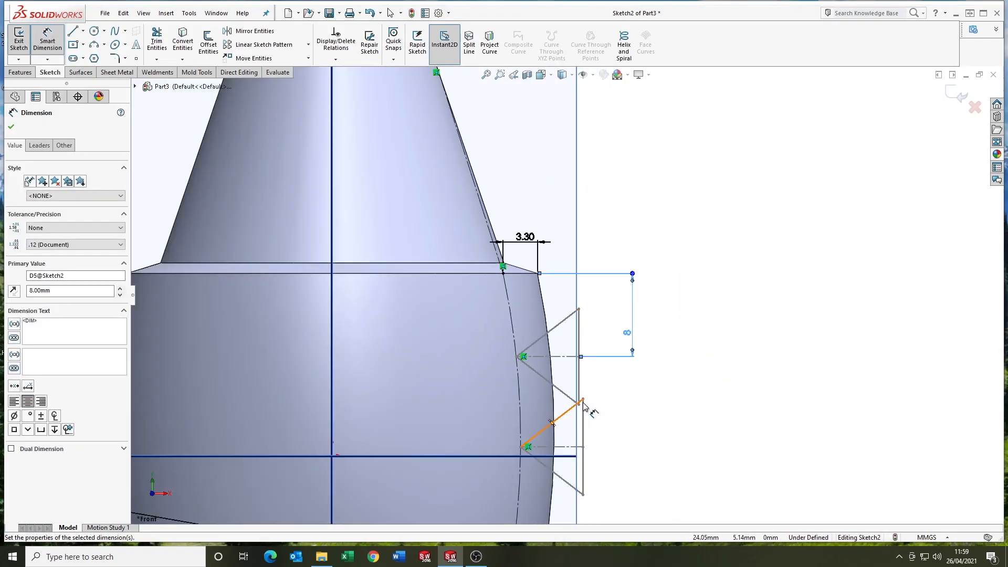
click(10, 126)
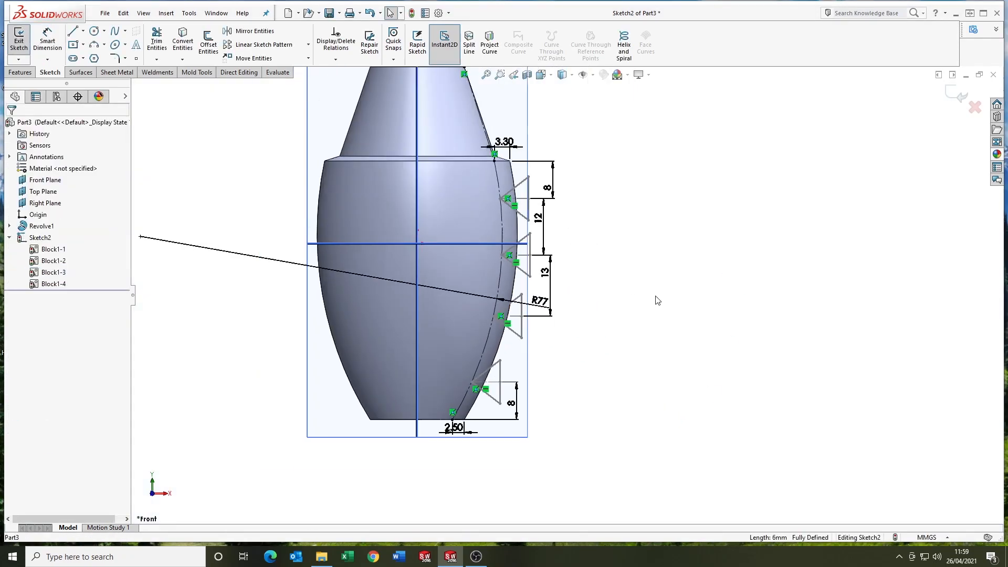
- Revolve-cut the grooves and save the part as GRENADE_model
click(637, 74)
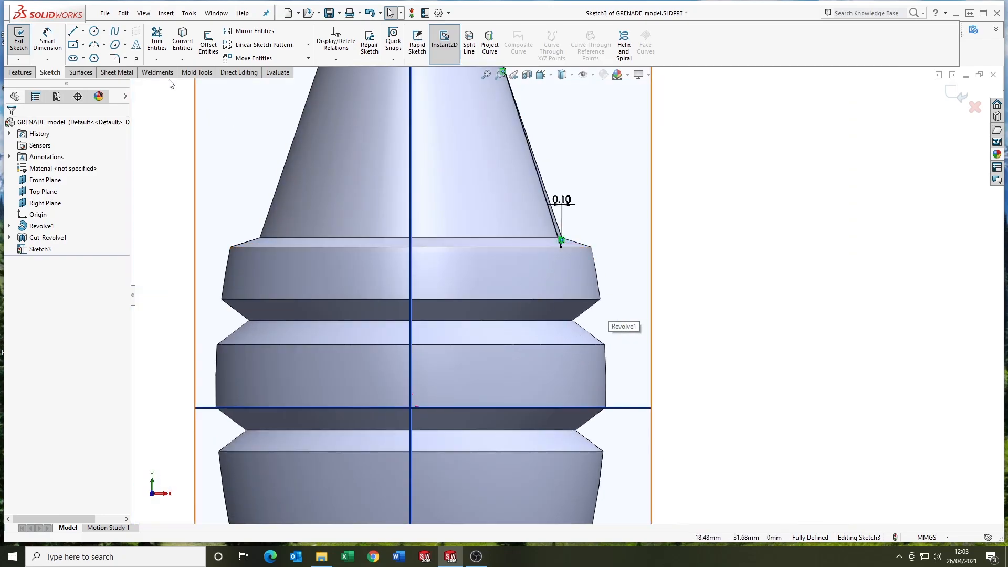
- Sketch the curved lever path along the ribbed body with 0.50 and 0.20 dimensions
click(71, 31)
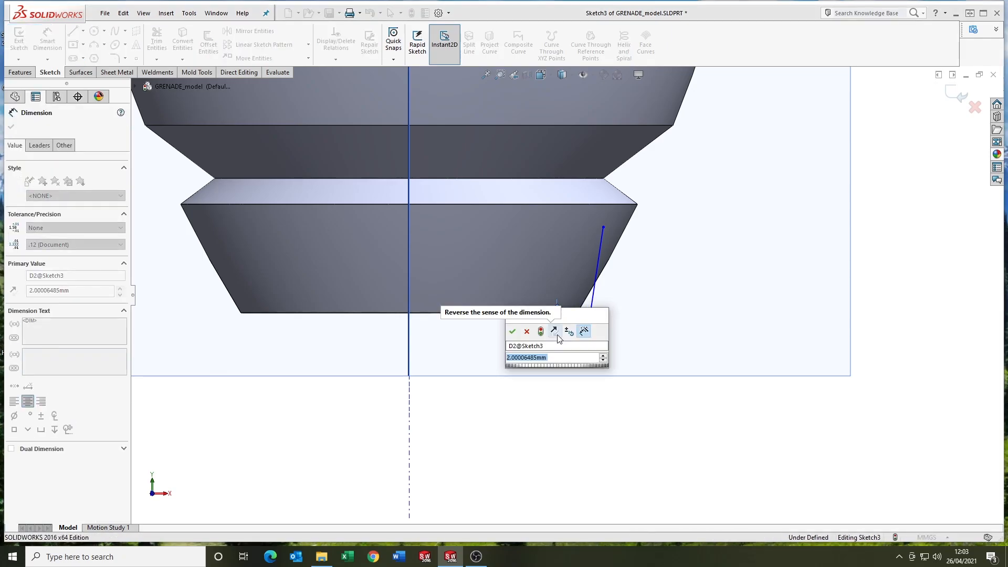
click(512, 331)
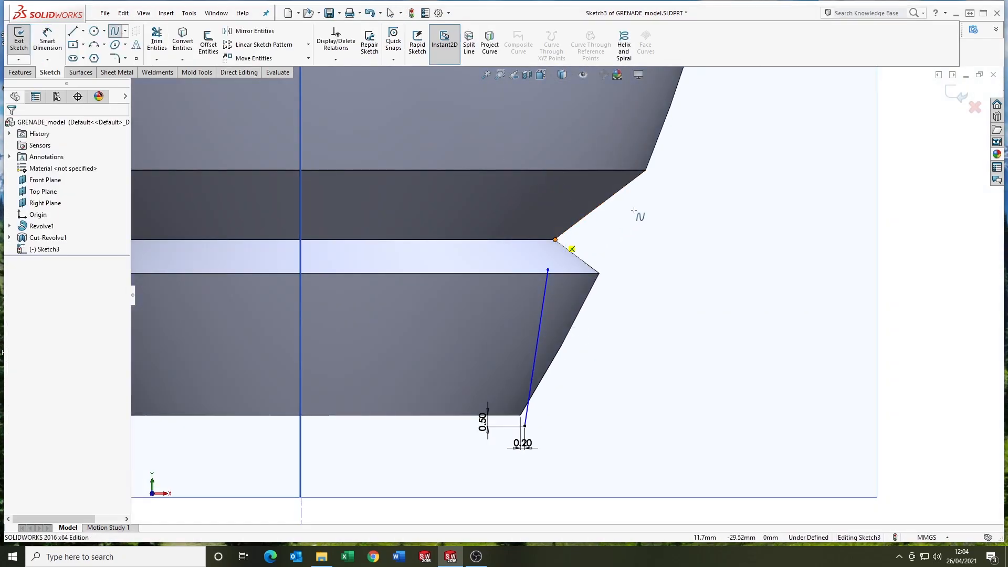
click(542, 229)
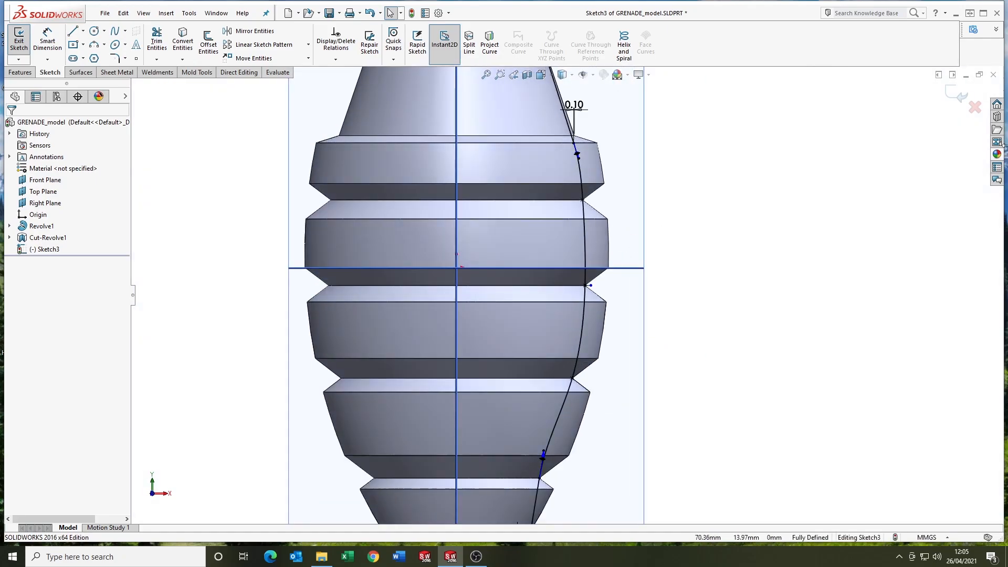
click(18, 42)
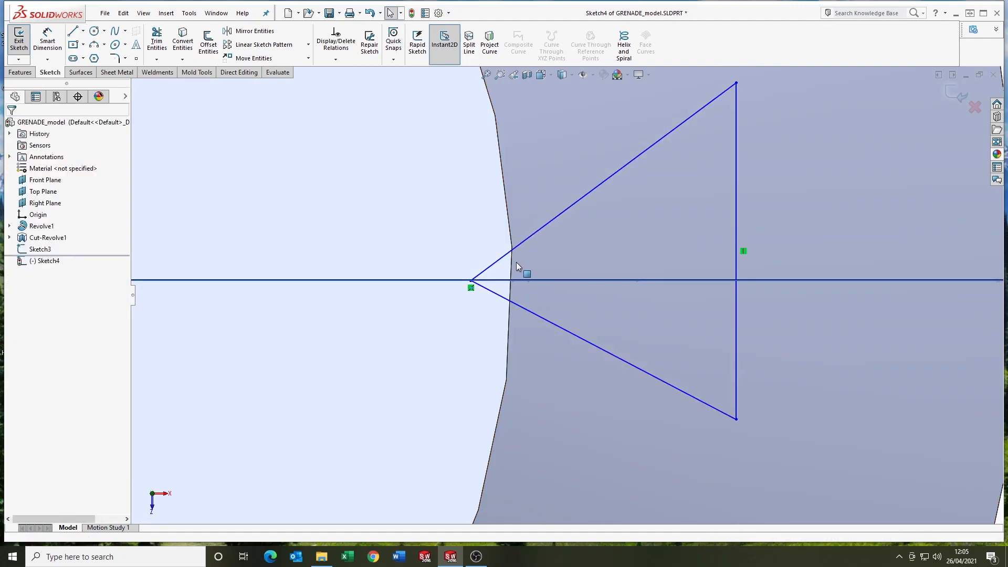
- Dimension the triangle (0.30, 8), make its slanted sides equal, and exit Sketch4
click(46, 42)
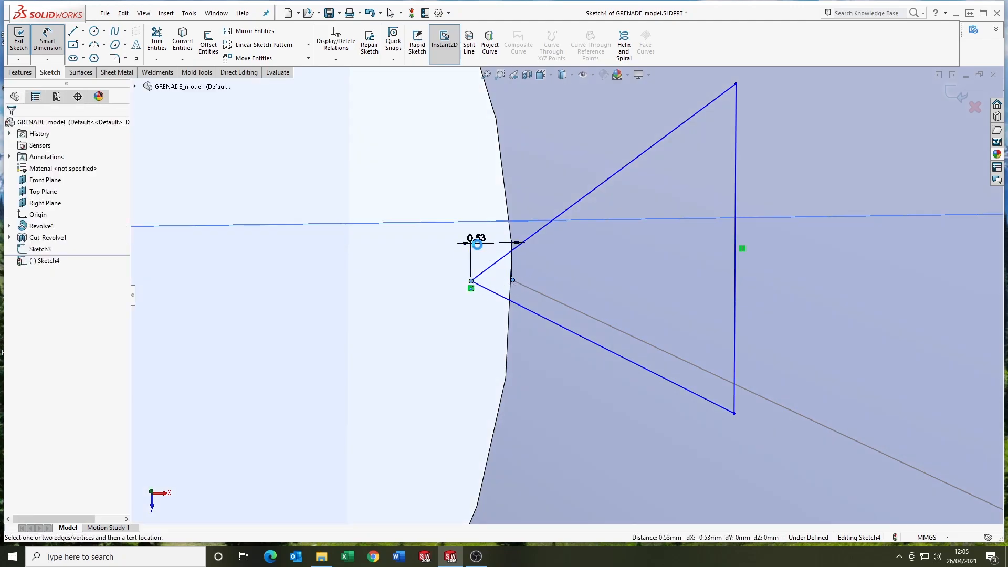
click(493, 240)
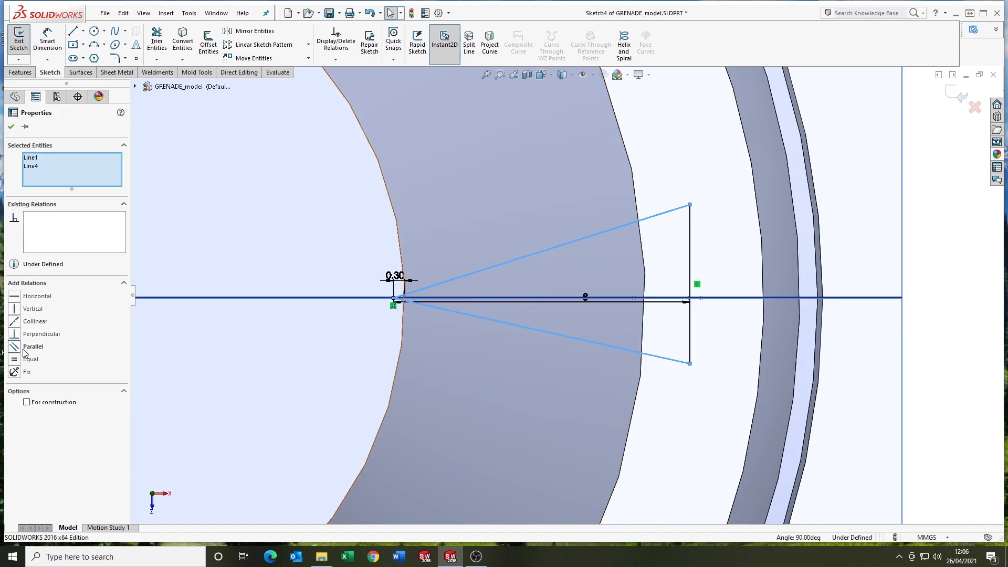
click(30, 358)
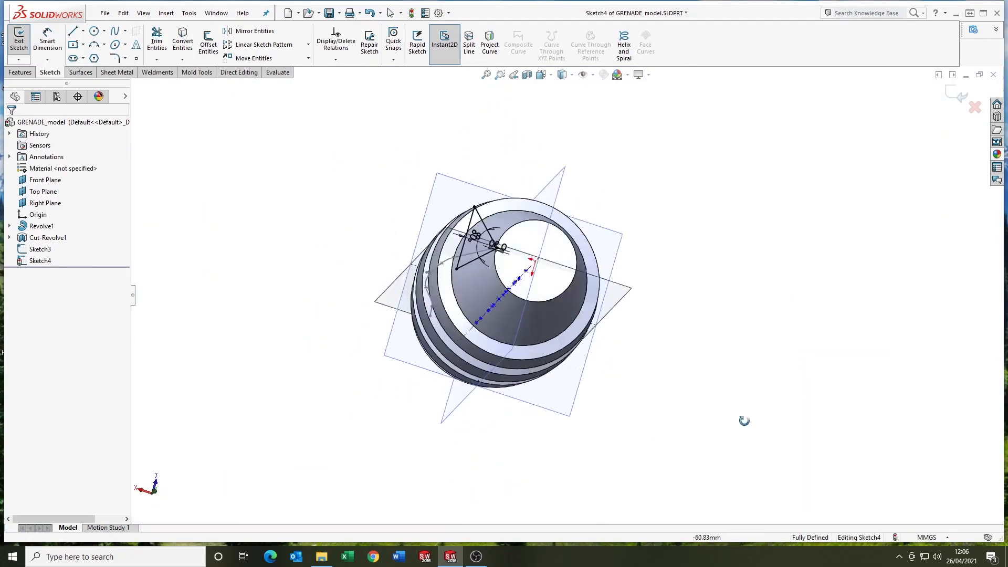
click(19, 40)
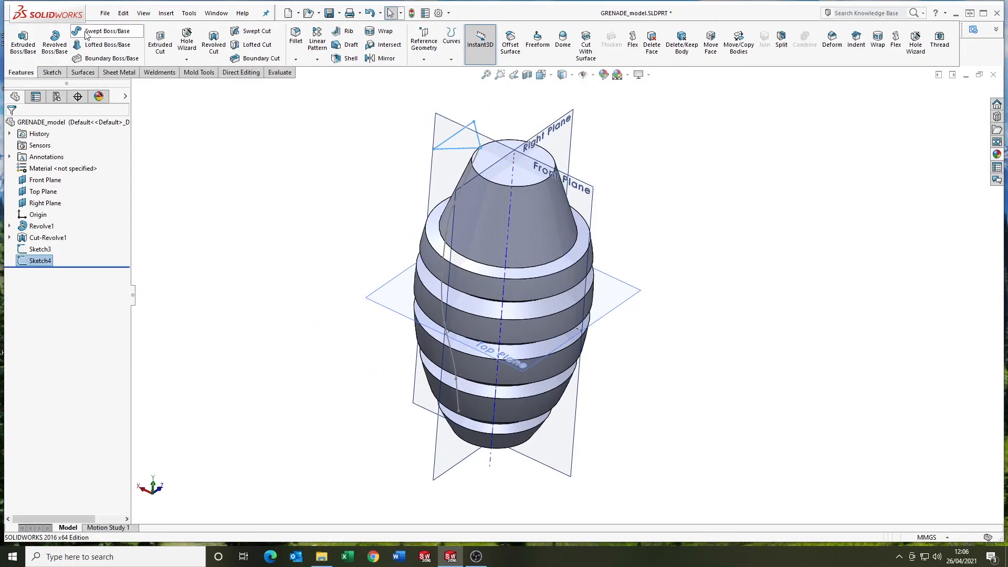
- Sweep the Sketch4 triangle along the Sketch3 path as a separate, unmerged lever body
click(109, 31)
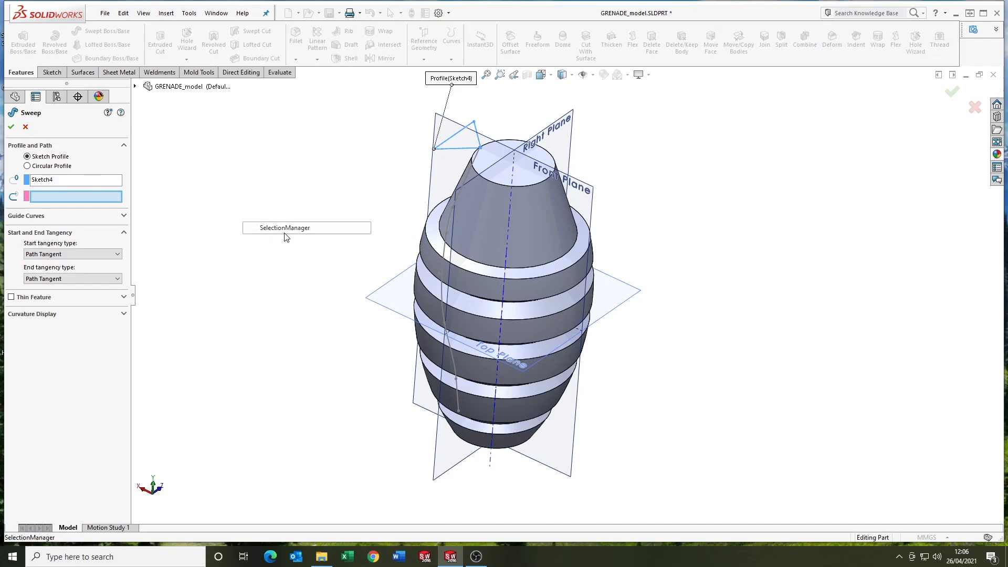
click(307, 228)
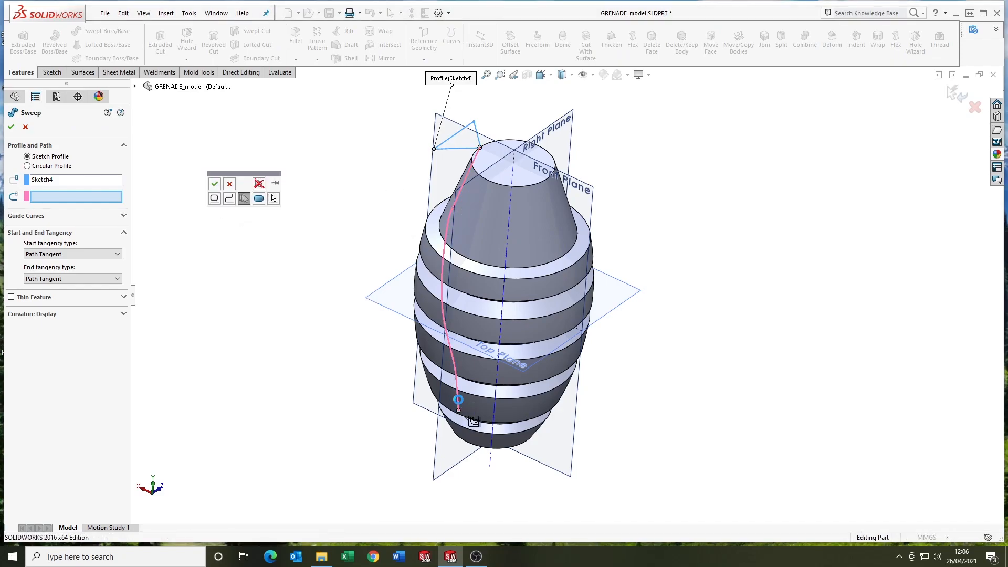
click(11, 126)
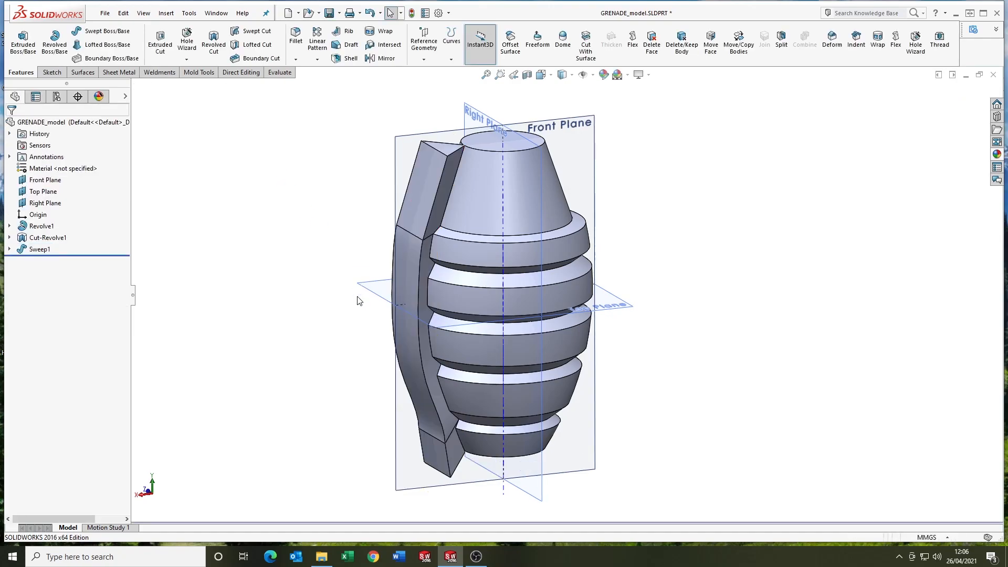
double_click(39, 249)
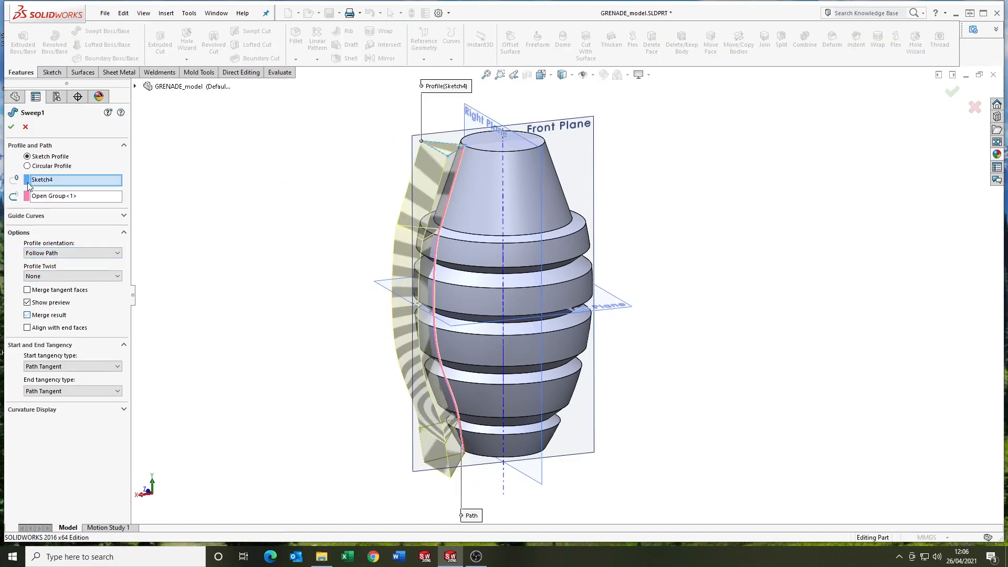
click(952, 92)
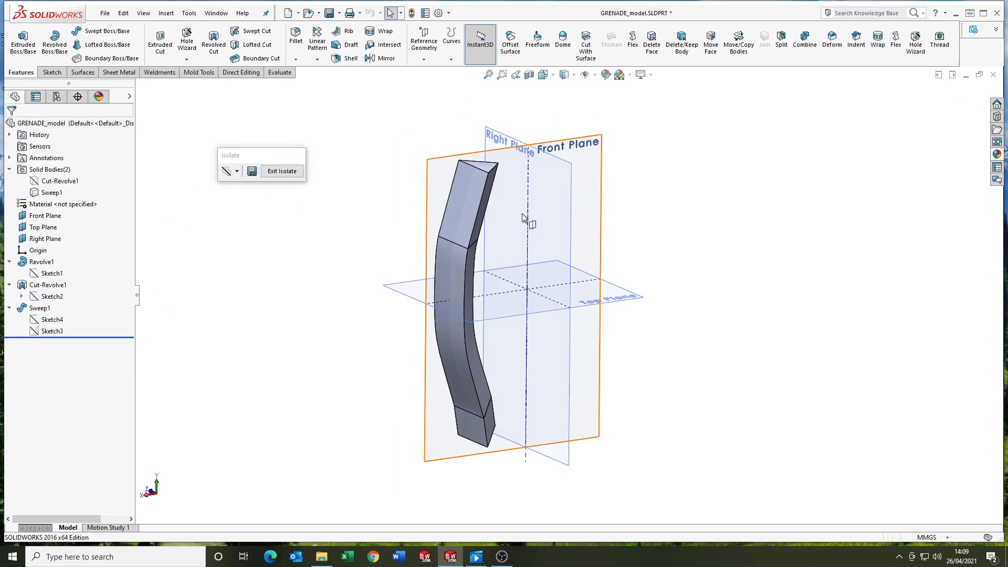
- Delete the lever end face and circular-pattern the lever six times over 360°
click(651, 42)
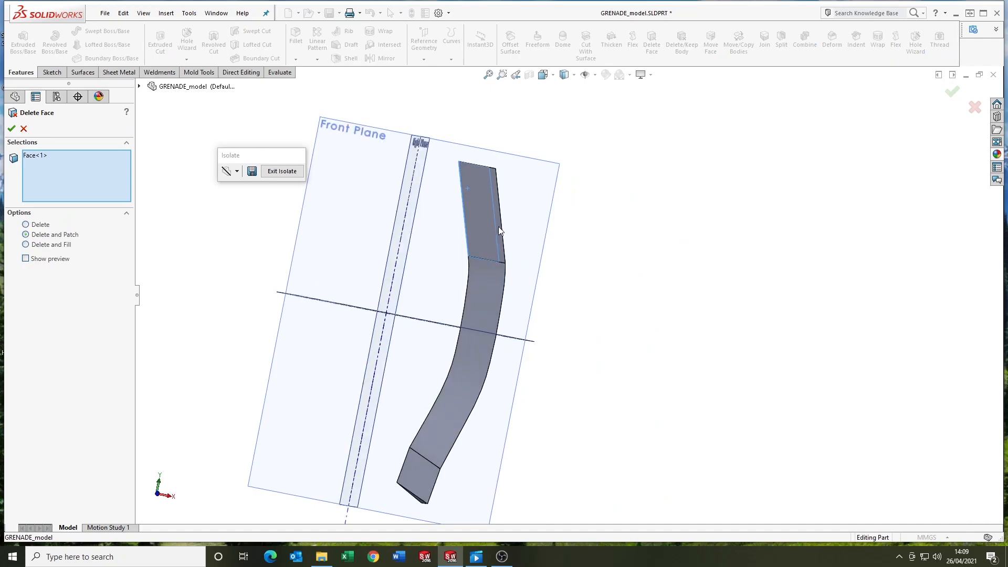
click(11, 129)
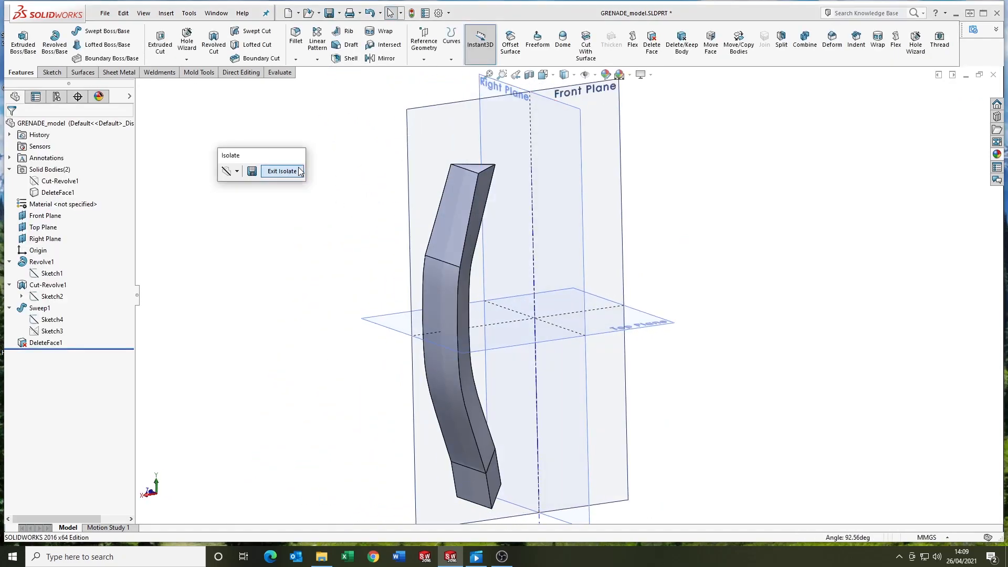
click(316, 58)
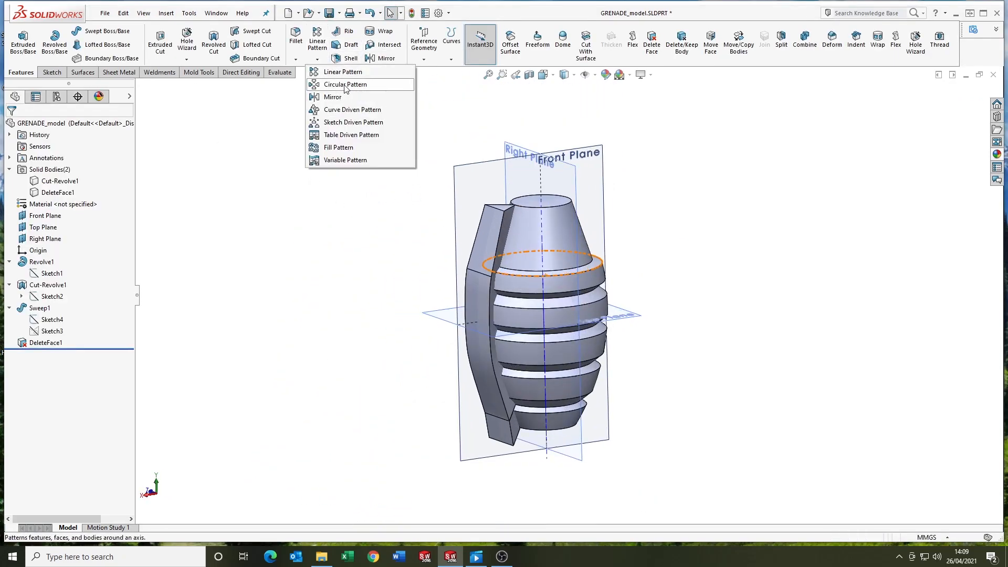
click(345, 84)
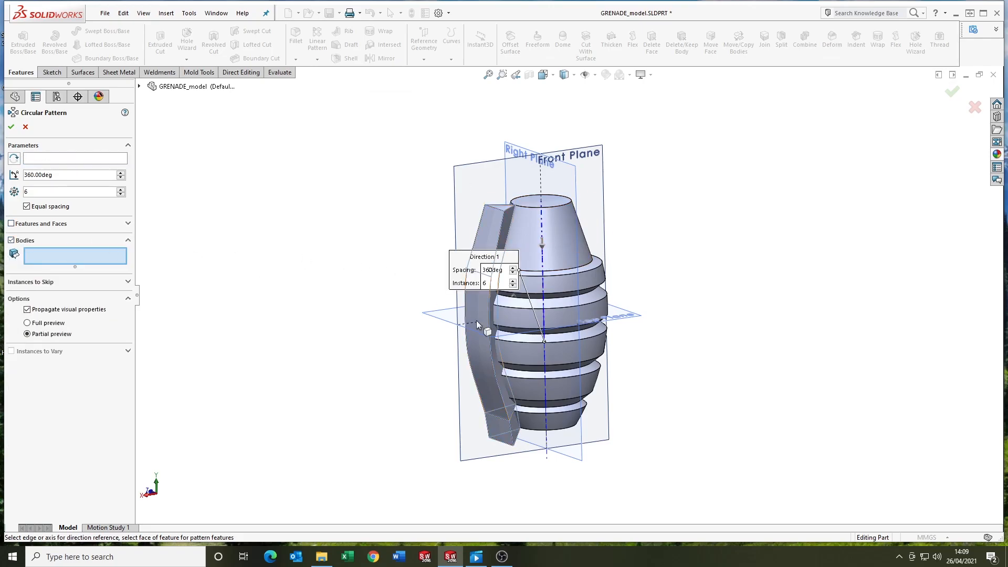
click(10, 127)
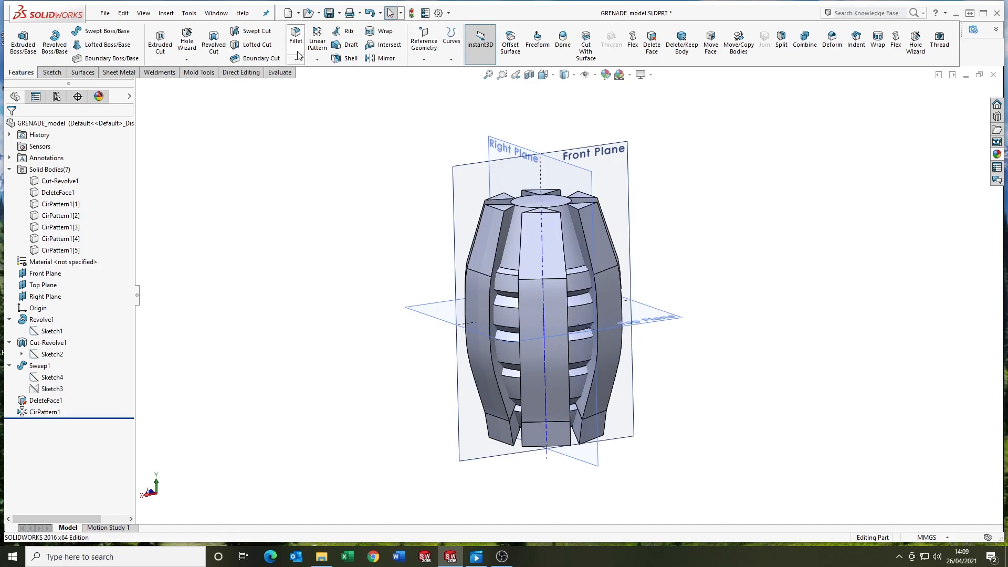
- Combine bodies: subtract DeleteFace1 and CirPattern1 from the main Cut-Revolve1 body
click(805, 42)
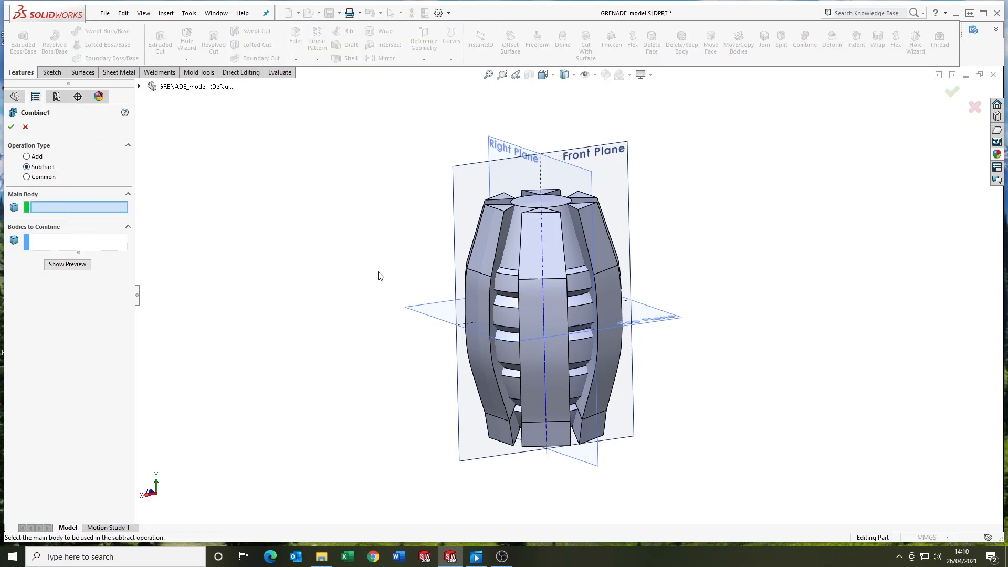
click(543, 200)
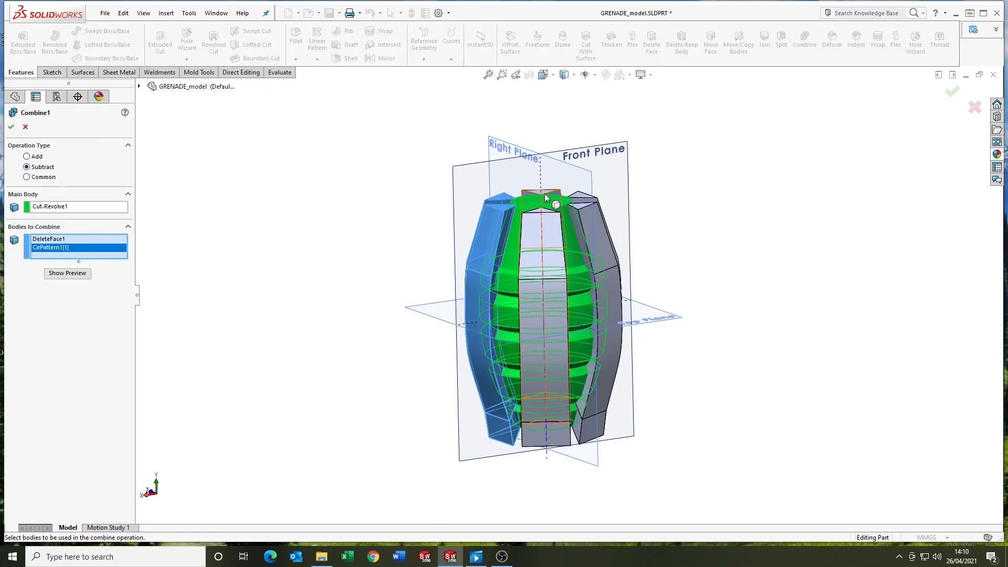
click(11, 126)
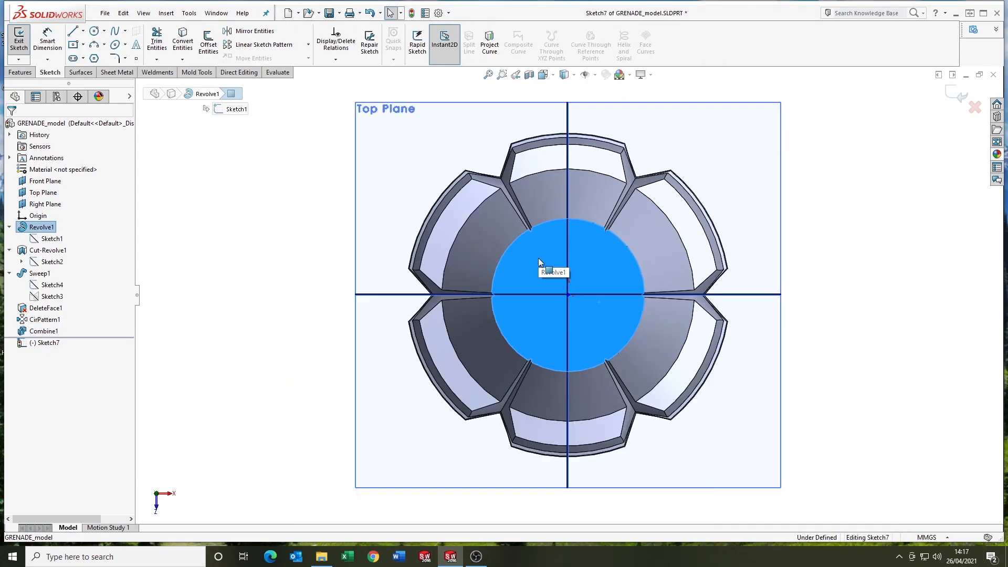
- Draw the rectangular block outline with lines on the Top Plane and extrude it
click(92, 30)
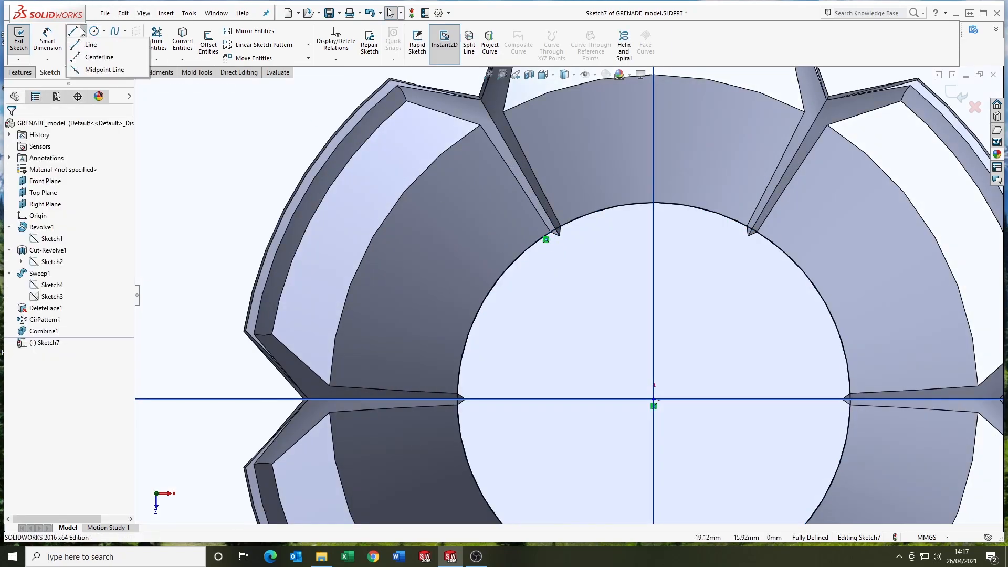
click(91, 44)
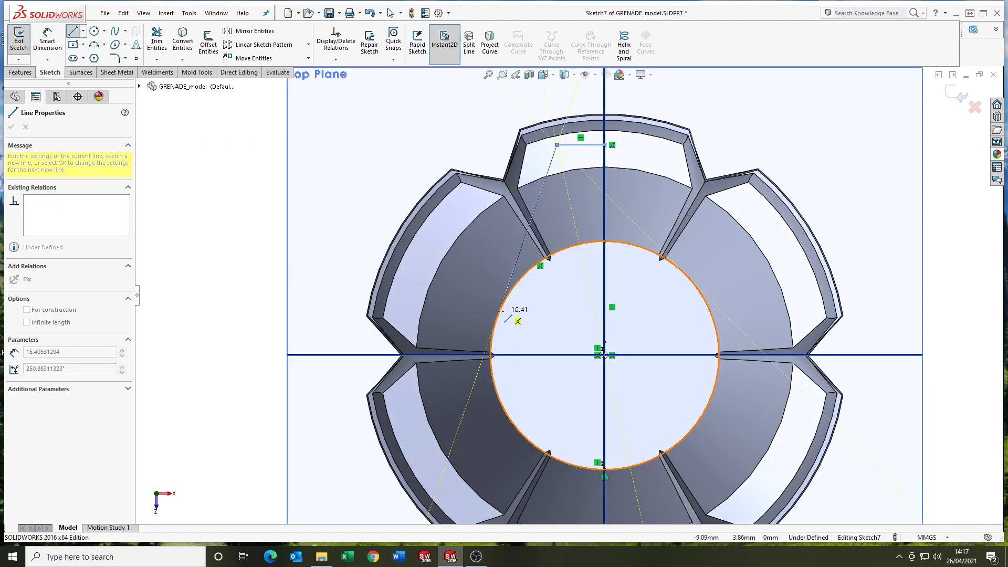
click(11, 127)
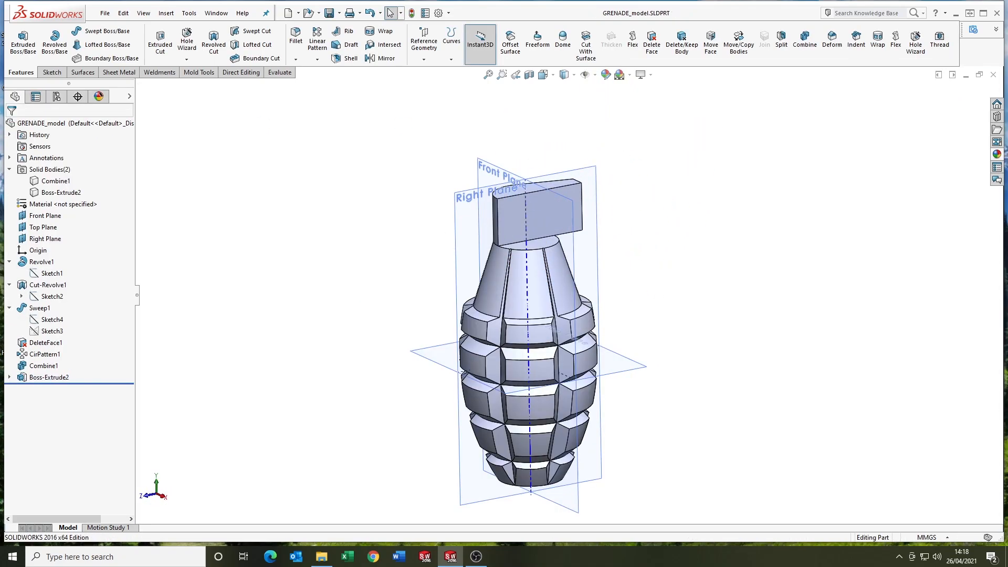
- Cut the top block's right side along an R90 arc using a Through All–Both extruded cut
click(45, 238)
text(90)
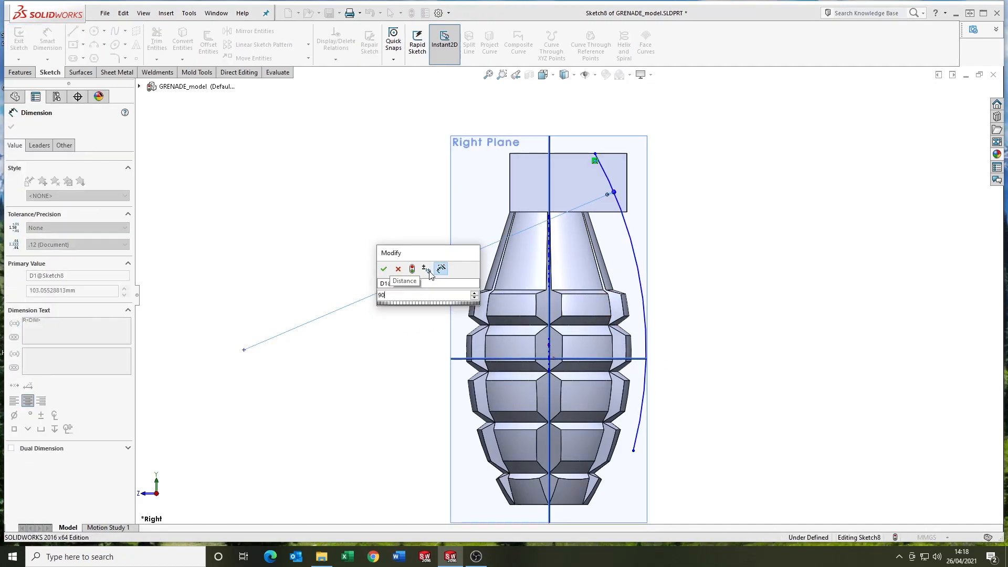
click(384, 268)
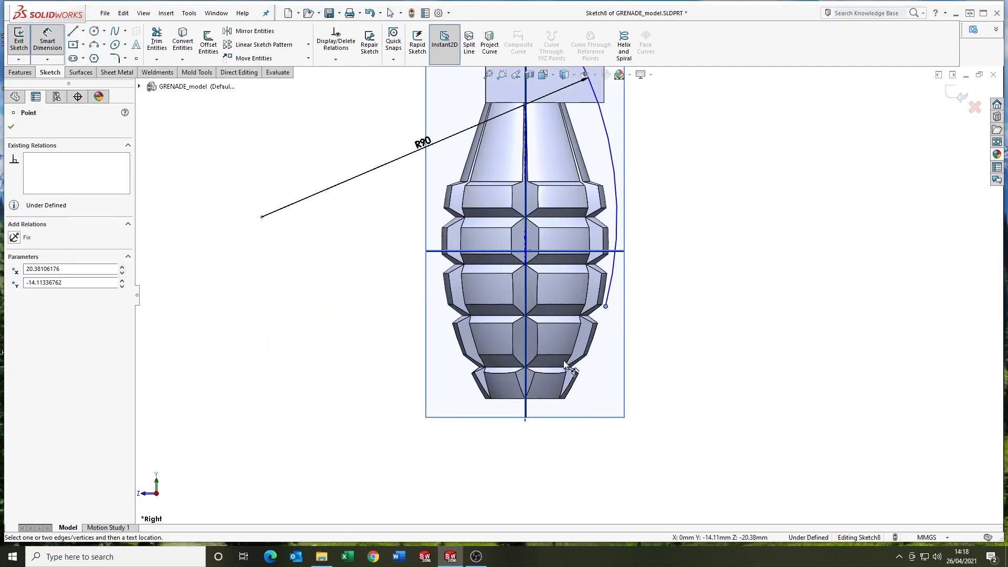
click(675, 390)
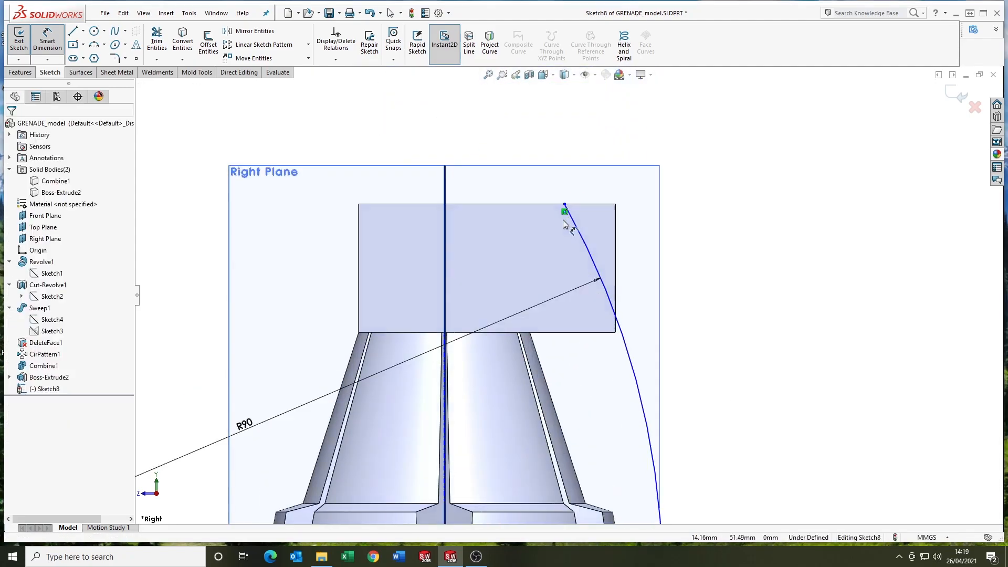
click(564, 210)
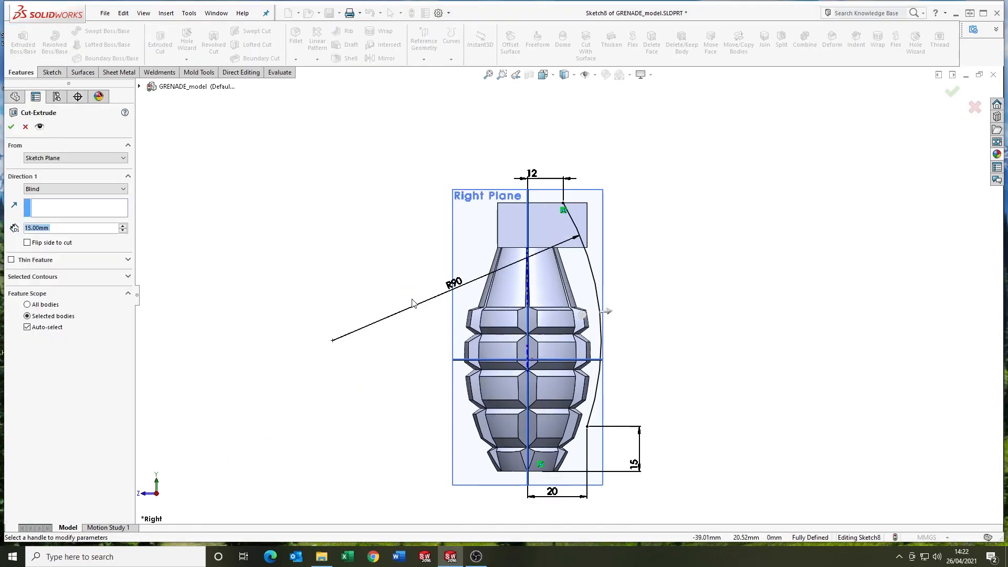
click(71, 189)
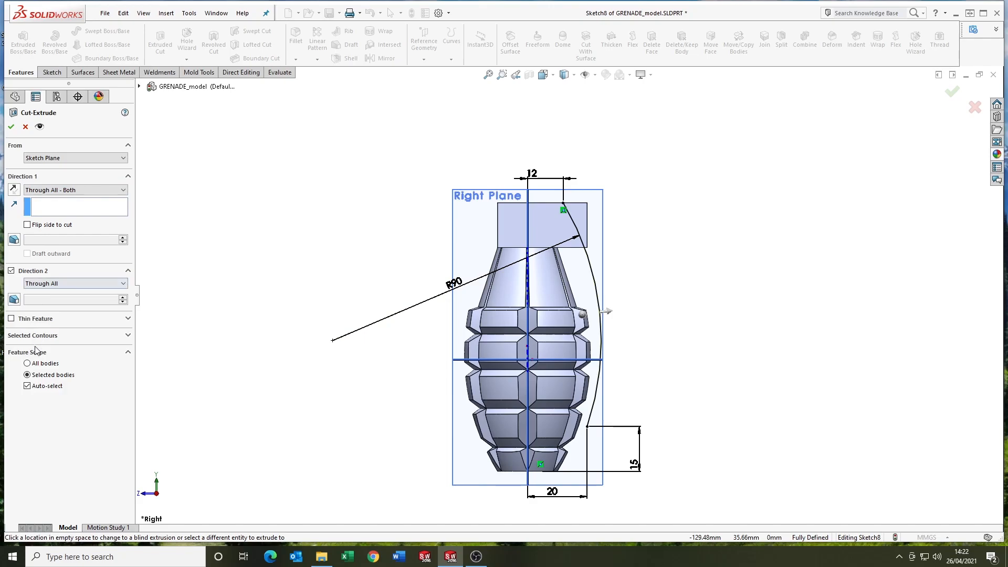
click(11, 126)
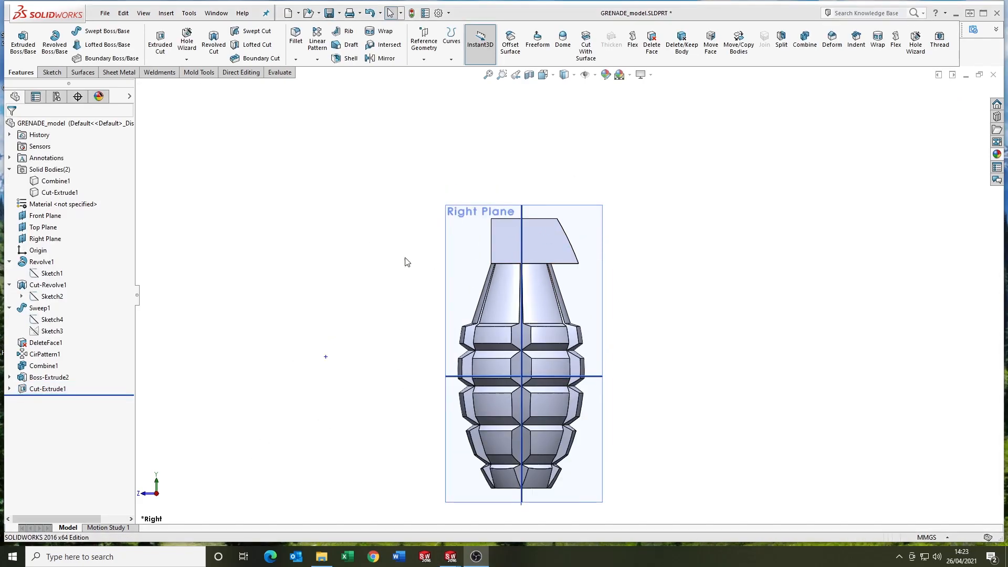
- Mirror the Cut-Extrude1 block across its side face to create Mirror1
click(386, 58)
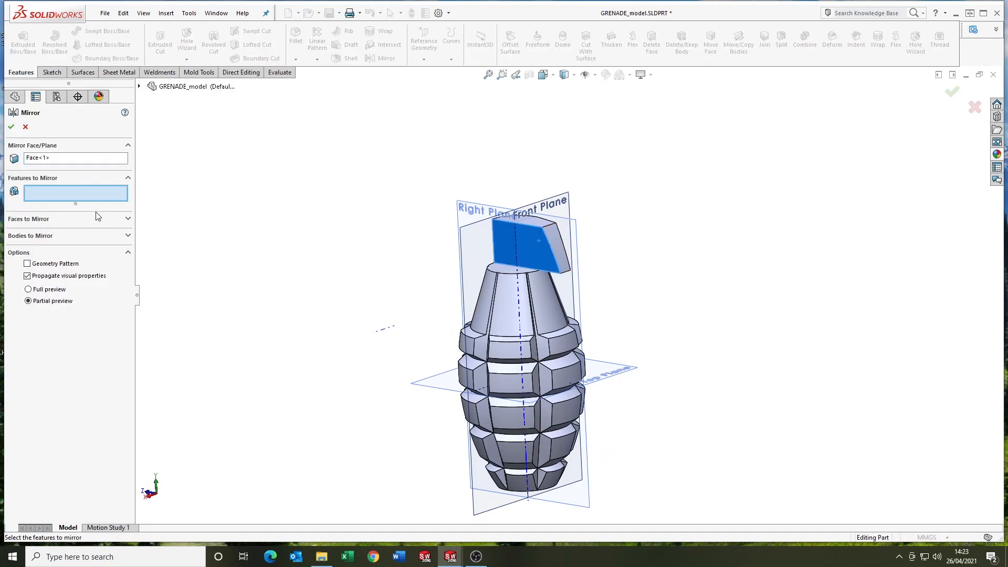
click(527, 244)
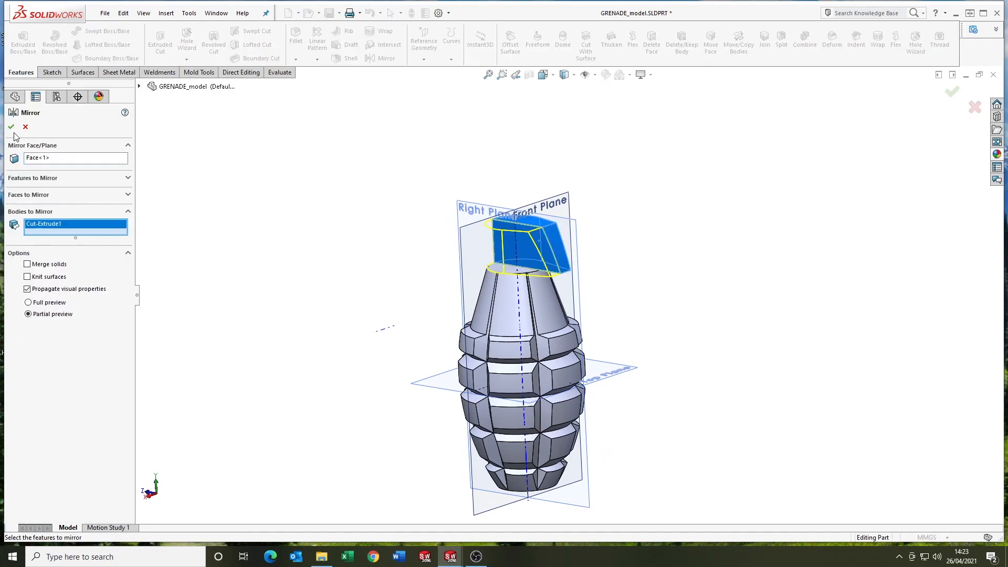
click(10, 126)
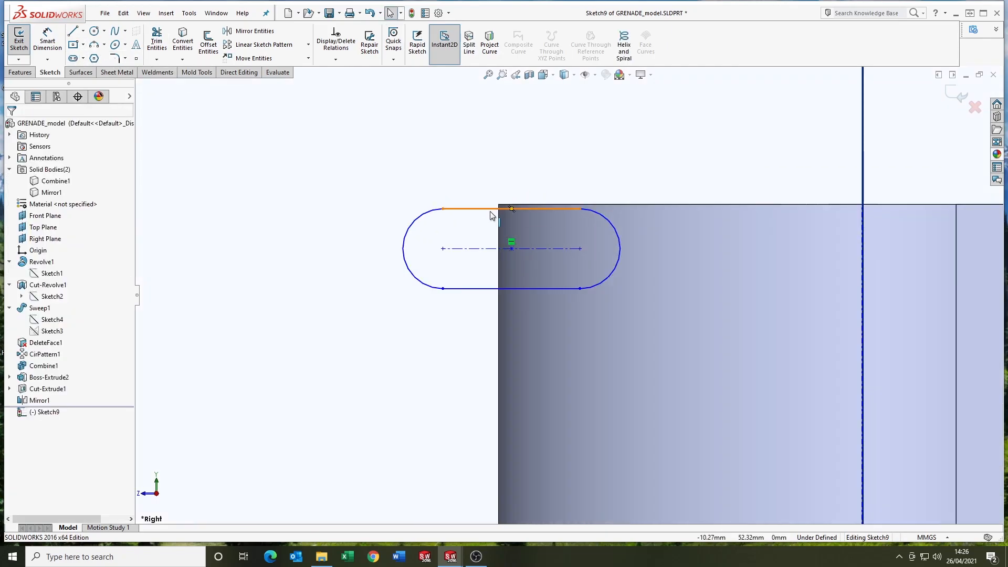
- Extrude the slot sketch mid-plane 17.5 mm into a rounded rod along the lever top
click(47, 41)
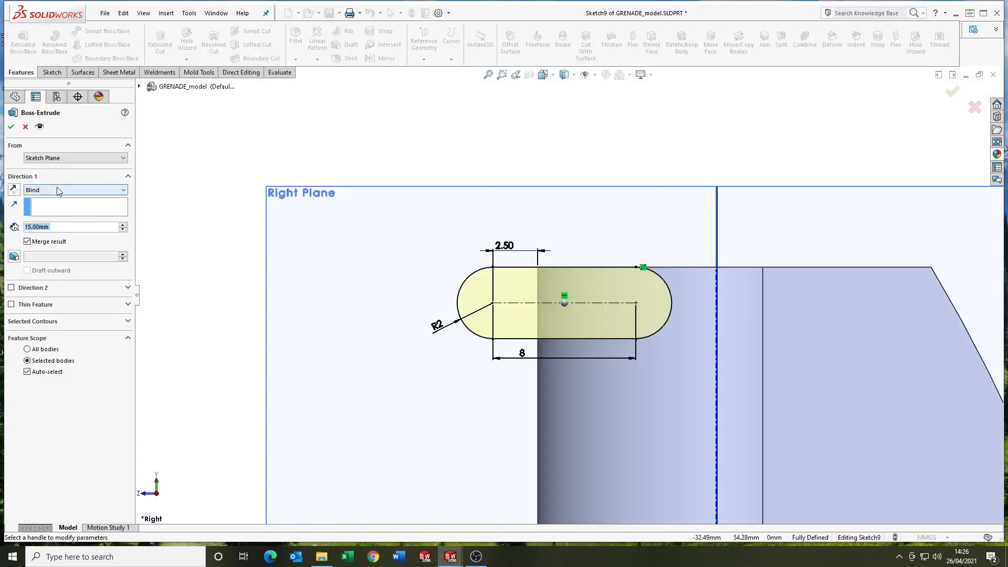
click(74, 189)
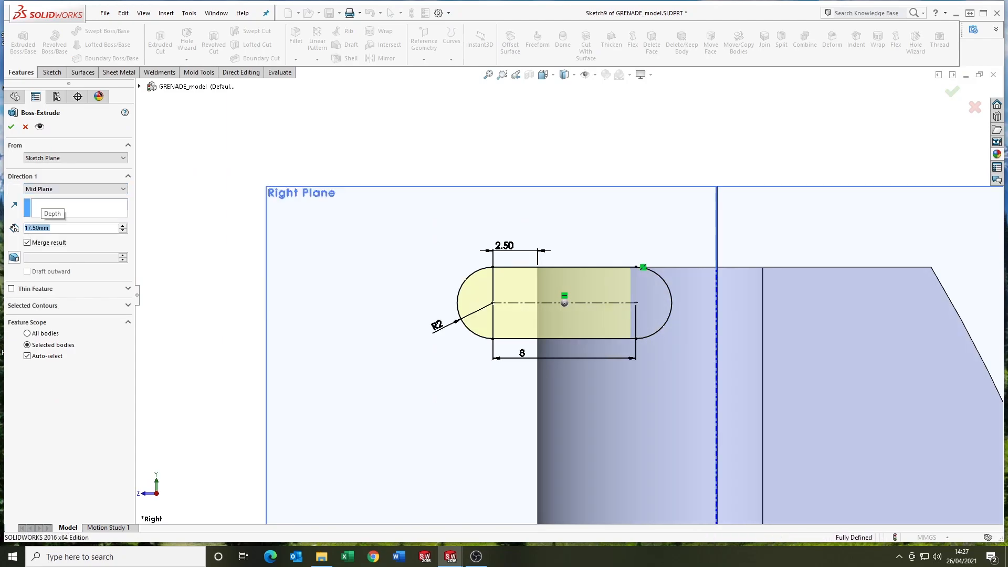
click(11, 126)
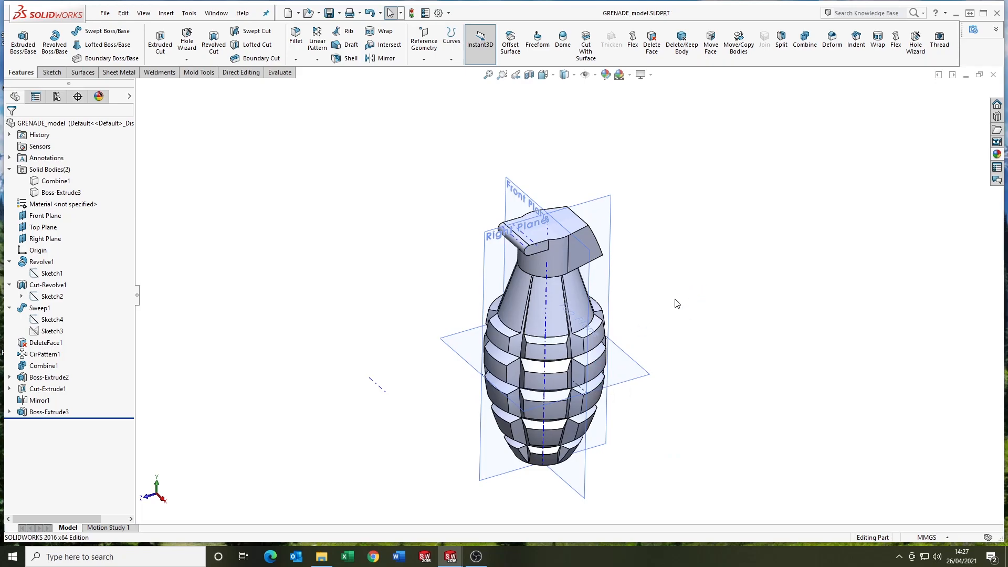
- Sketch a 1.6 radius arc profile under the rod and sweep it along the edge as Sweep2
scroll(up, 3)
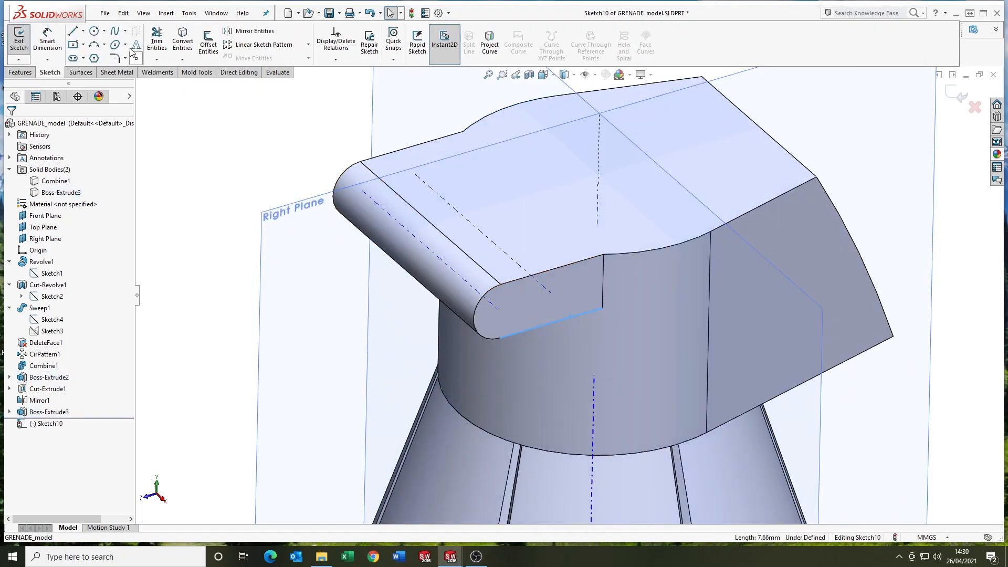
click(550, 324)
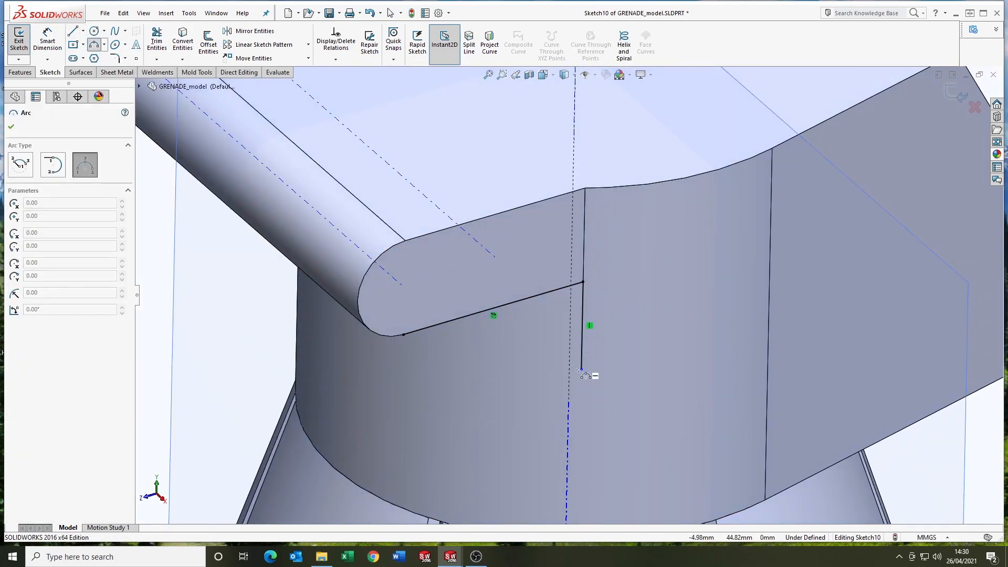
mouse_move(585, 372)
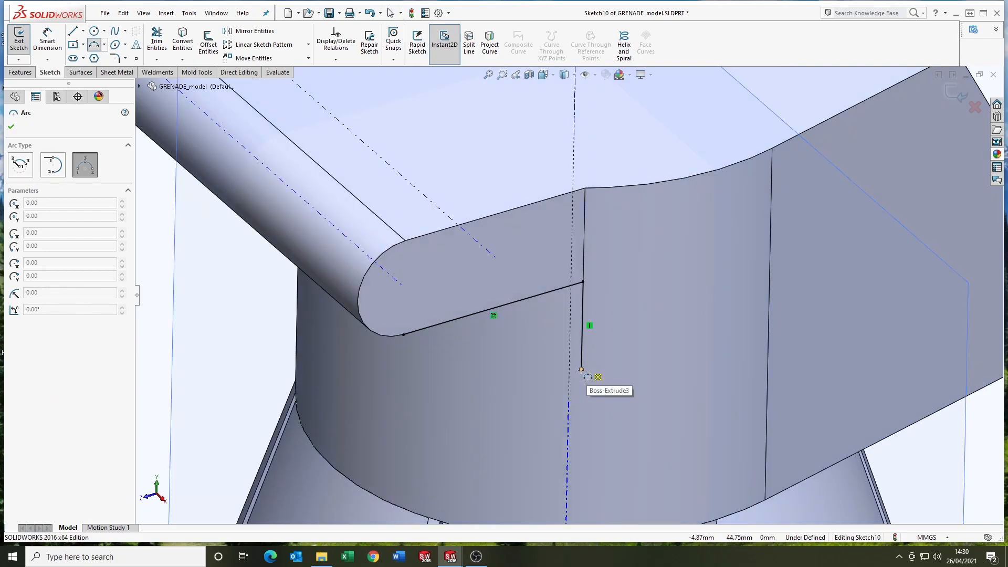
click(157, 44)
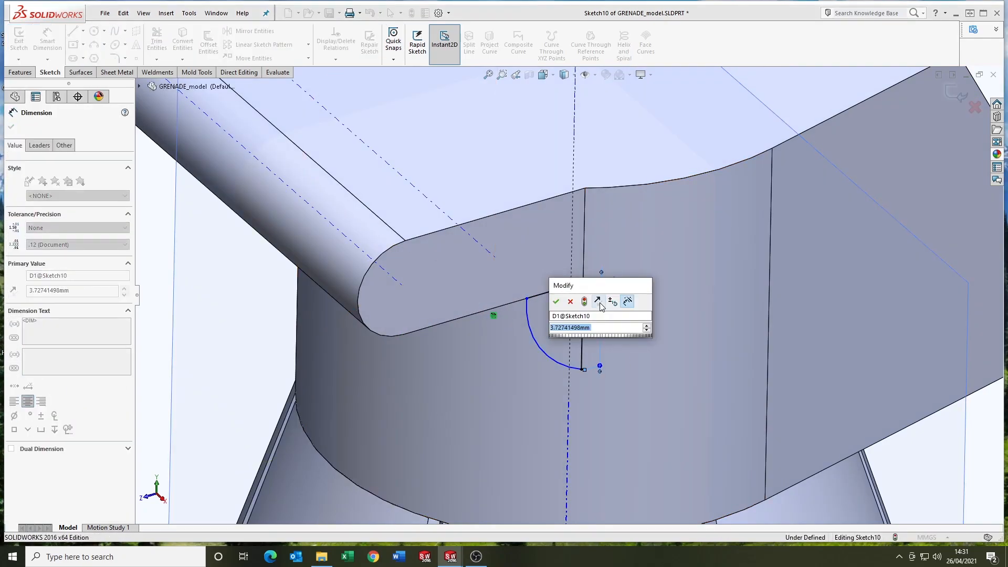
click(556, 302)
text(1.6)
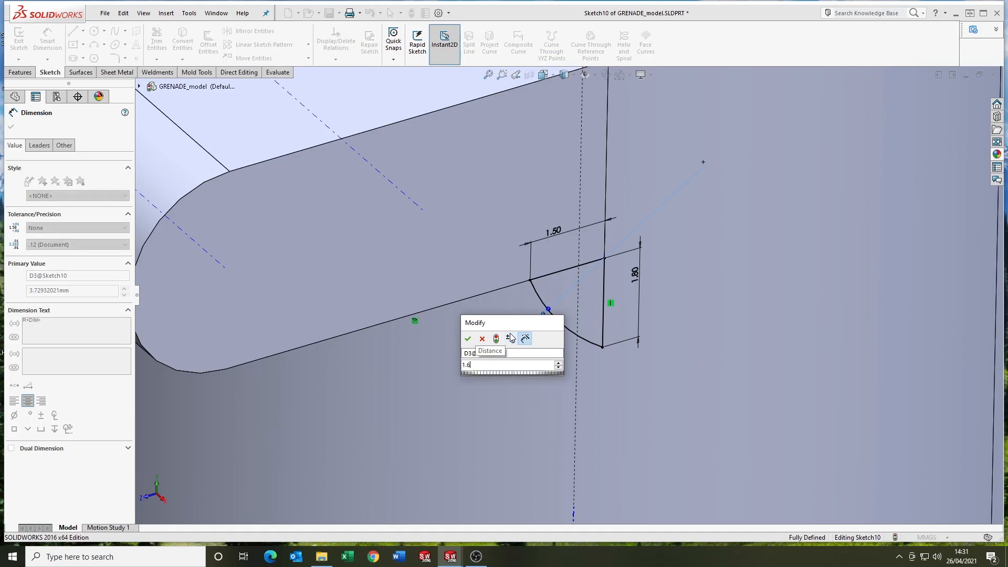
click(468, 338)
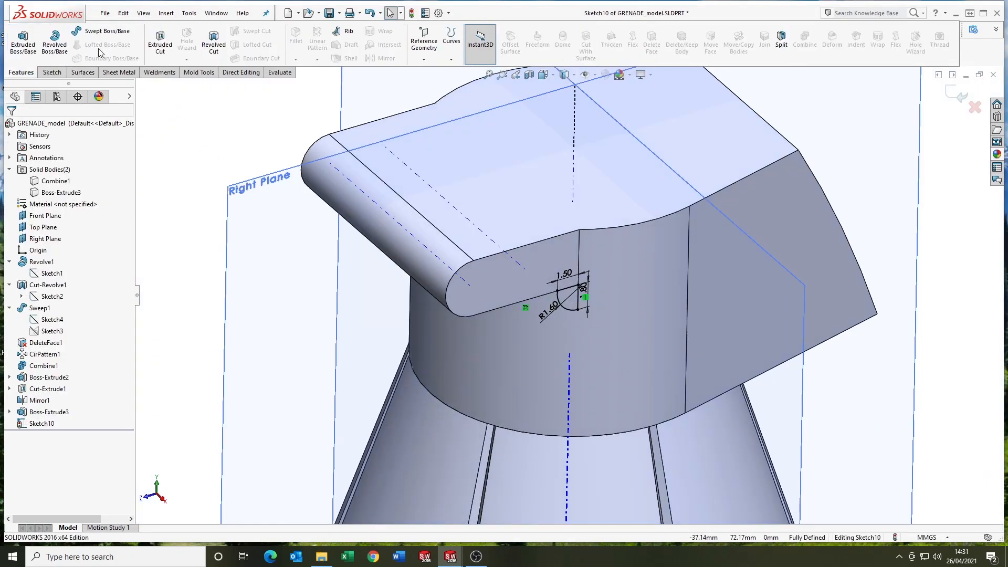
click(107, 30)
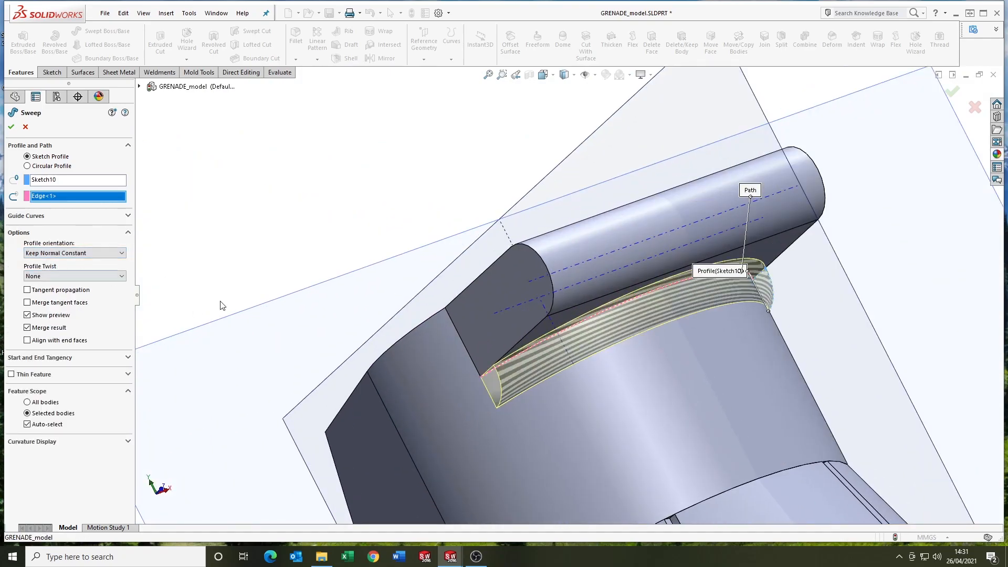
click(11, 127)
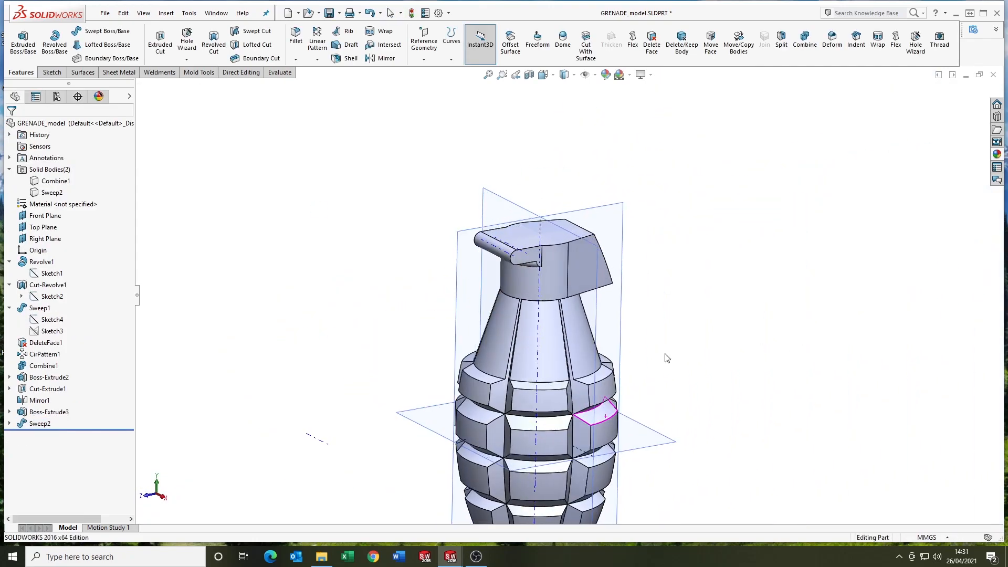
- Fillet the lever block's top edge at 3 mm
click(82, 71)
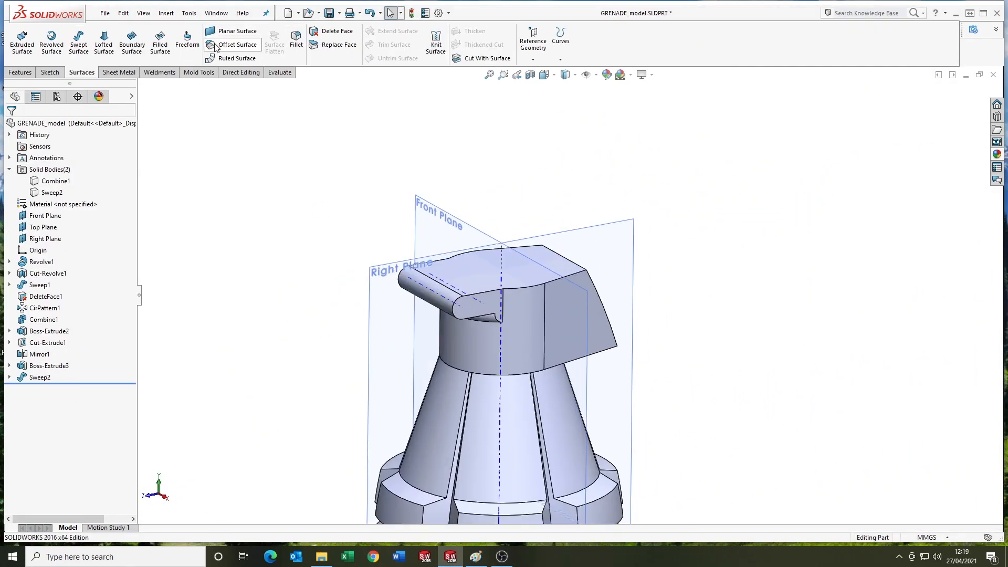
click(296, 41)
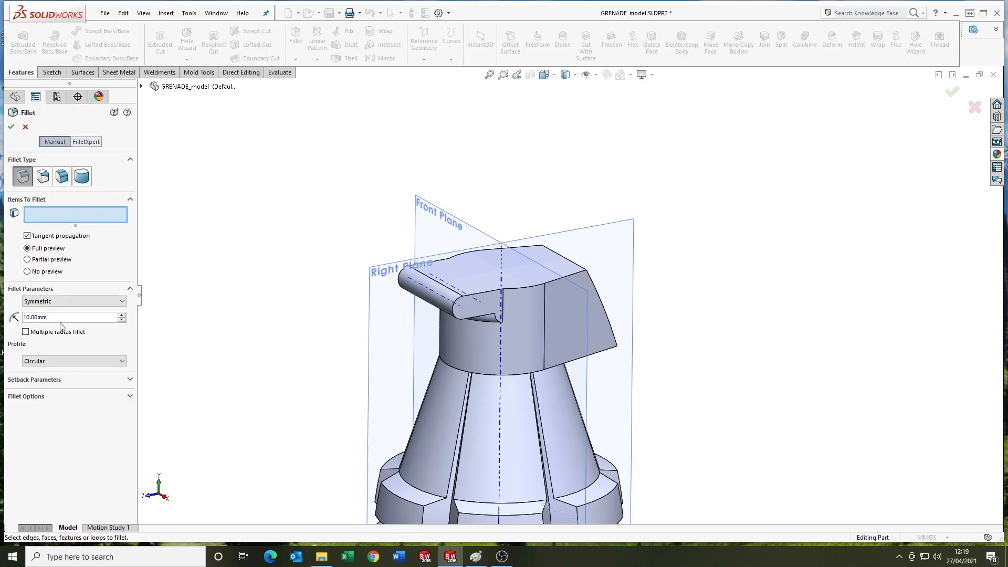
click(566, 257)
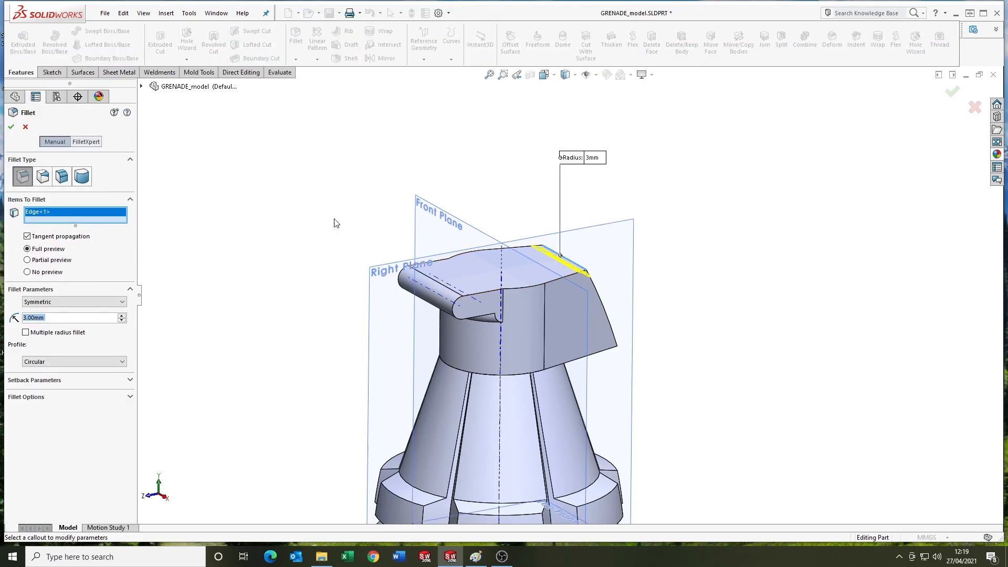
- Isolate the lever body, offset its faces by 0.10 mm, and hide the solid bodies
right_click(38, 388)
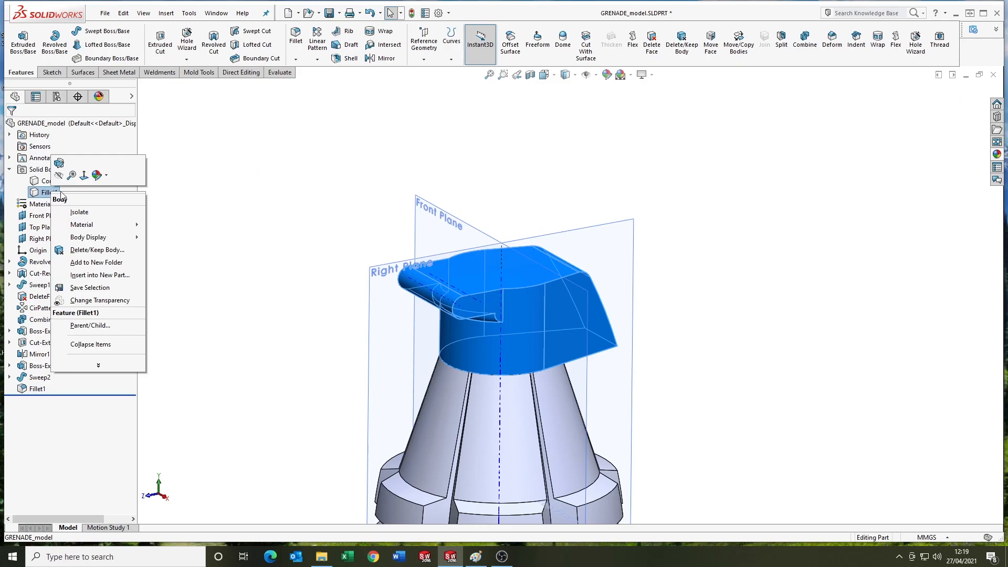
click(80, 211)
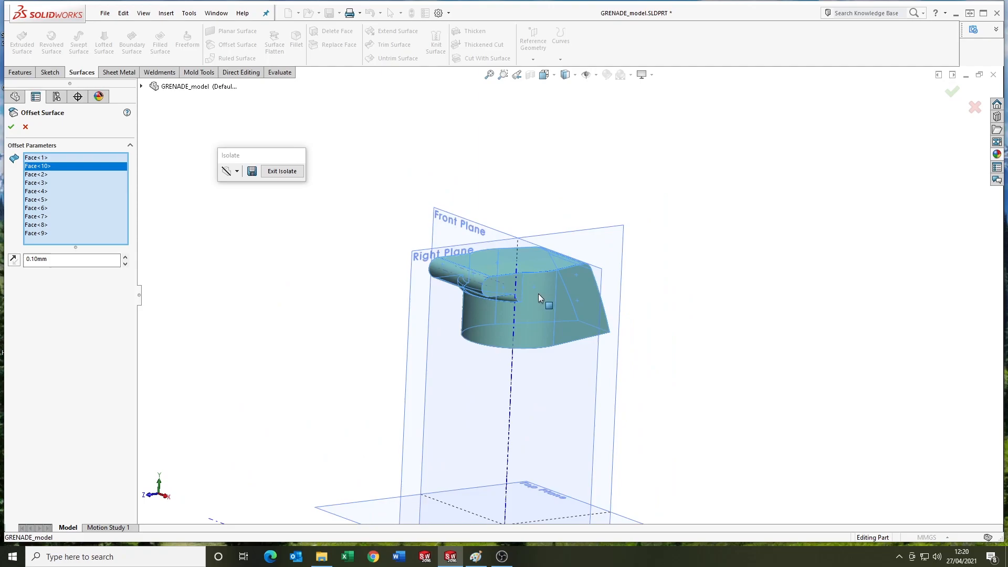
click(11, 126)
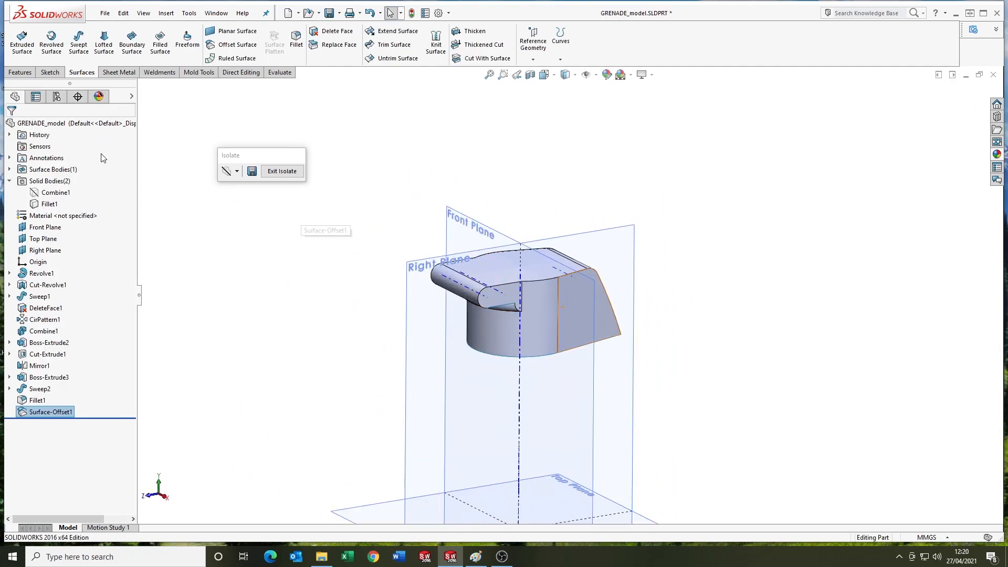
right_click(43, 180)
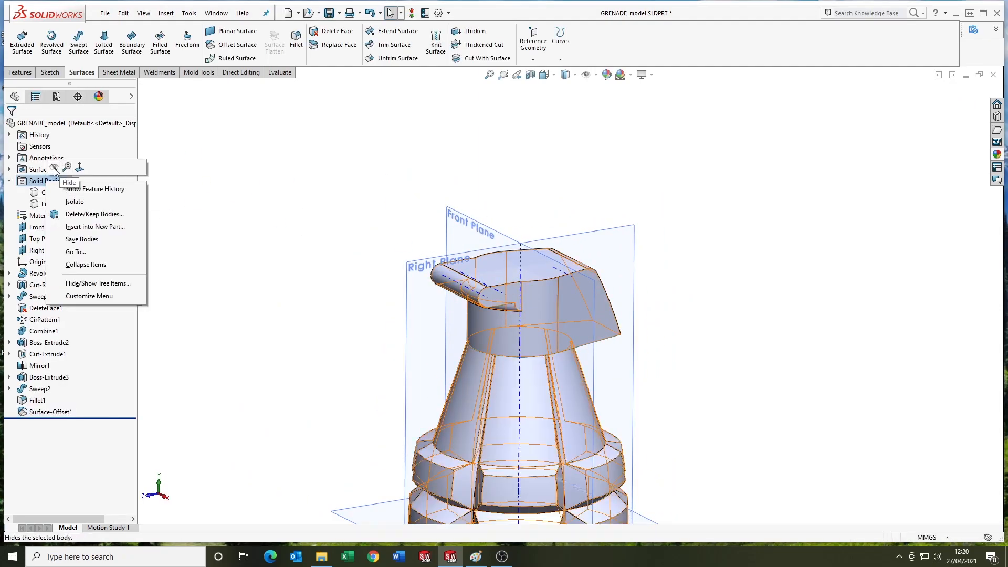
click(393, 44)
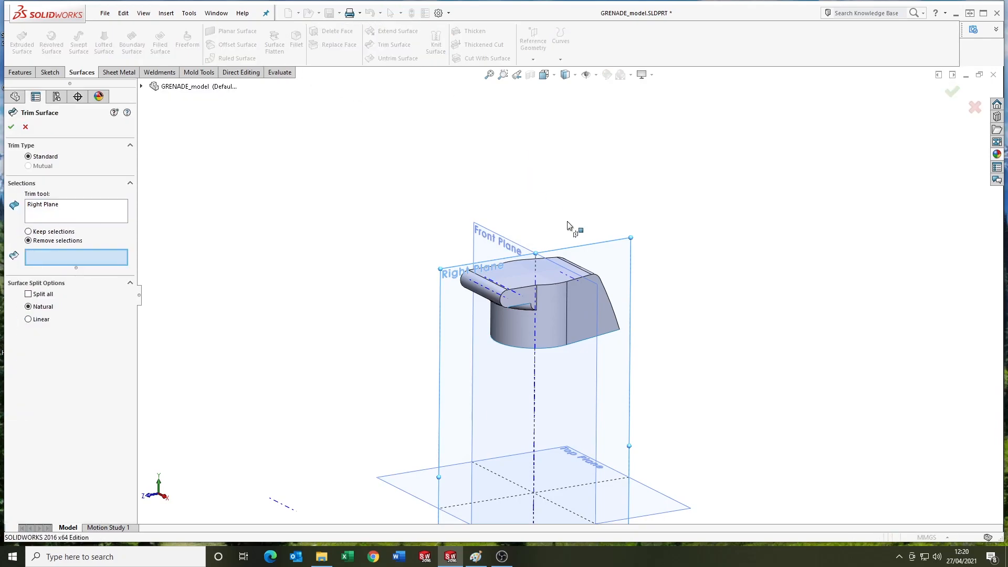
- Trim the offset surface at the Right Plane and sketch a curved profile dimensioned 1.50 and 15.50
click(11, 126)
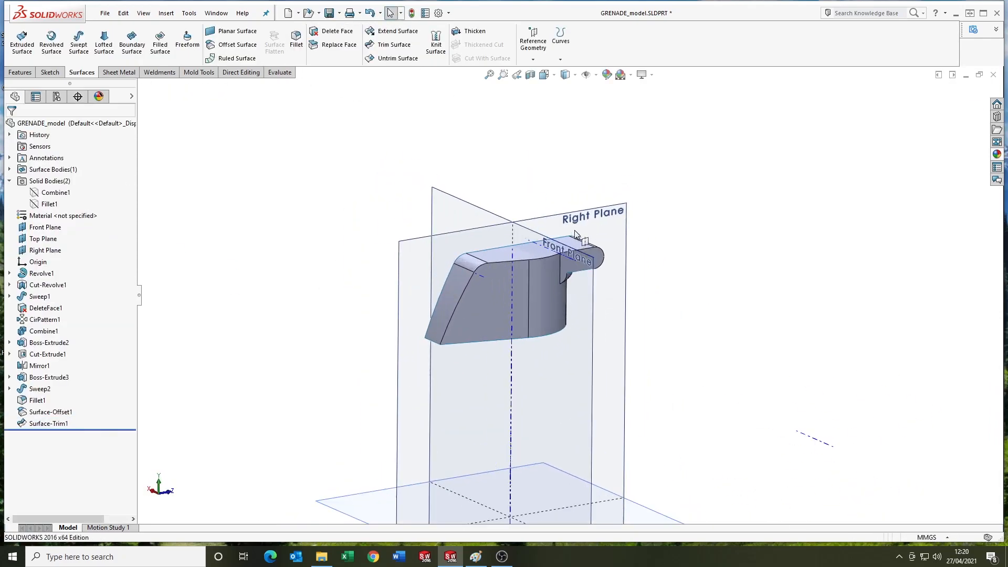
click(589, 214)
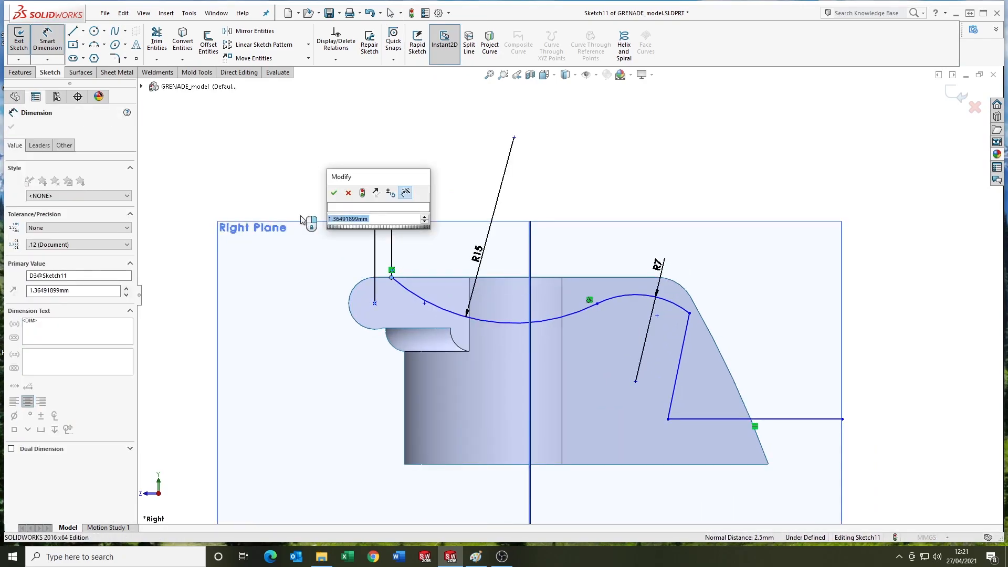
click(334, 192)
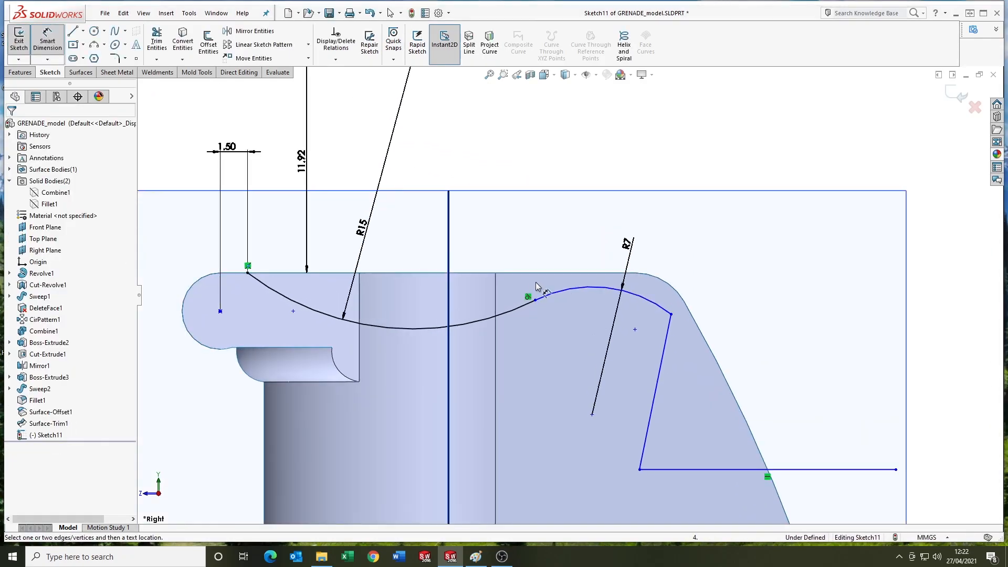
click(248, 265)
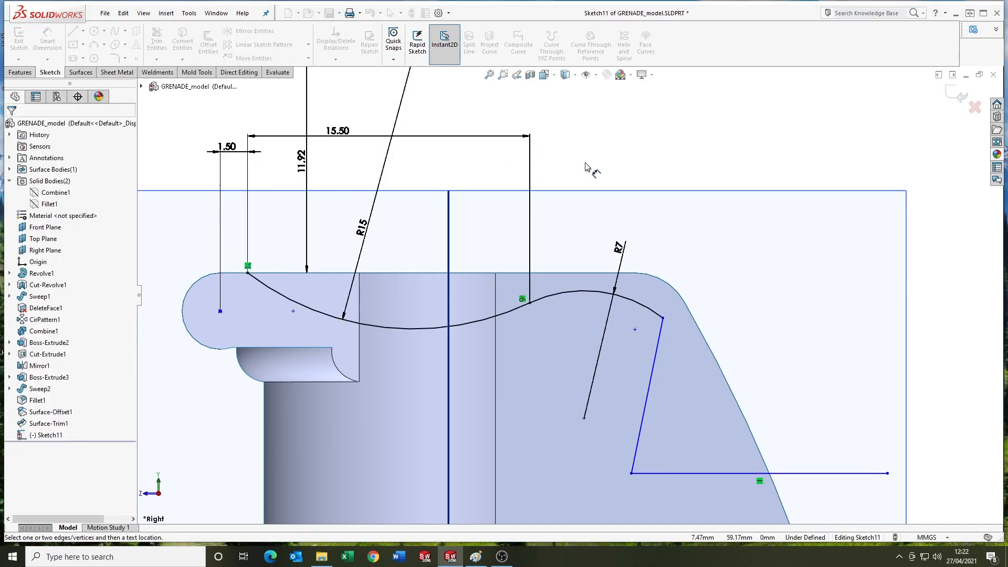
click(249, 270)
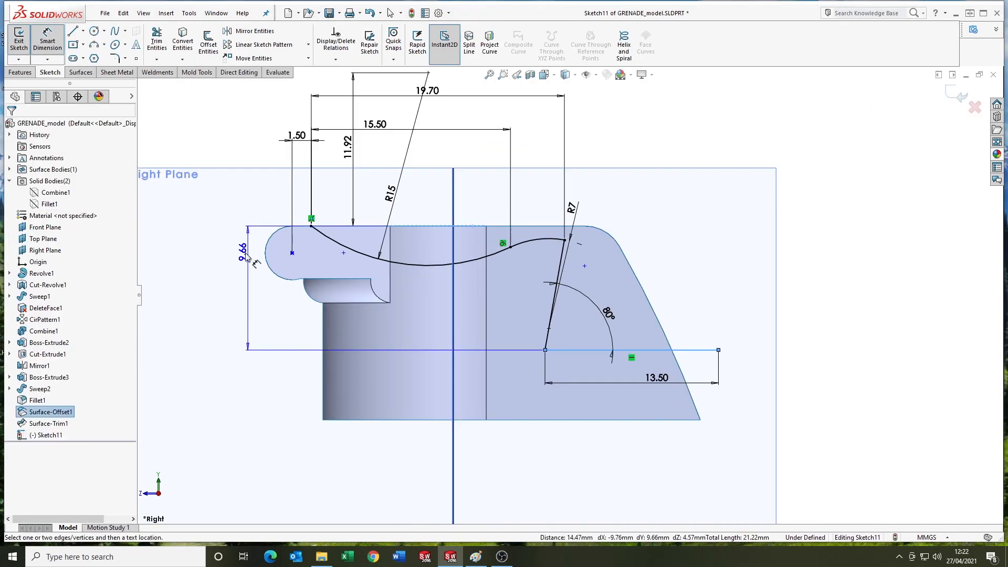
click(239, 251)
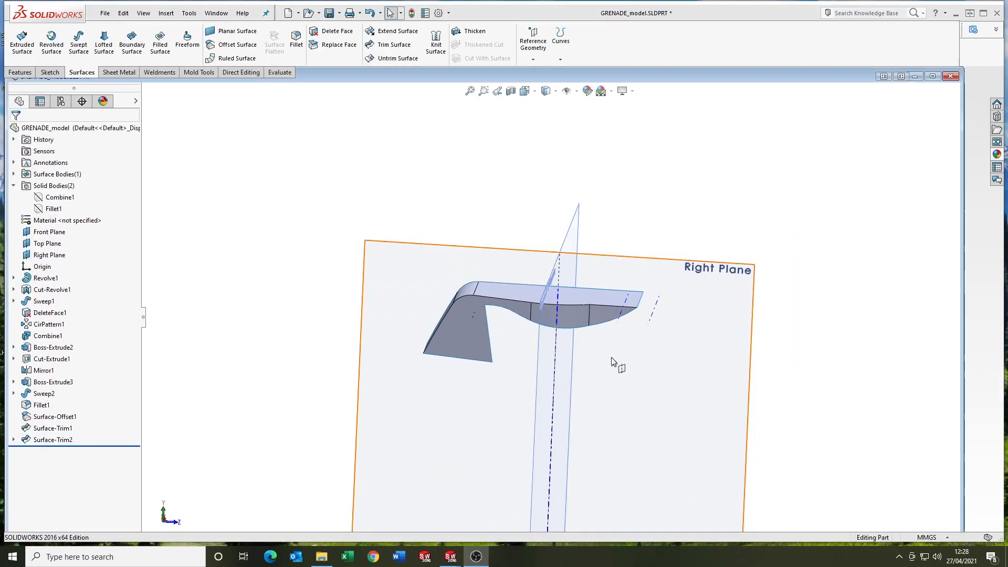
- Sketch the lever arm curve, extrude it into a surface, and add a second offset surface
click(49, 255)
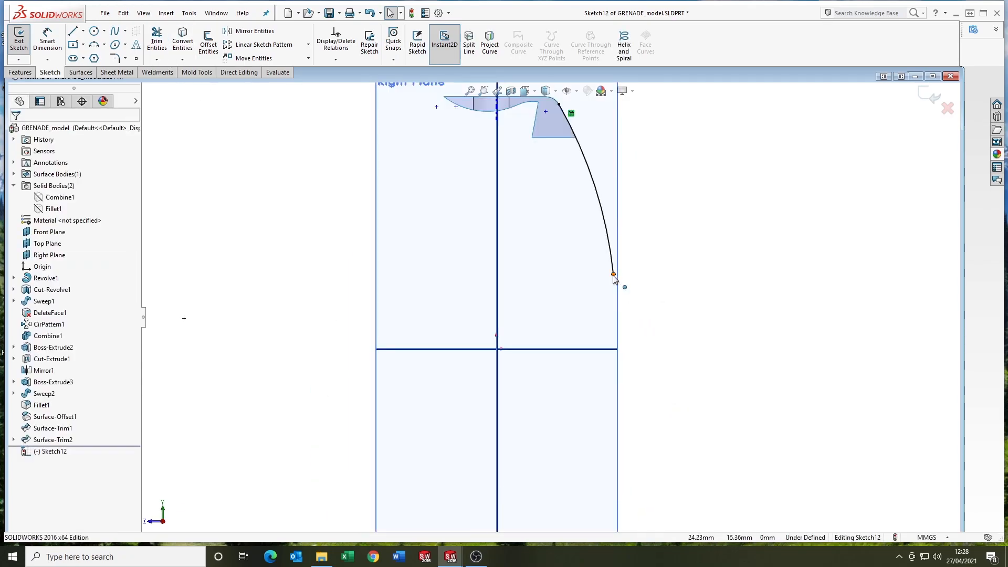
click(46, 42)
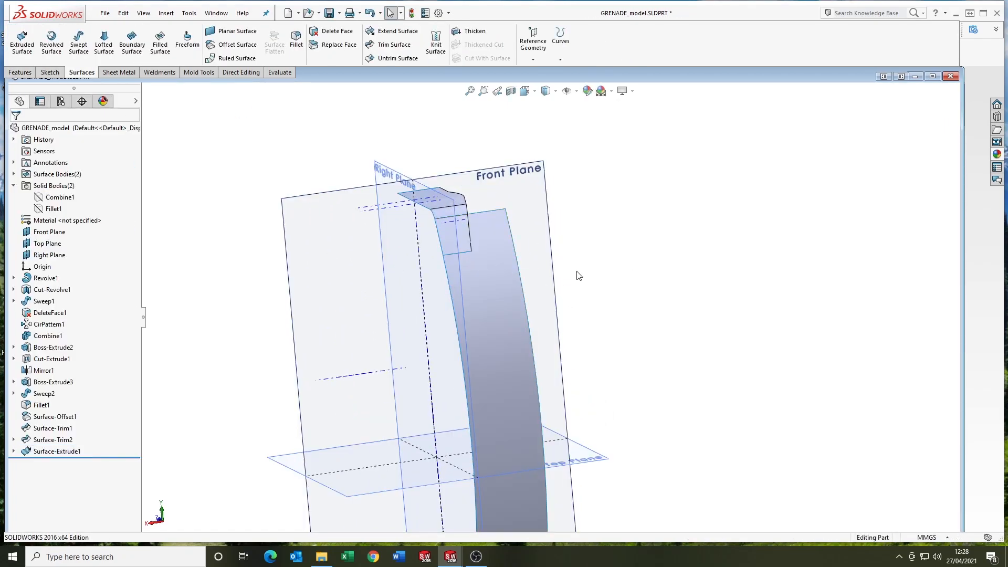
click(236, 45)
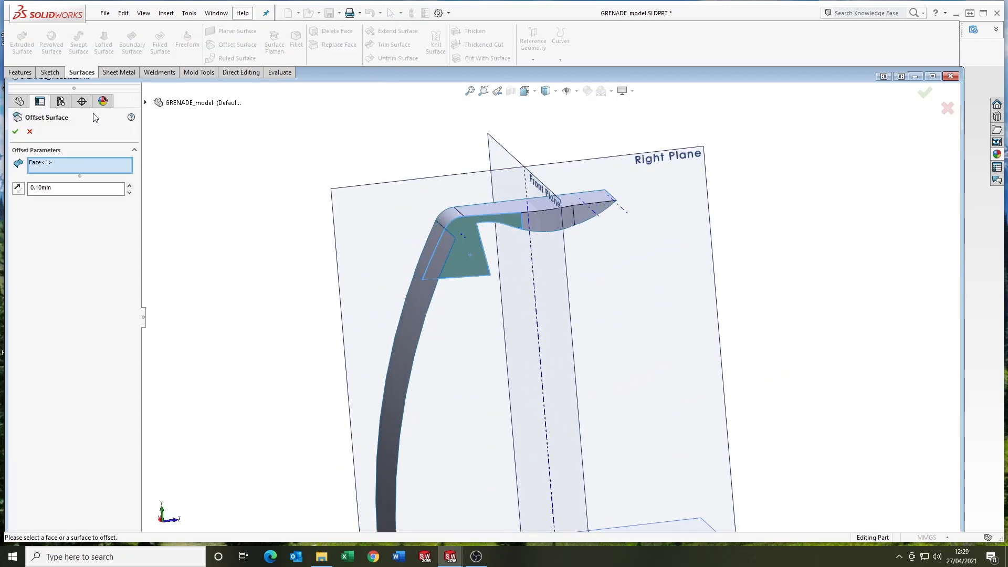
click(14, 131)
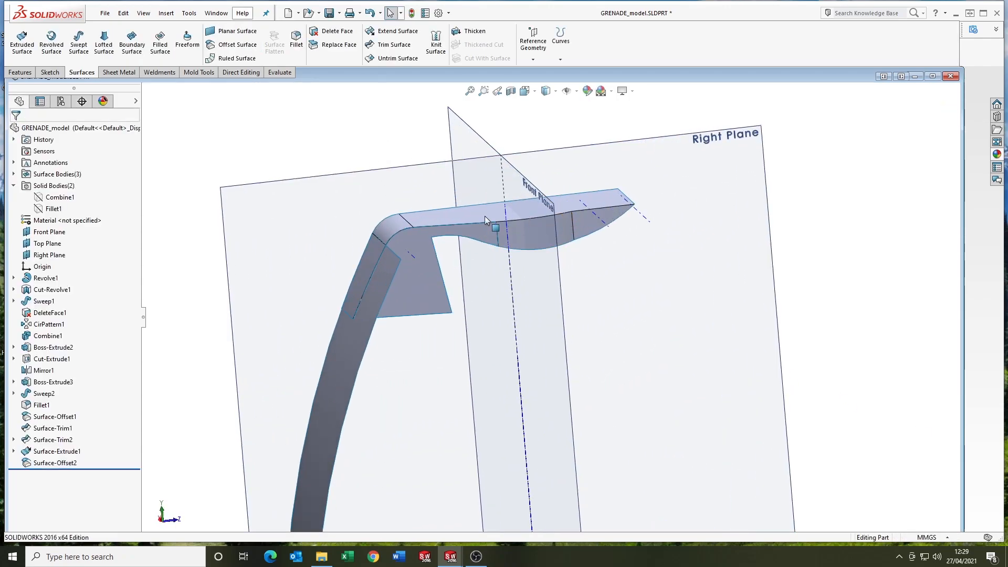
- Untrim the flat face, extend it 75 mm, and trim the arm surface with it
click(66, 197)
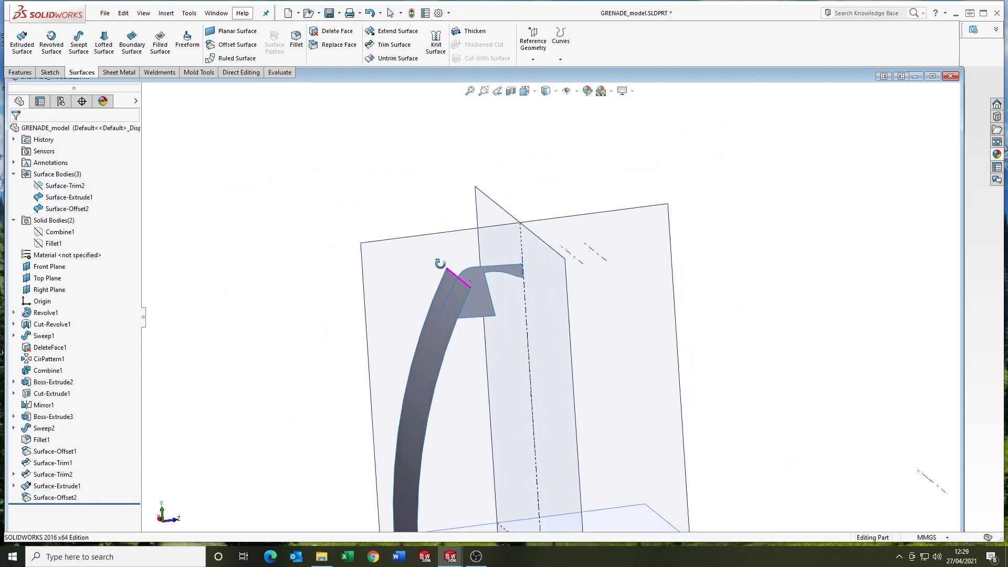
click(397, 58)
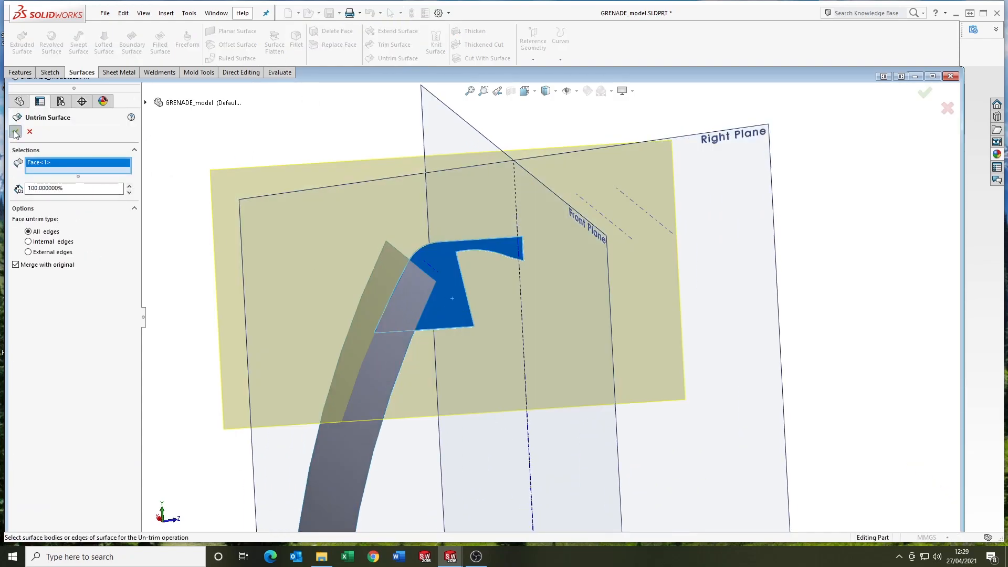
click(397, 35)
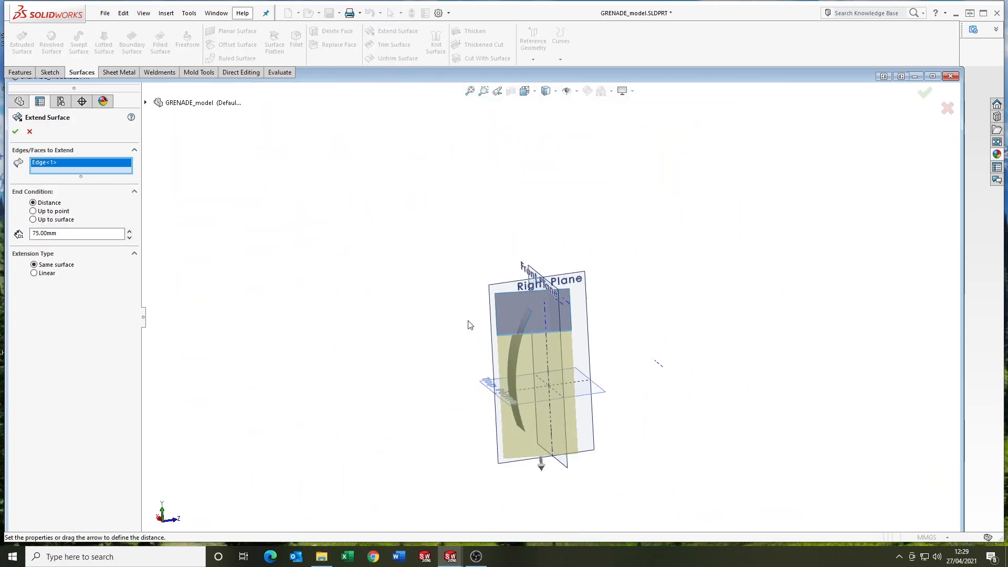
click(15, 132)
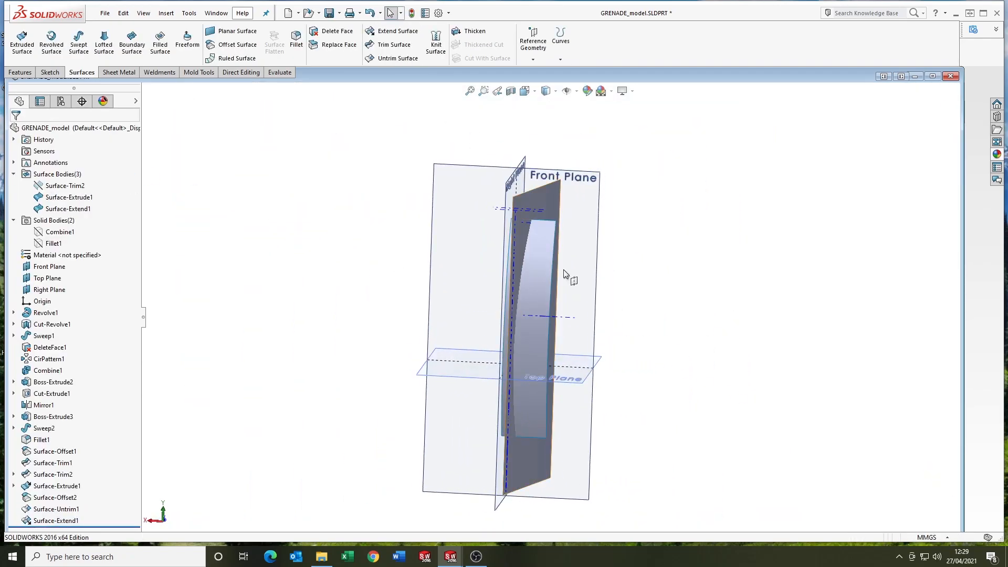
click(394, 44)
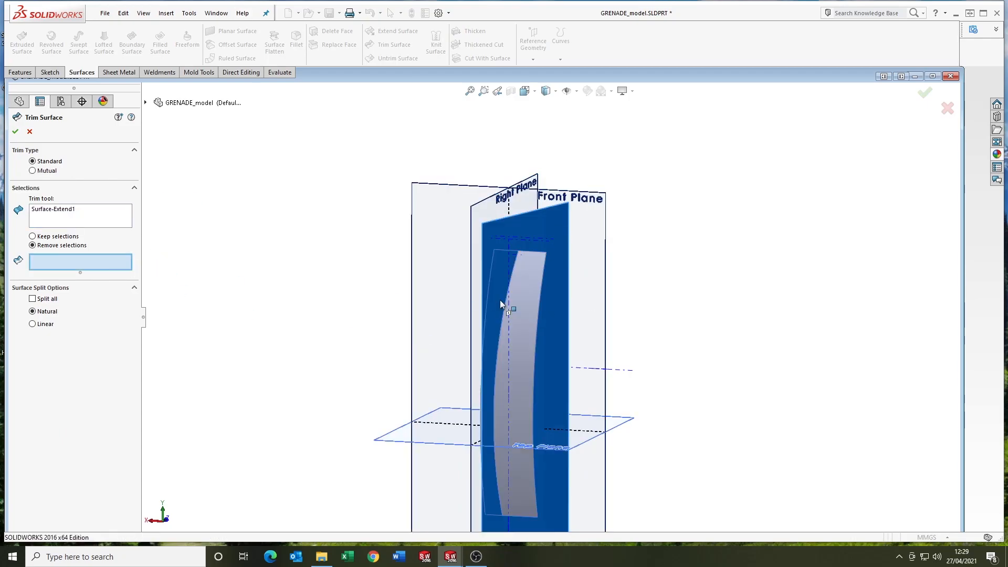
click(15, 131)
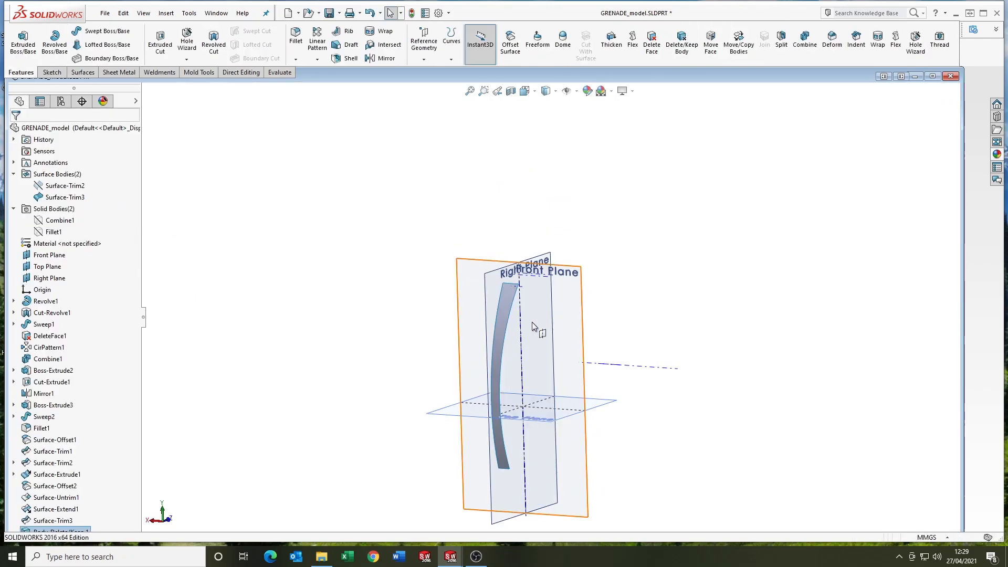
- Trim the arm with the lever top surface, producing Surface-Trim3 and Surface-Knit1
click(64, 186)
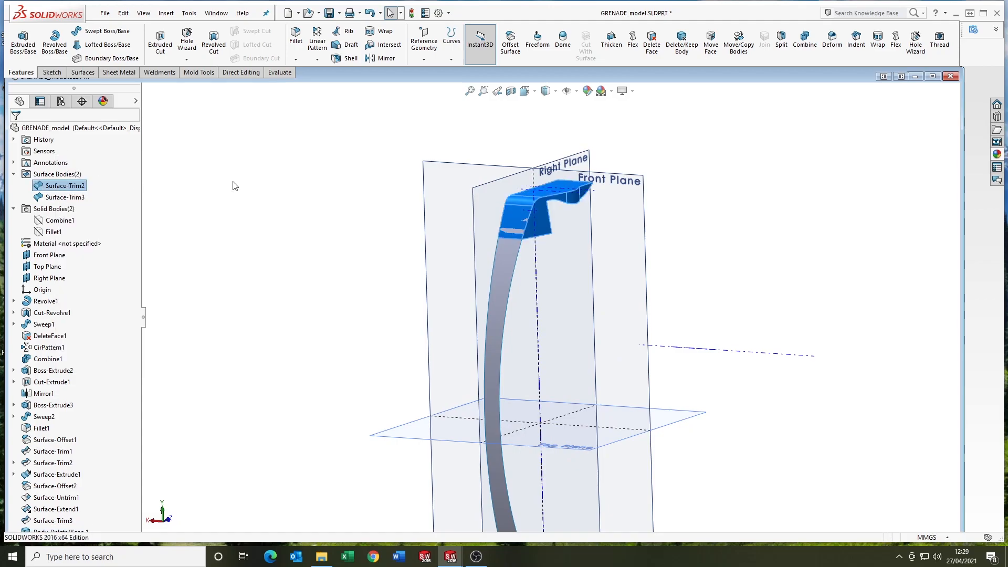
click(82, 72)
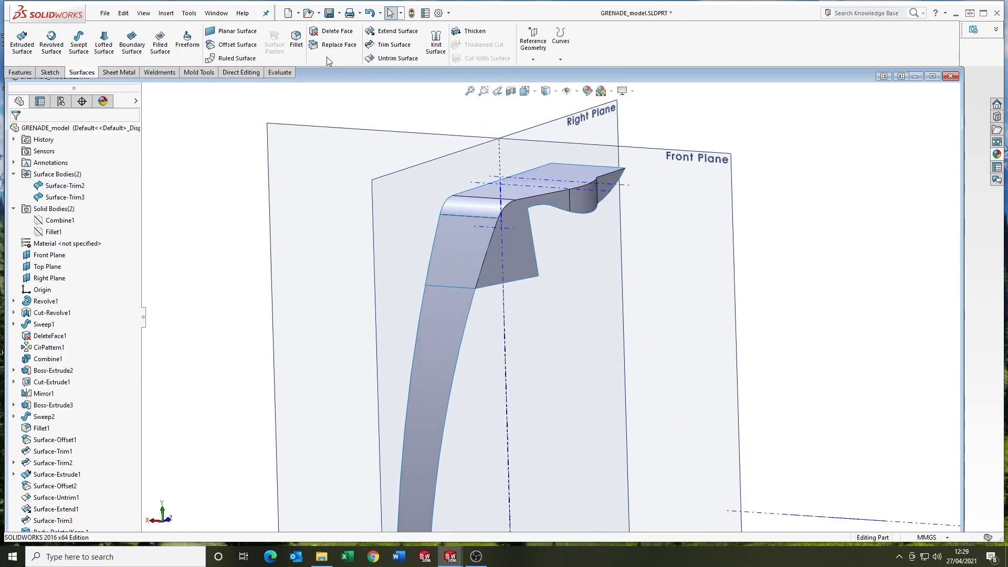
click(392, 44)
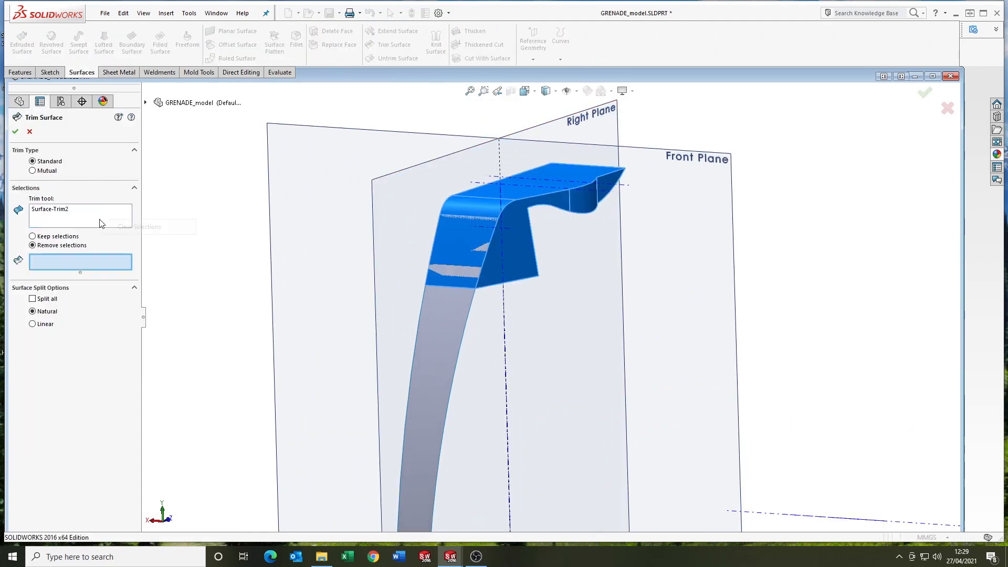
click(14, 132)
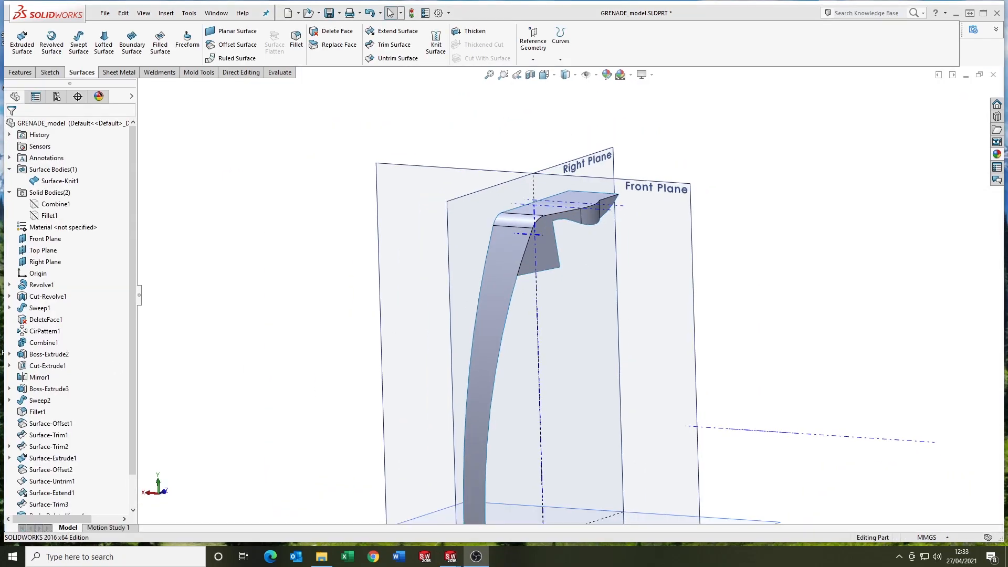
- Thicken Surface-Knit1 by 0.50 mm to create the Thicken1 solid
click(474, 31)
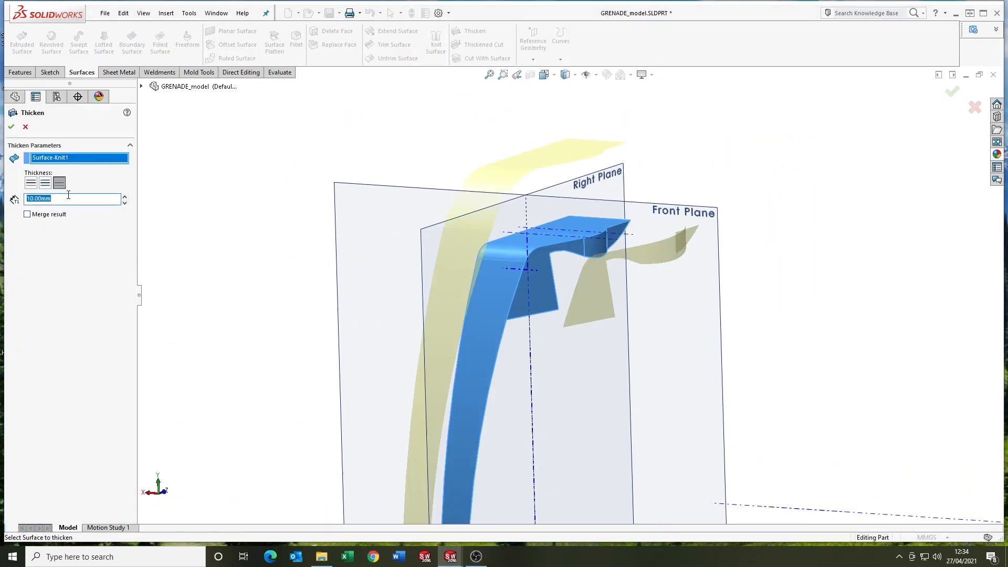
text(0.50mm)
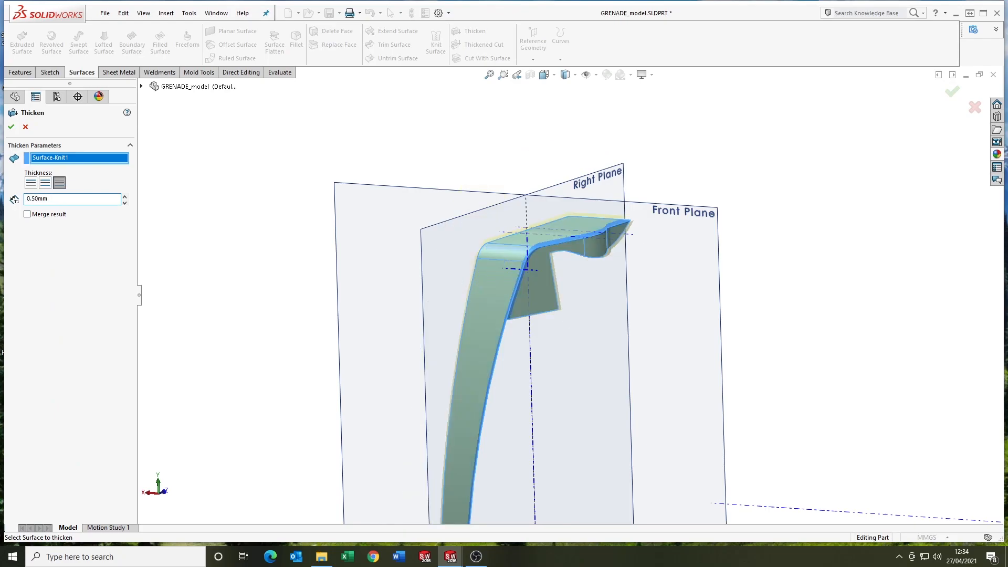
click(11, 126)
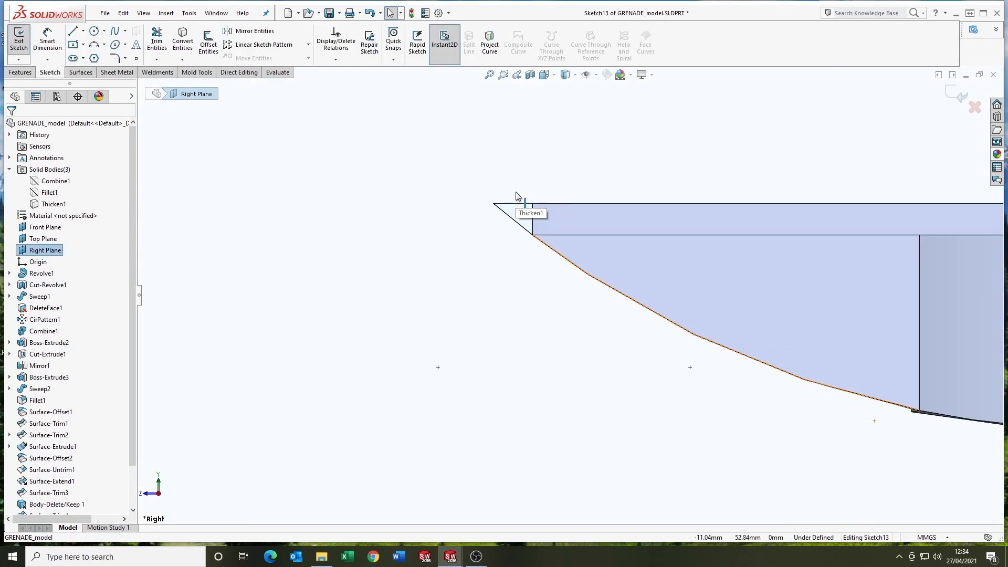
- Cut a 1 mm rectangle, sketched on the Right Plane, off the lever's pointed tip
click(71, 44)
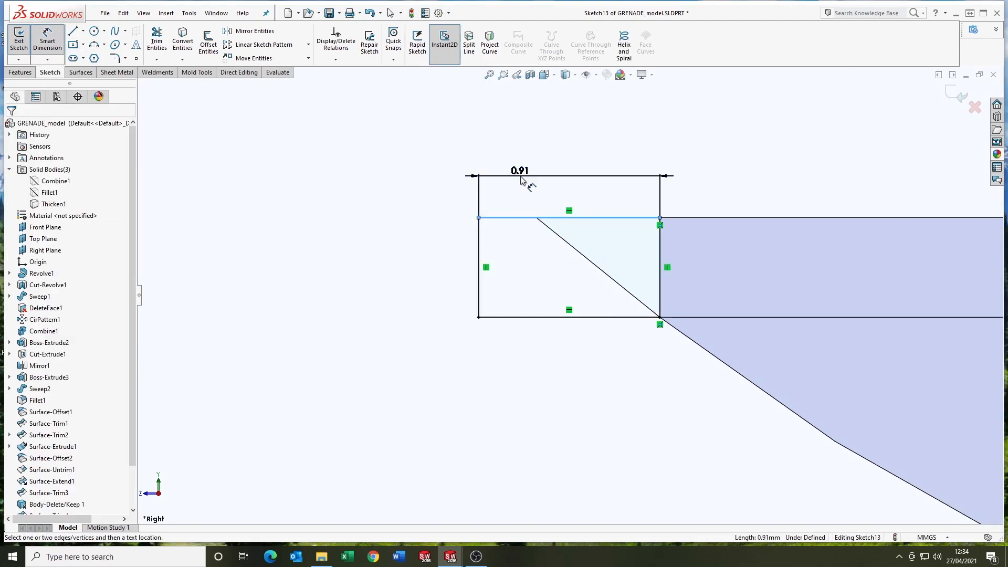
click(20, 72)
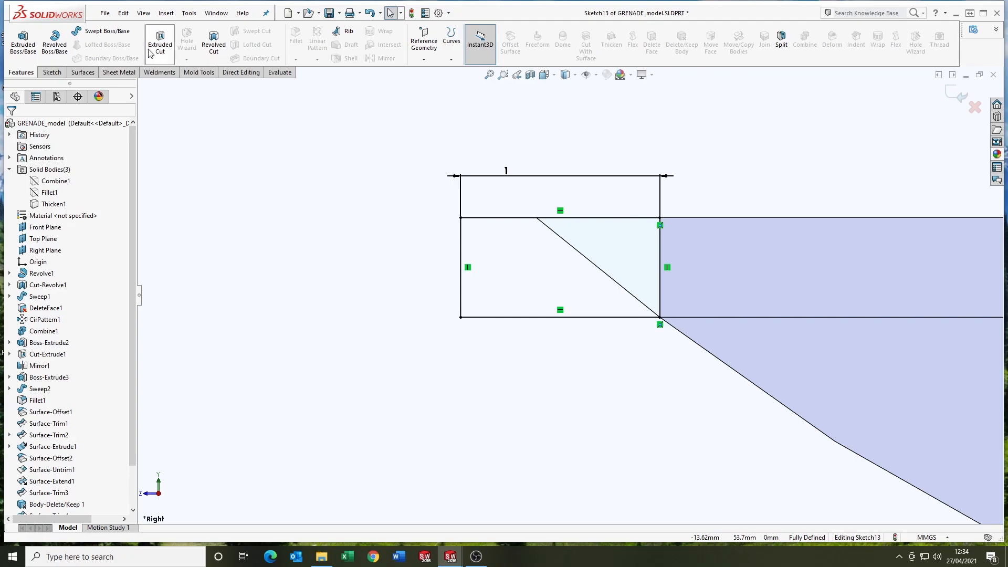
click(160, 41)
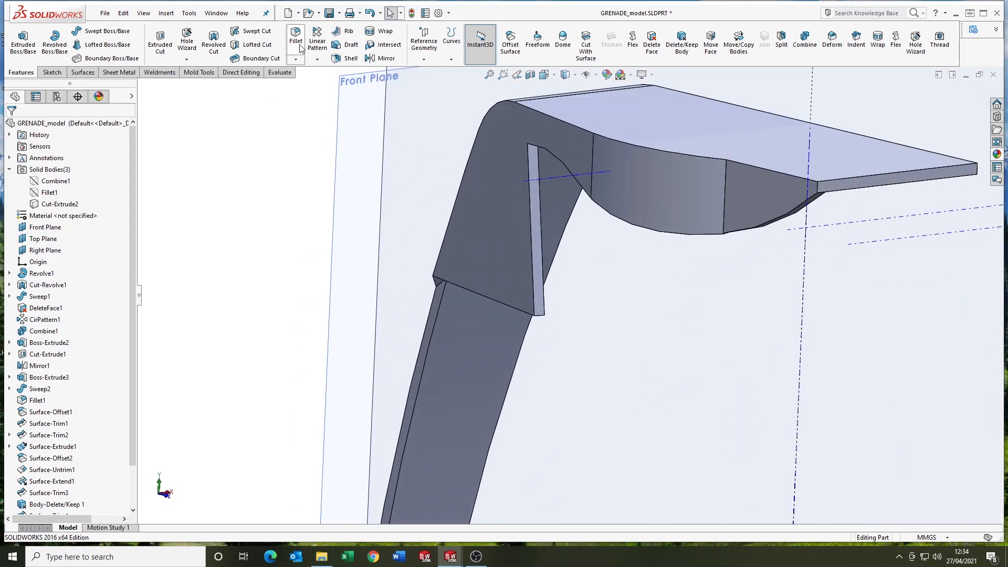
- Fillet the lever bend edges at 1 mm and delete the leftover face
click(295, 40)
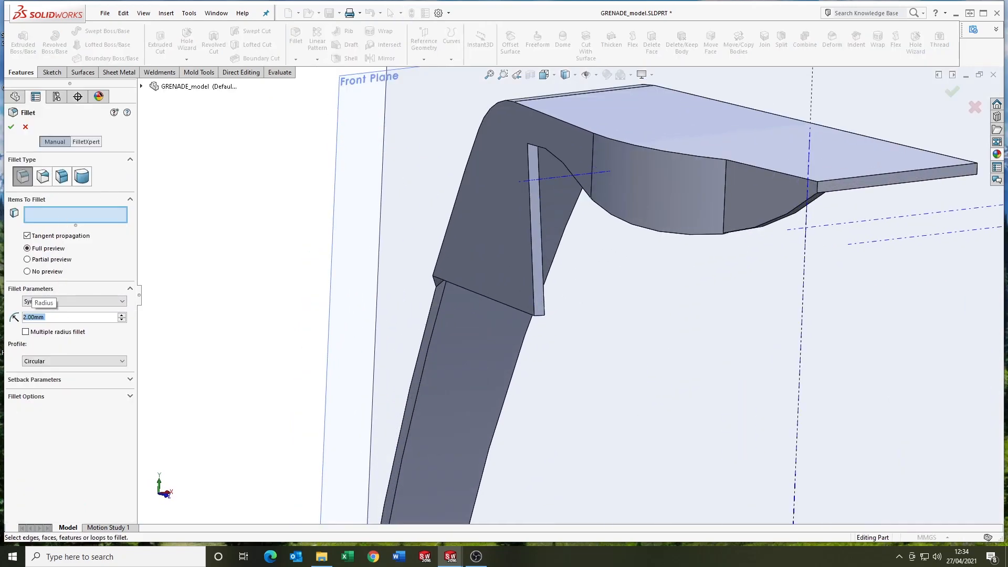
click(532, 290)
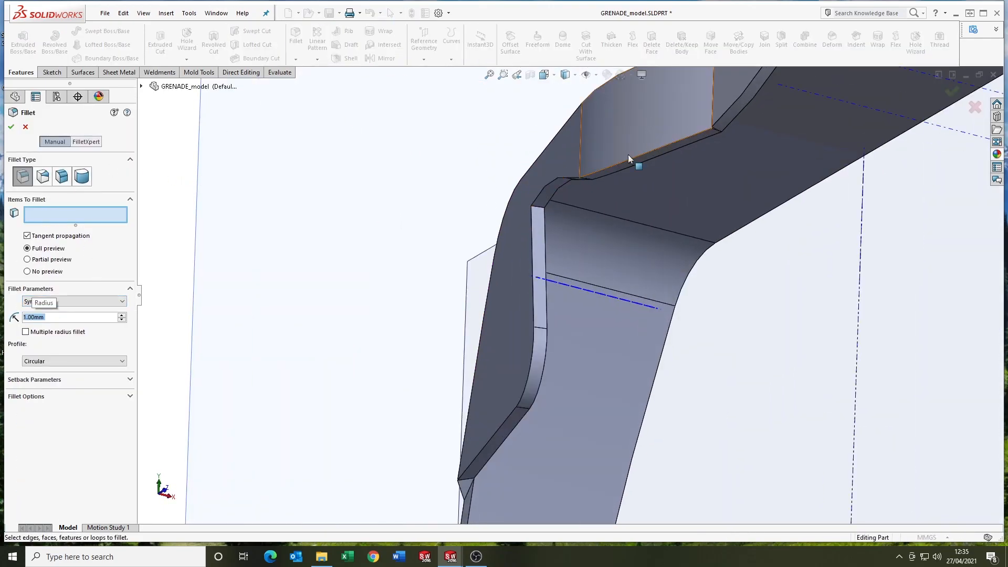
click(25, 126)
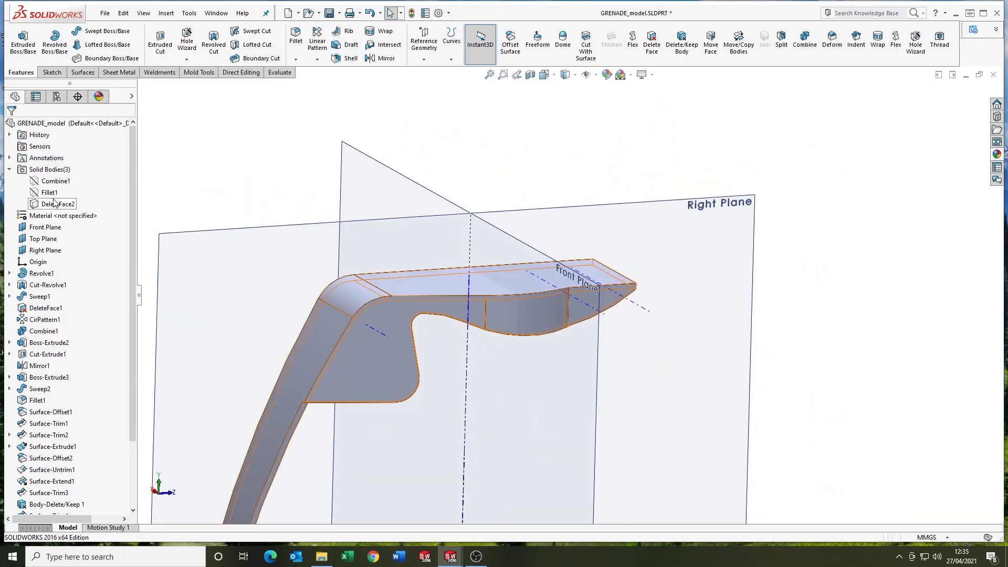
click(49, 192)
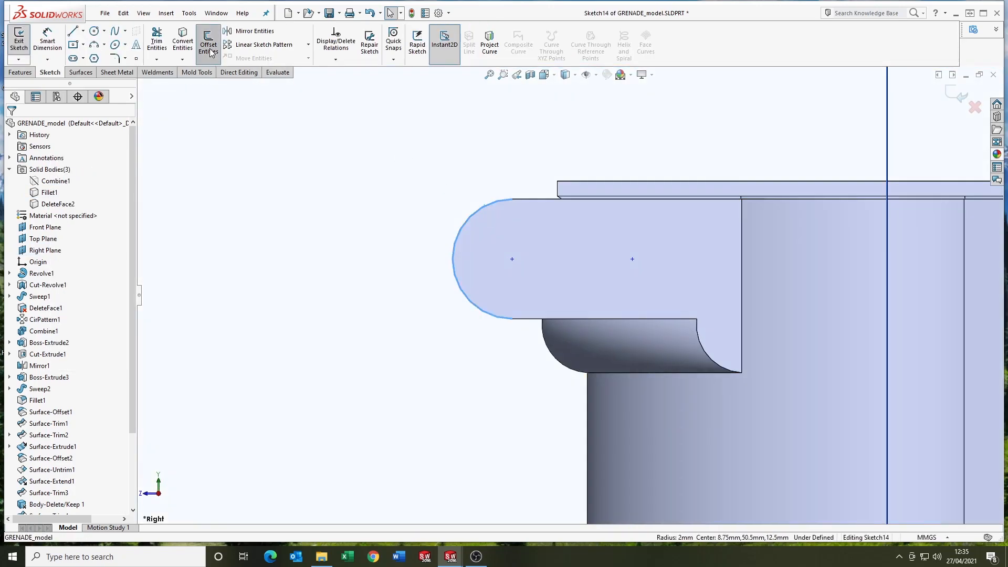
- Offset the rounded lever end by 0.10 and extrude it as a 0.5 mm thin feature up to vertex
click(209, 42)
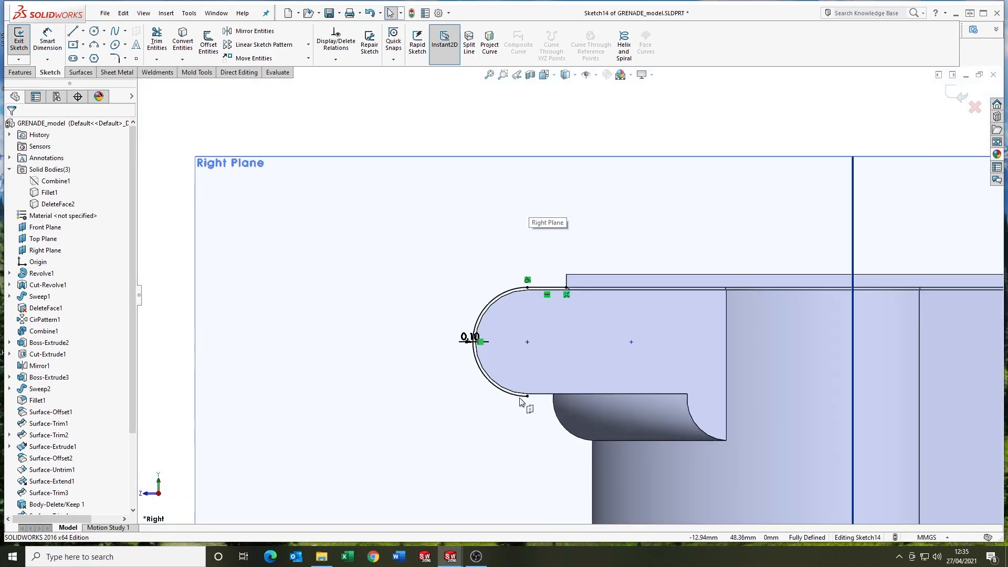
click(20, 72)
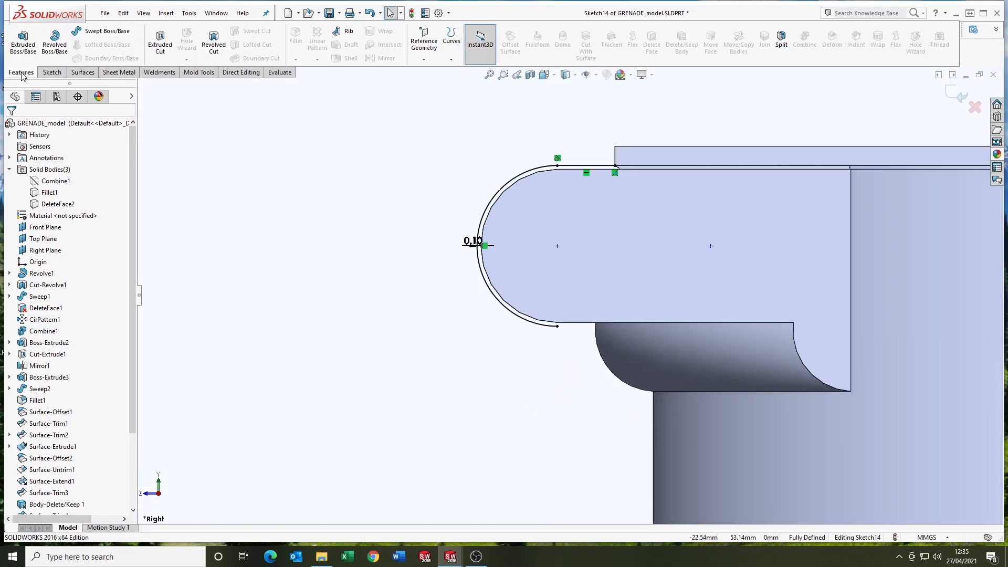
click(23, 40)
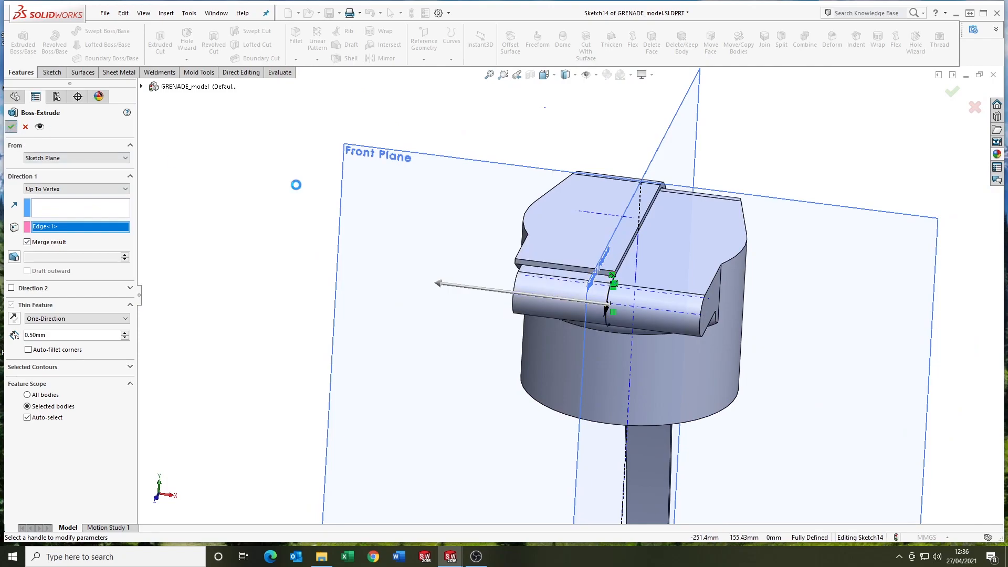
click(11, 125)
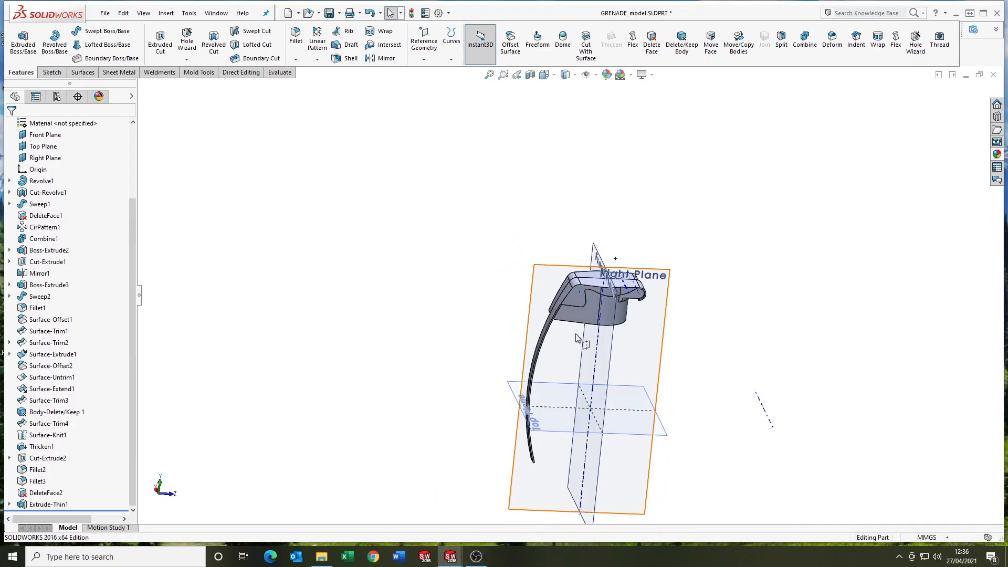
- Fillet one lever edge at 0.25 mm and the bend edge at 0.5 mm
click(295, 38)
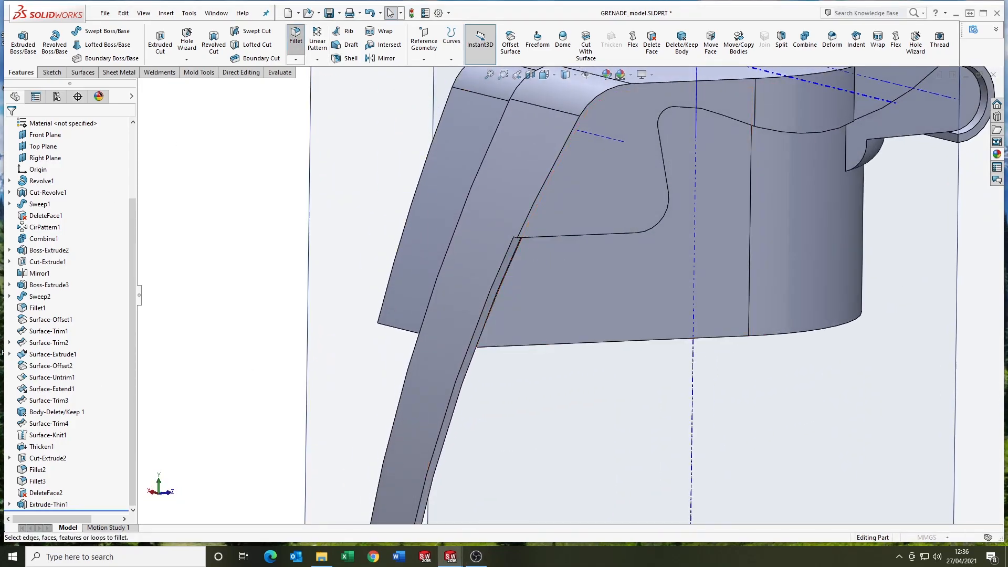
click(295, 40)
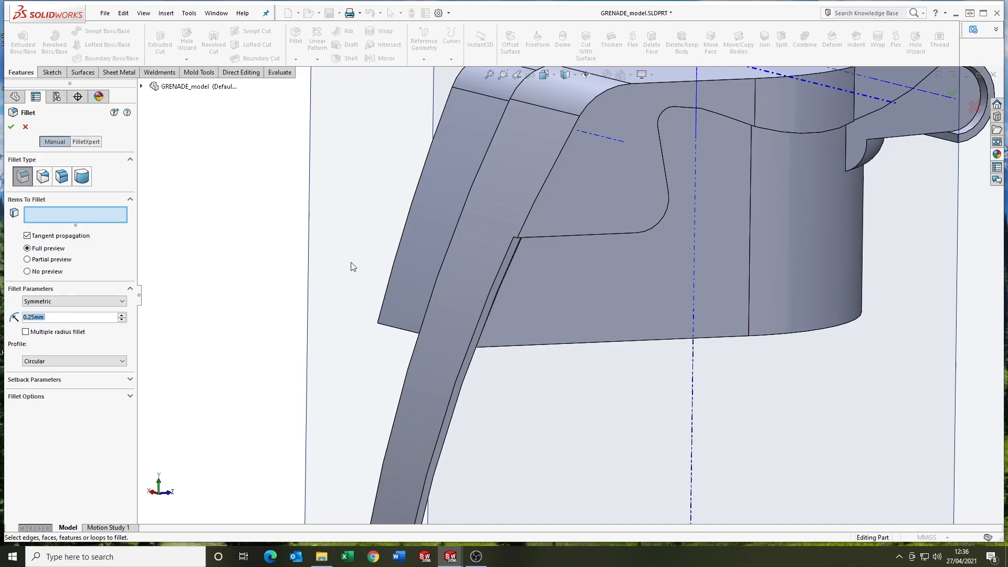
click(11, 126)
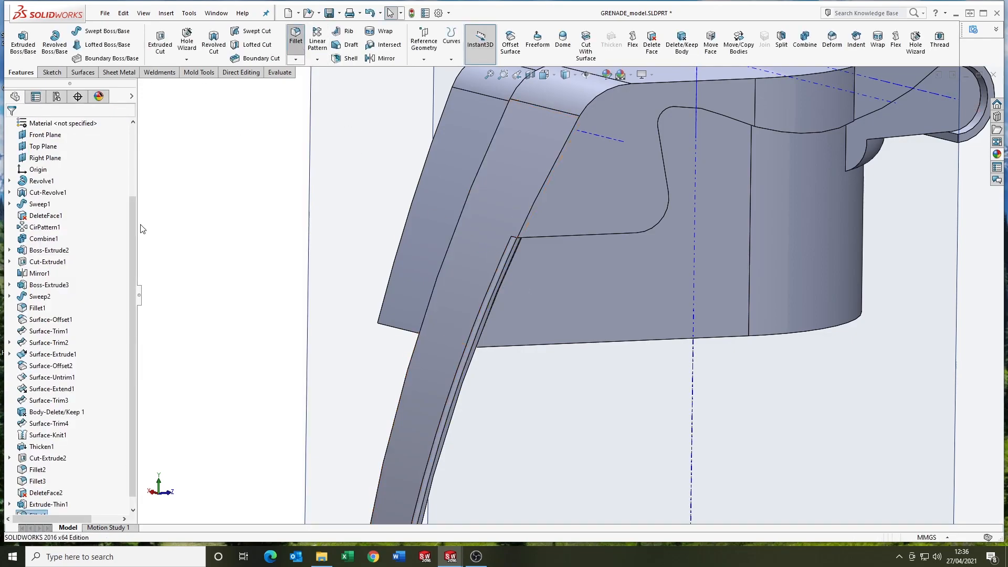
click(295, 38)
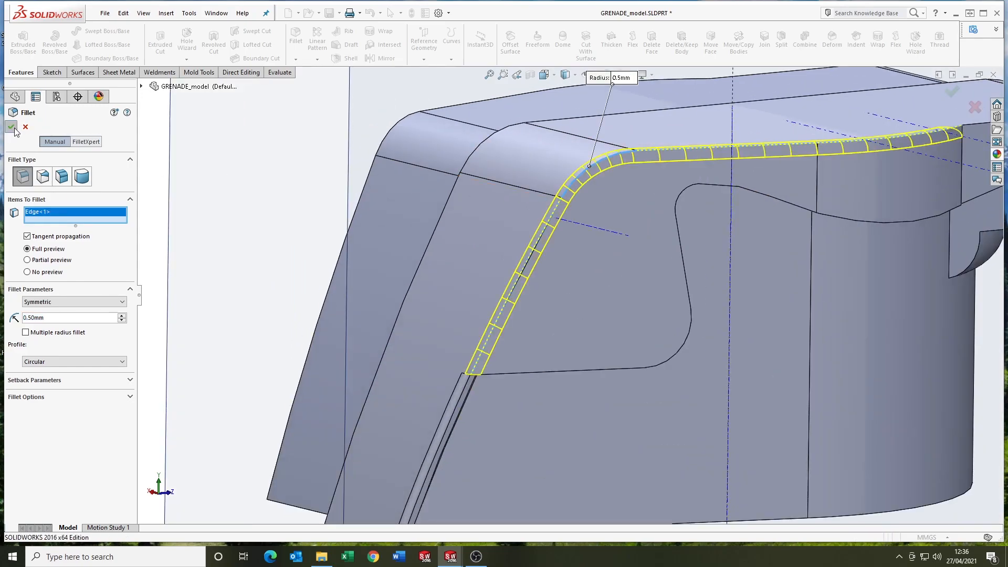
click(10, 126)
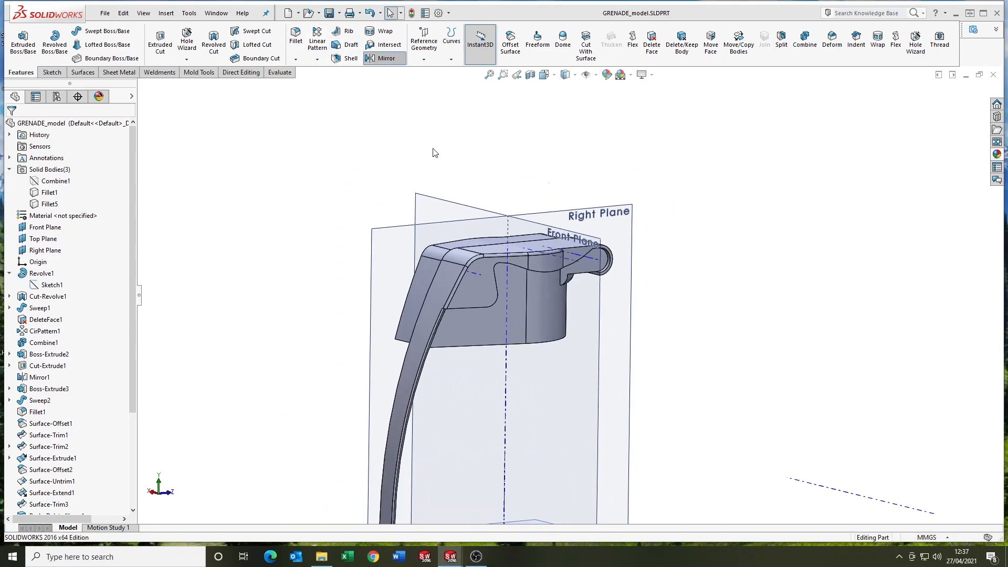
- Mirror the lever body Fillet5 across the Right Plane
click(385, 57)
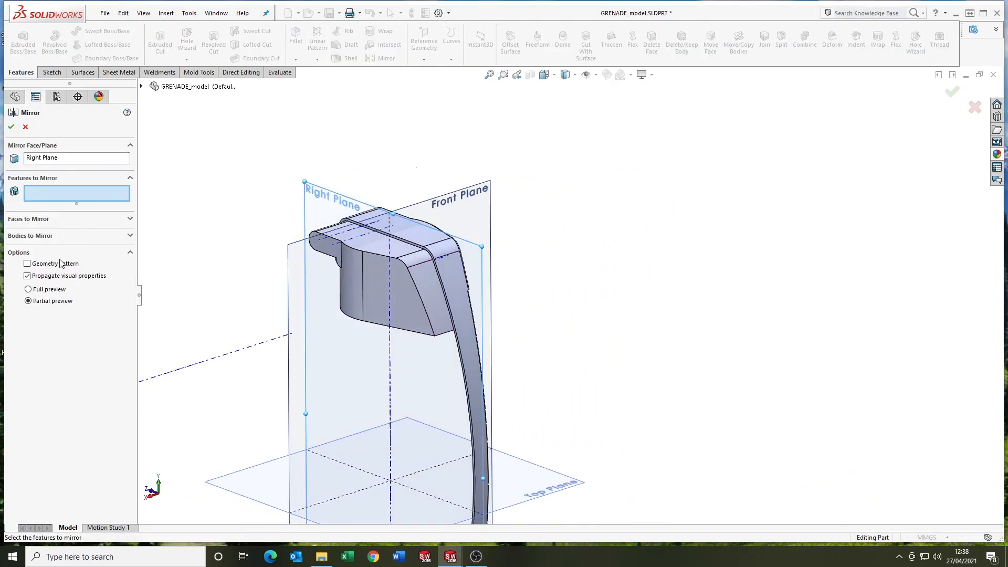
click(418, 270)
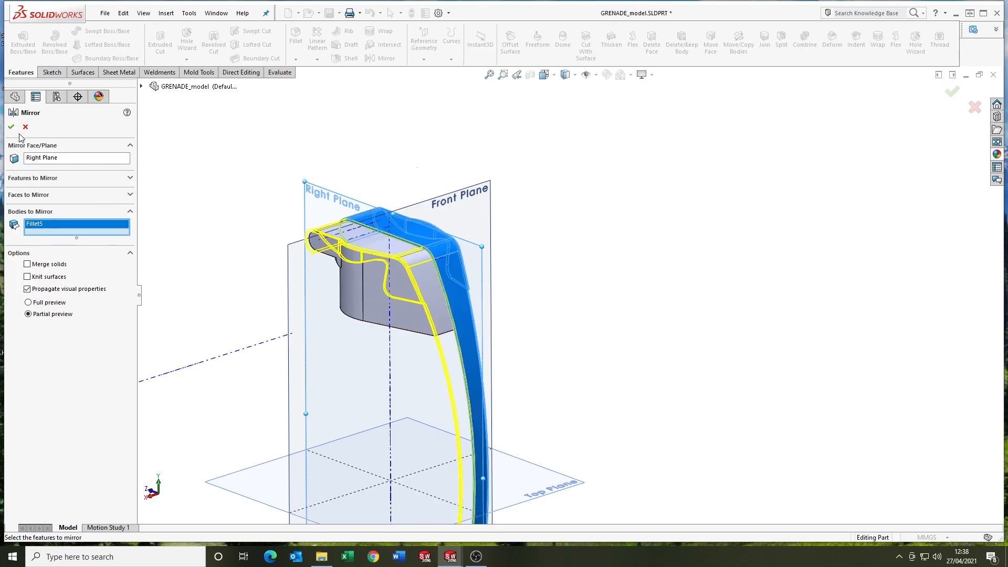
click(11, 126)
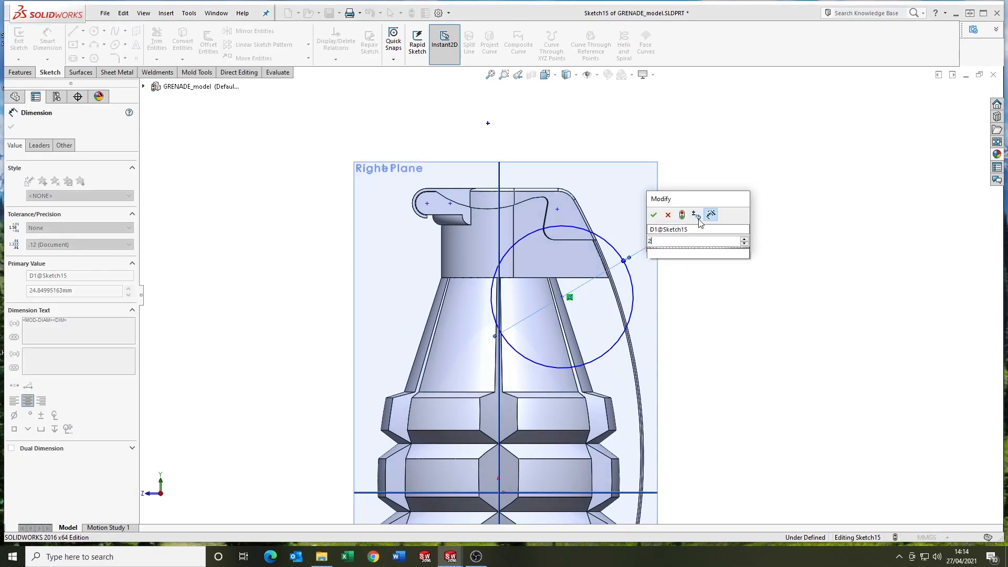
- Dimension the ring path circle at 25 diameter with a 10.90 offset from the centre line
click(653, 215)
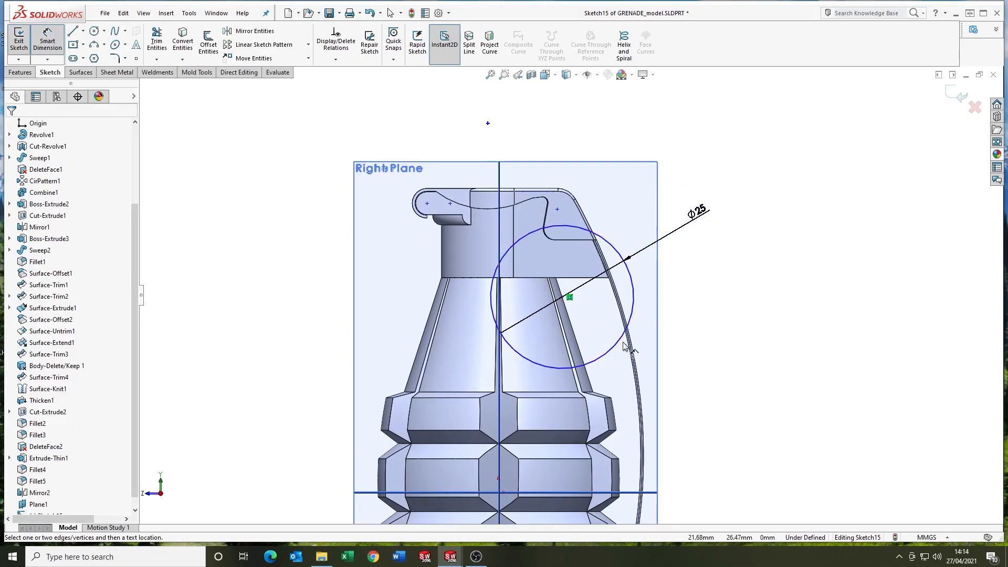
click(498, 162)
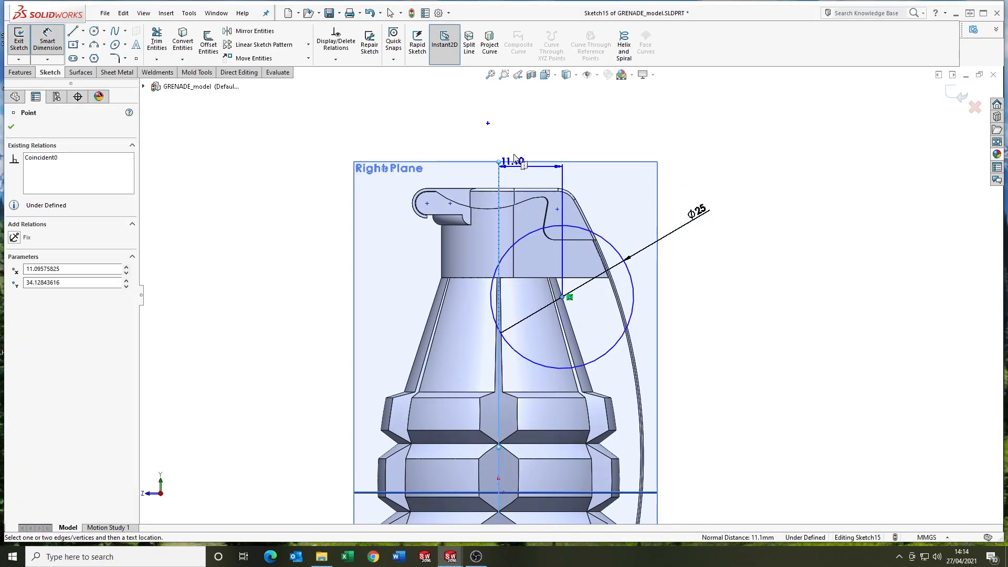
click(513, 161)
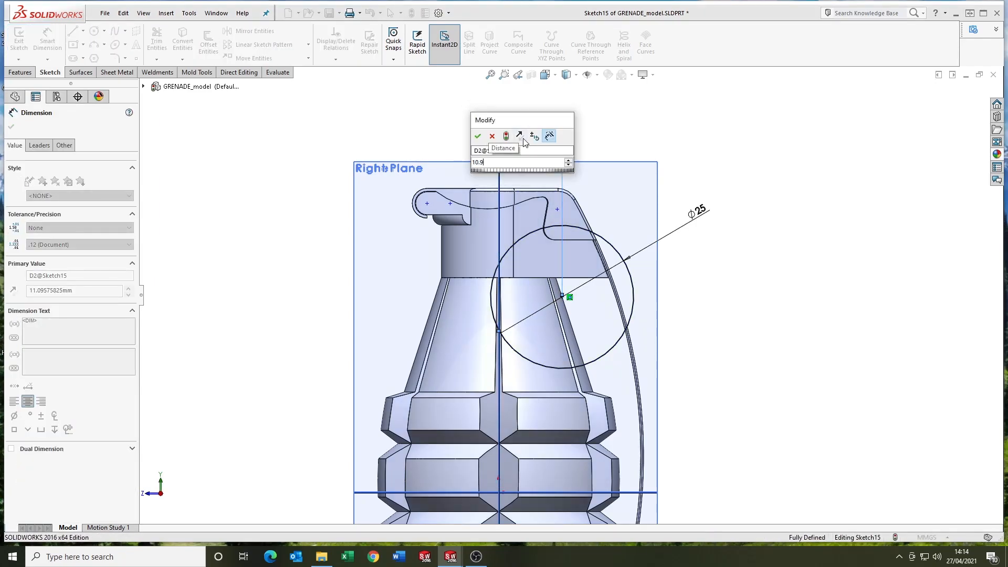
click(478, 135)
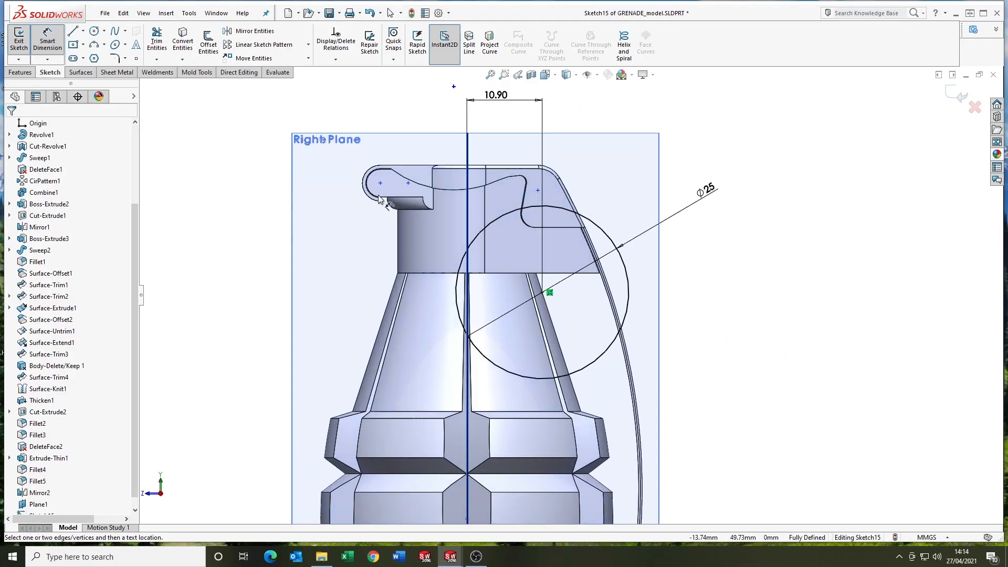
- Sweep a circular profile along the ring sketch to form the pull ring
click(18, 41)
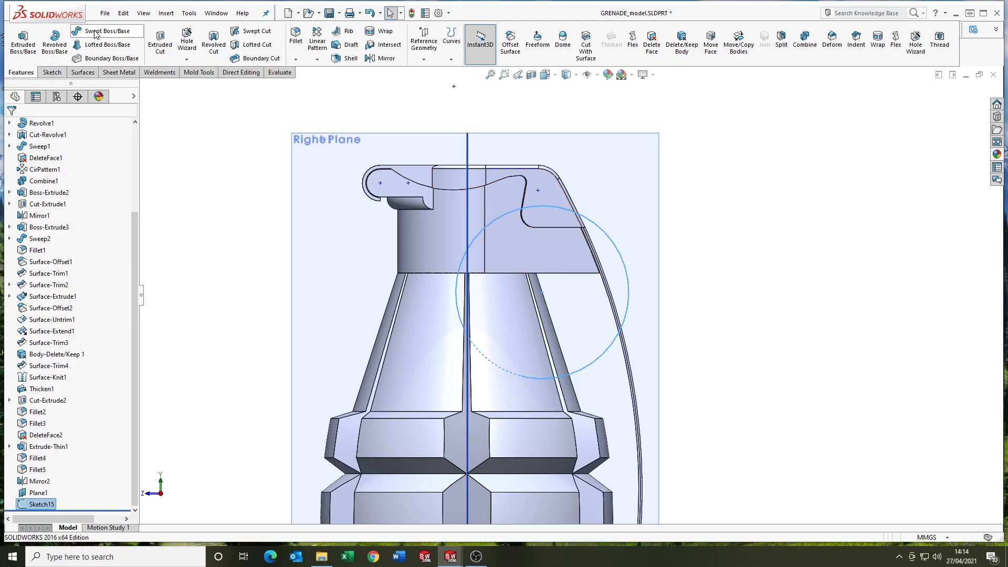
click(107, 30)
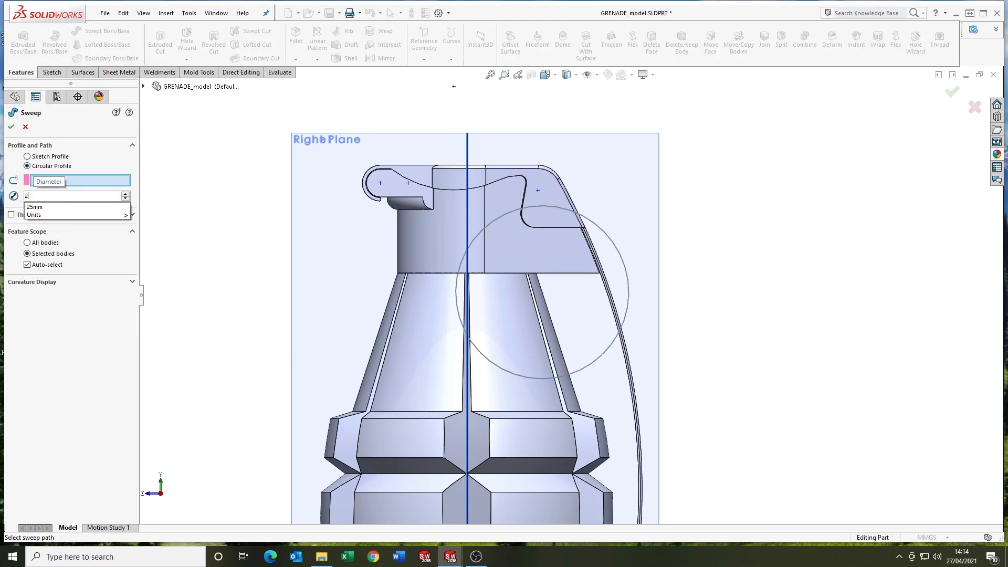
click(521, 219)
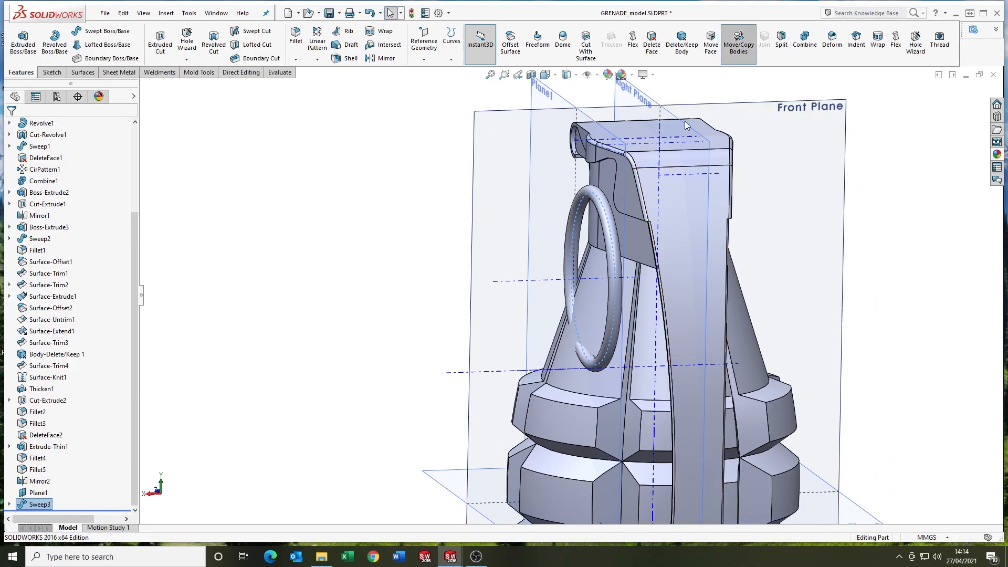
- Rotate the pull ring body Sweep3 twice with Move/Copy Bodies
click(738, 41)
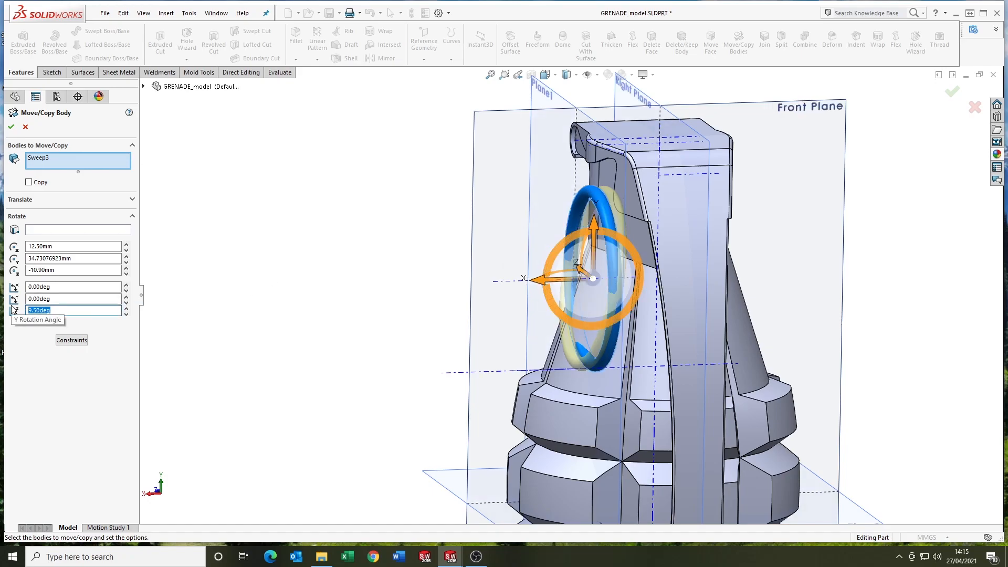
click(11, 127)
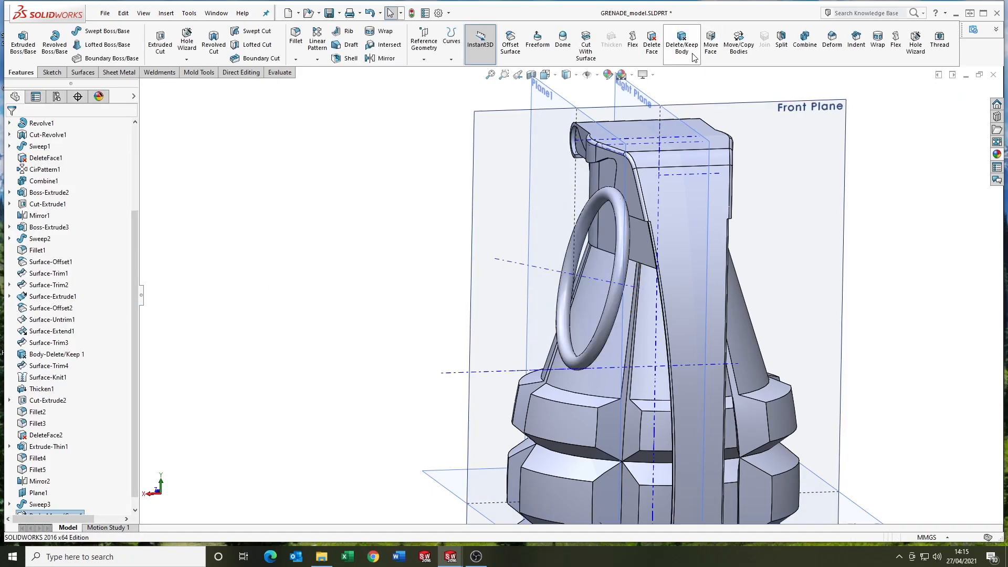
click(738, 42)
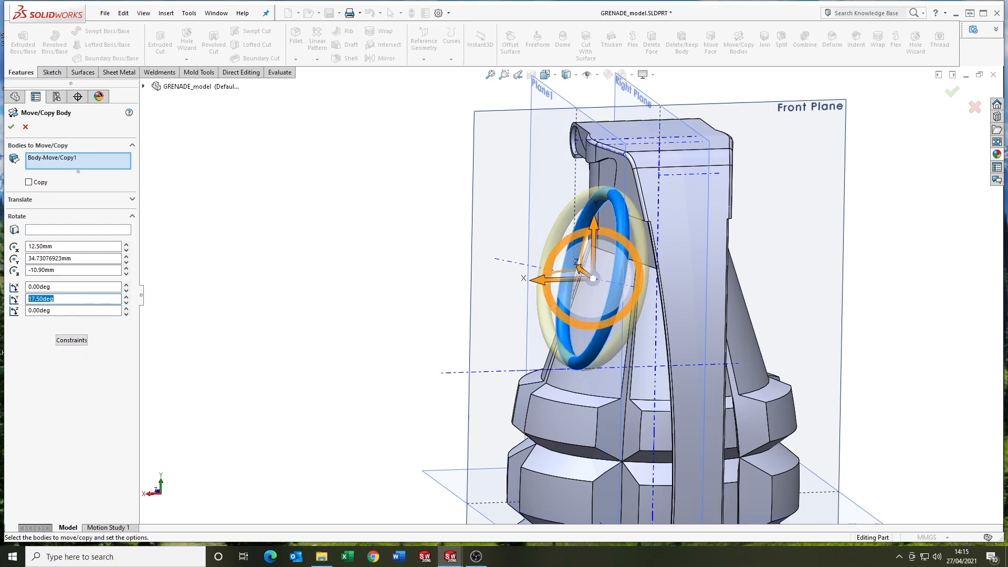
click(10, 126)
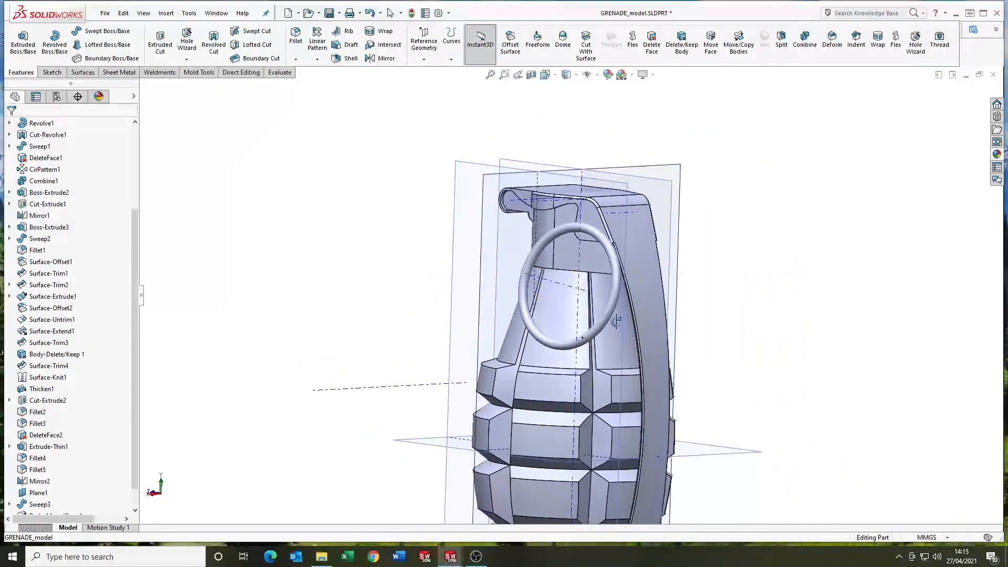
click(45, 122)
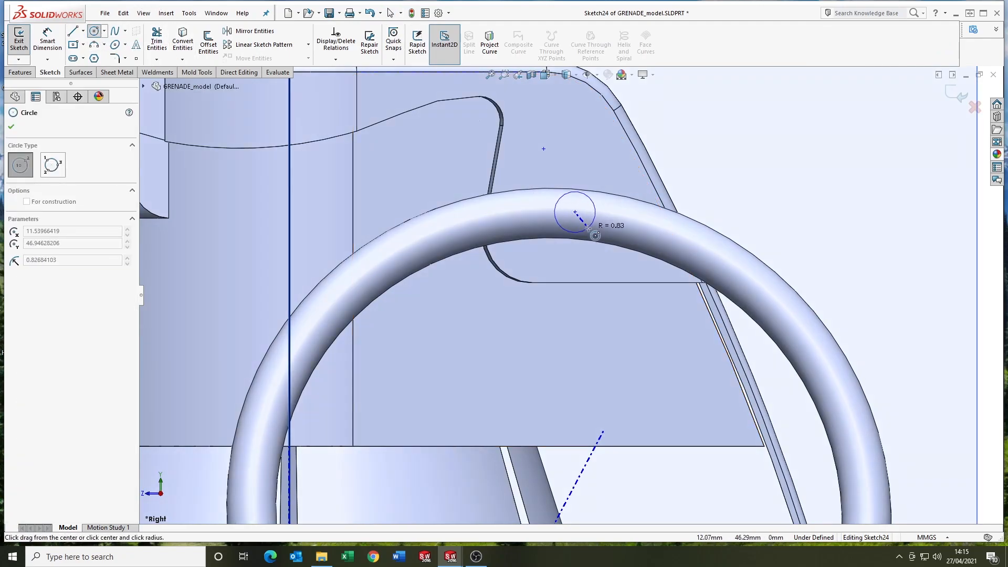
- Sketch and dimension a small pin-hole circle, then cut it Up To Surface in both directions
click(575, 212)
text(6.3)
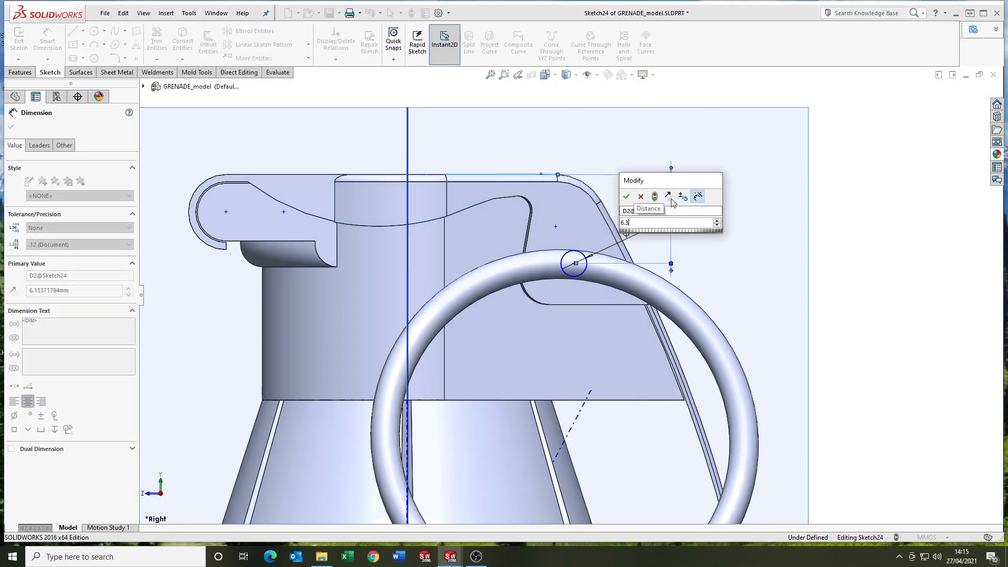
click(625, 196)
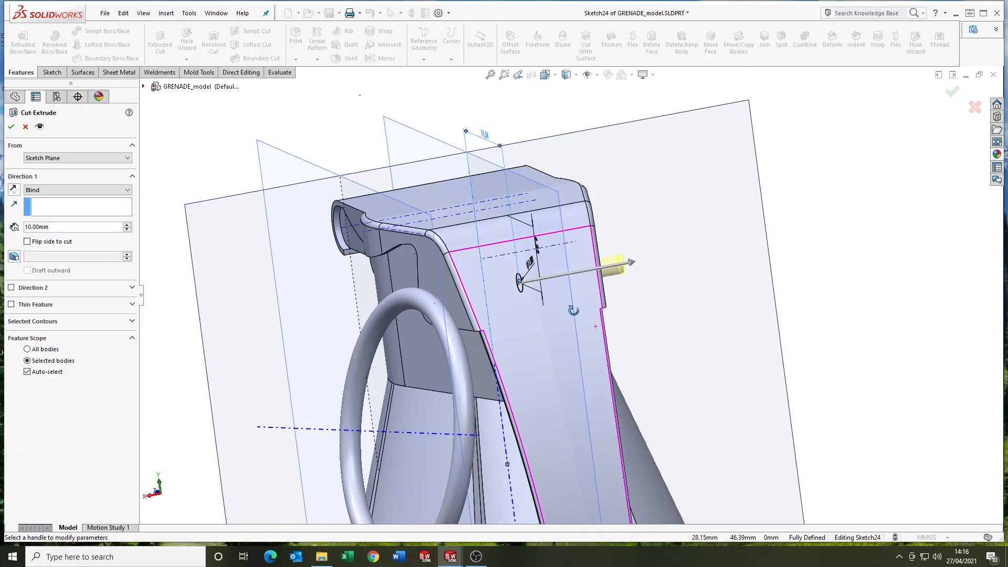
click(74, 189)
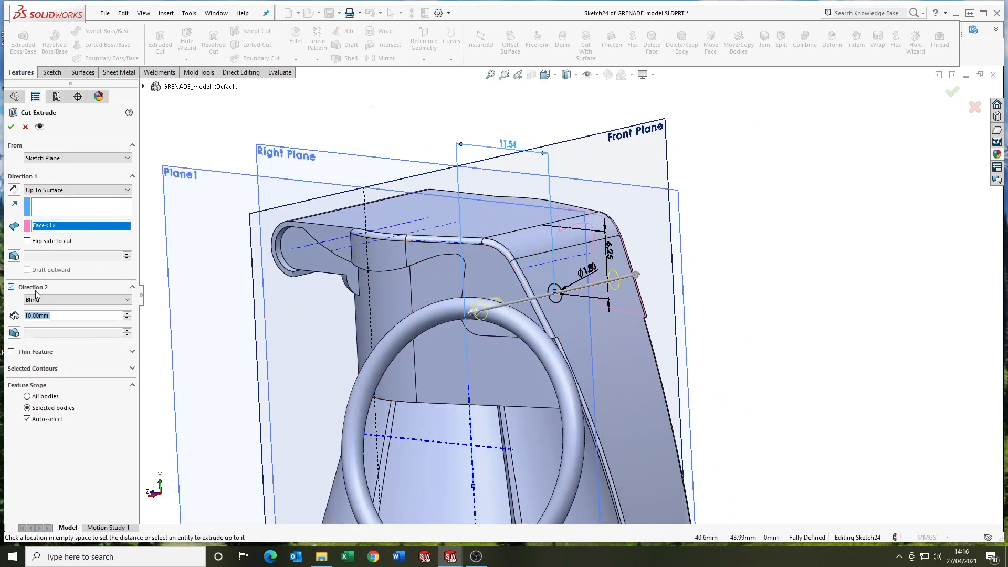
click(74, 299)
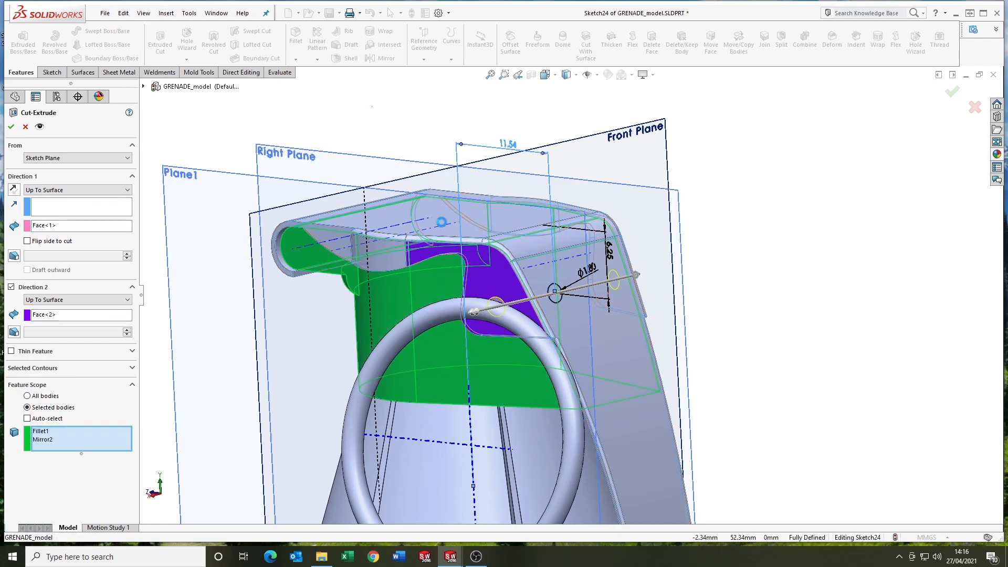
click(11, 126)
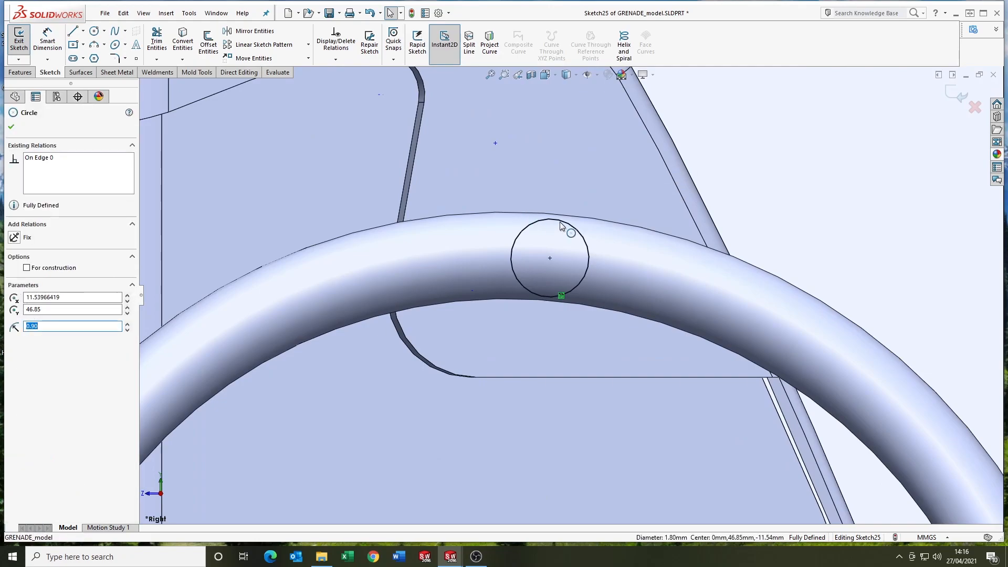
- Offset the pin circle inward by 0.1 and extrude it up to the far lever face
click(208, 42)
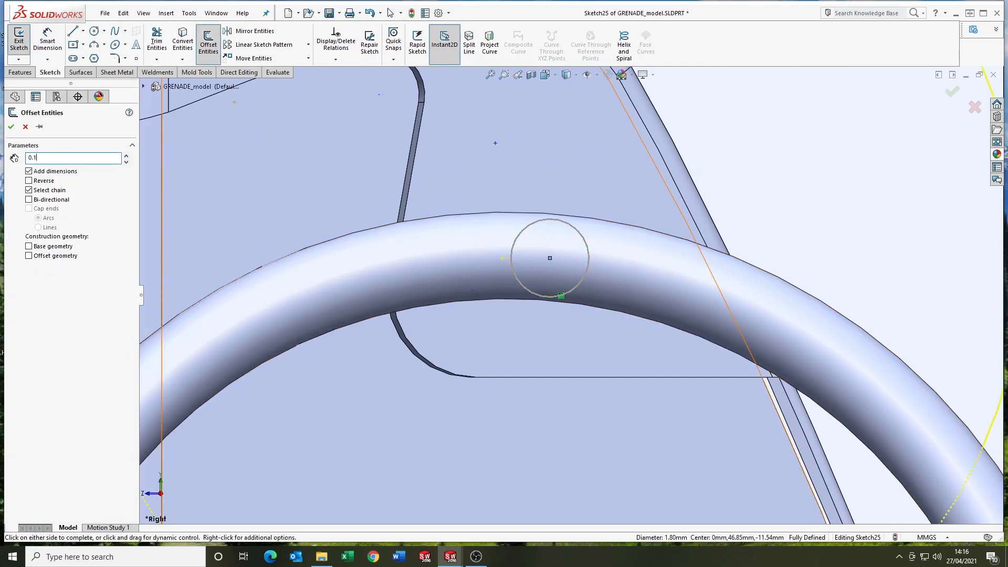
click(10, 126)
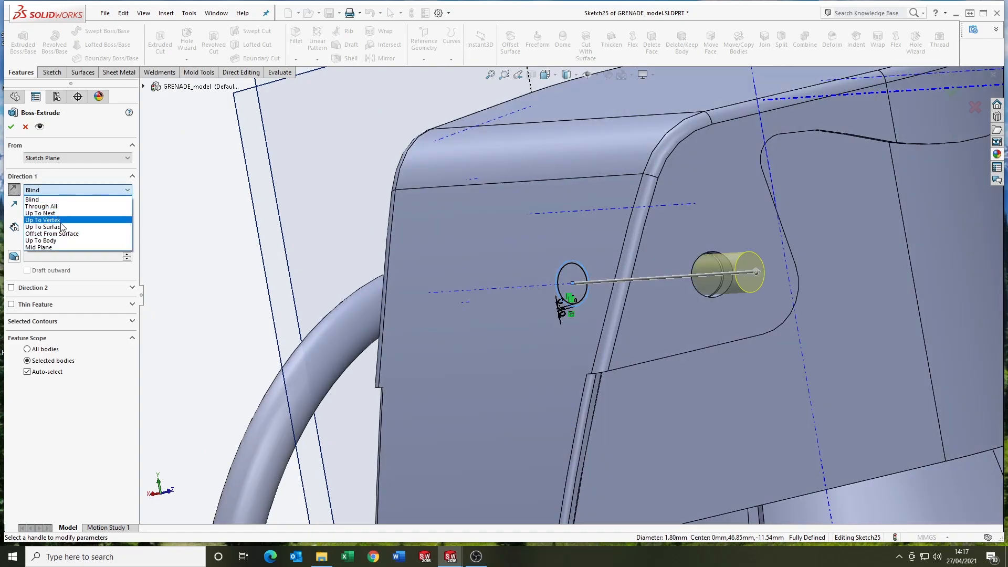
click(43, 227)
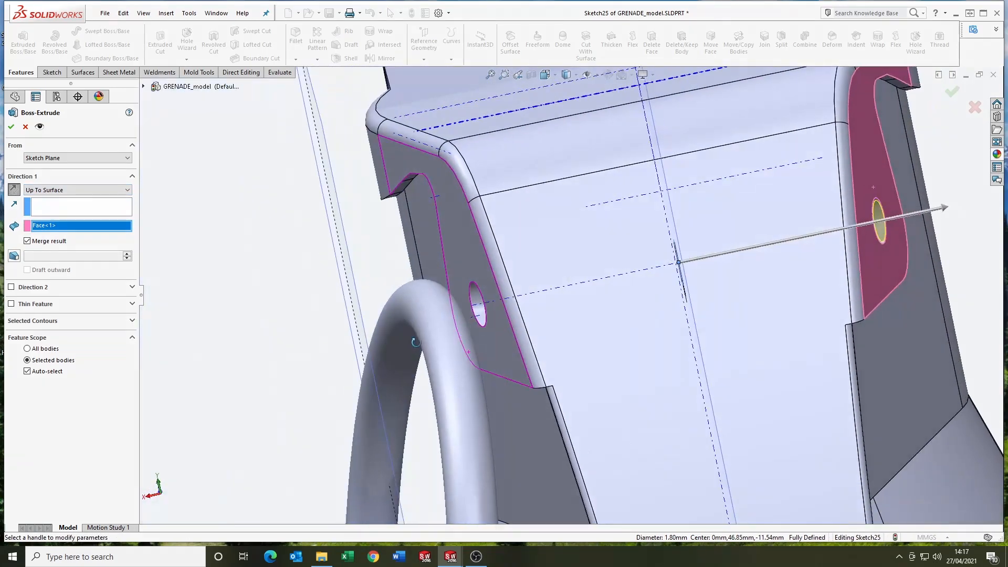
click(11, 287)
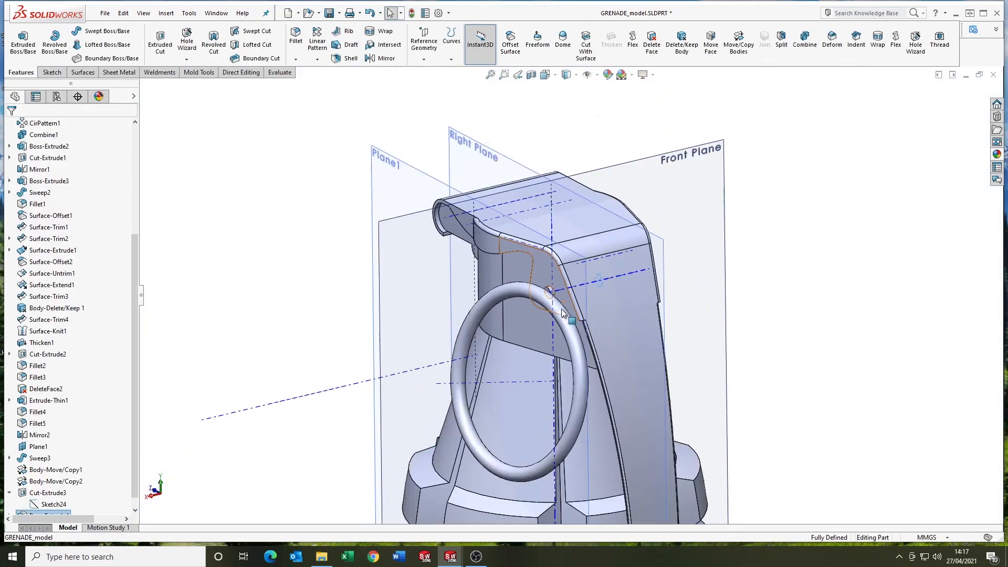
scroll(up, 3)
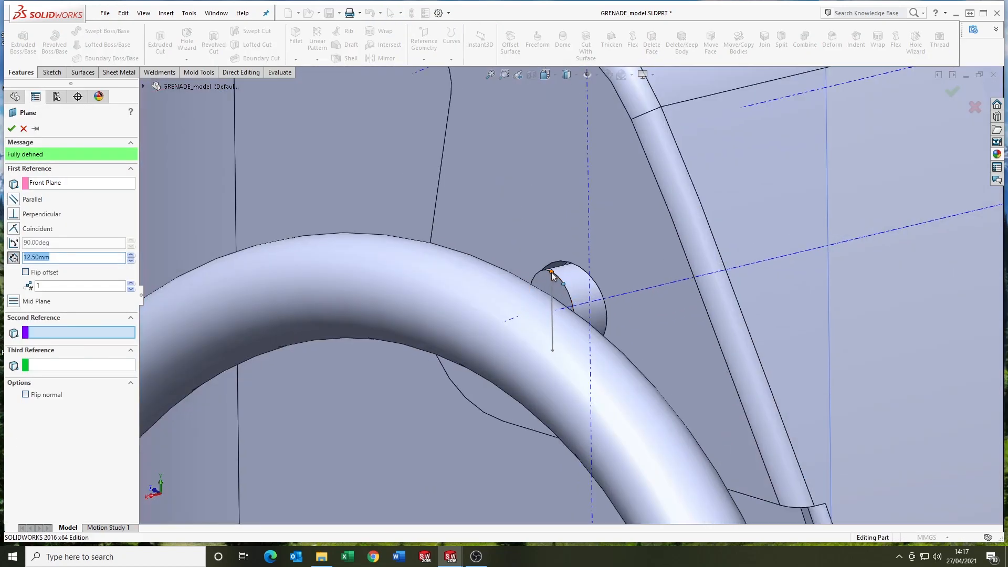
- Add a plane 12.5 mm from Front Plane and sweep a 1.2 mm circular link along its sketch
click(11, 128)
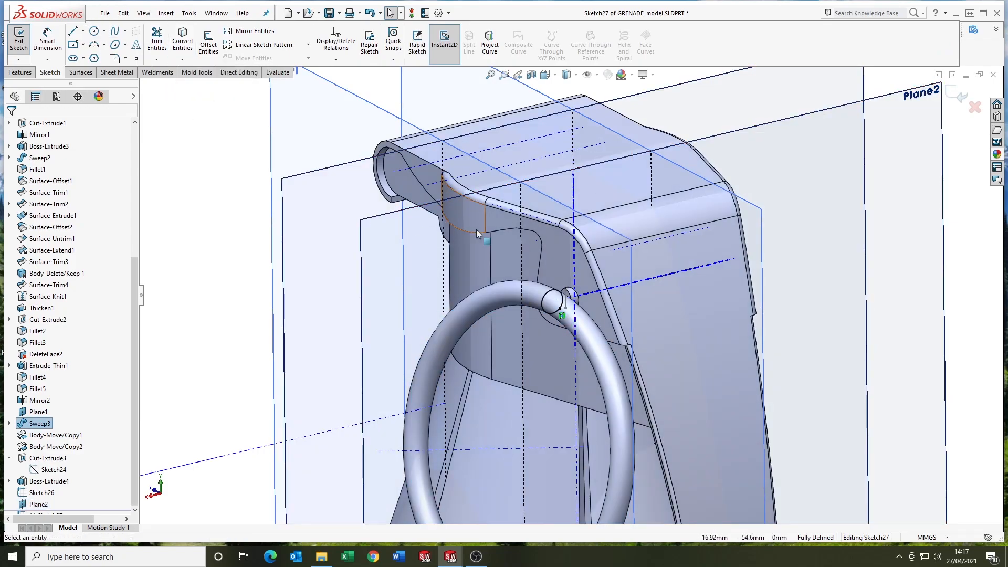
click(18, 42)
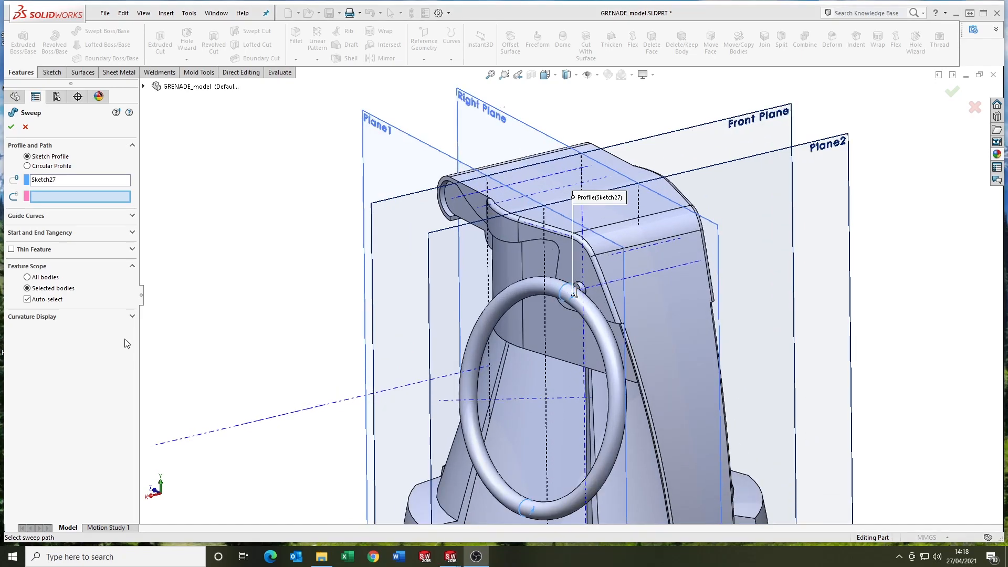
click(28, 166)
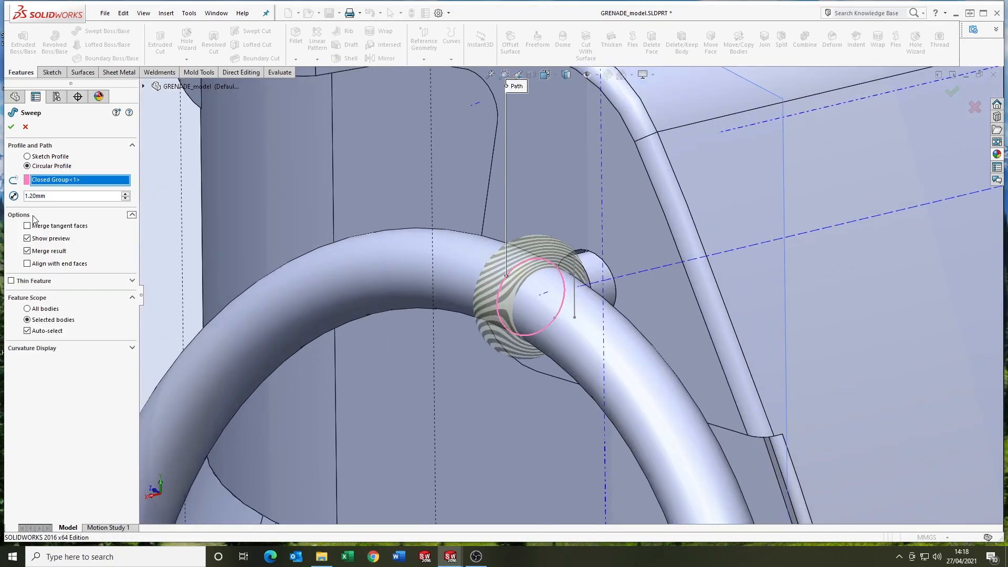
click(11, 126)
text(0.1)
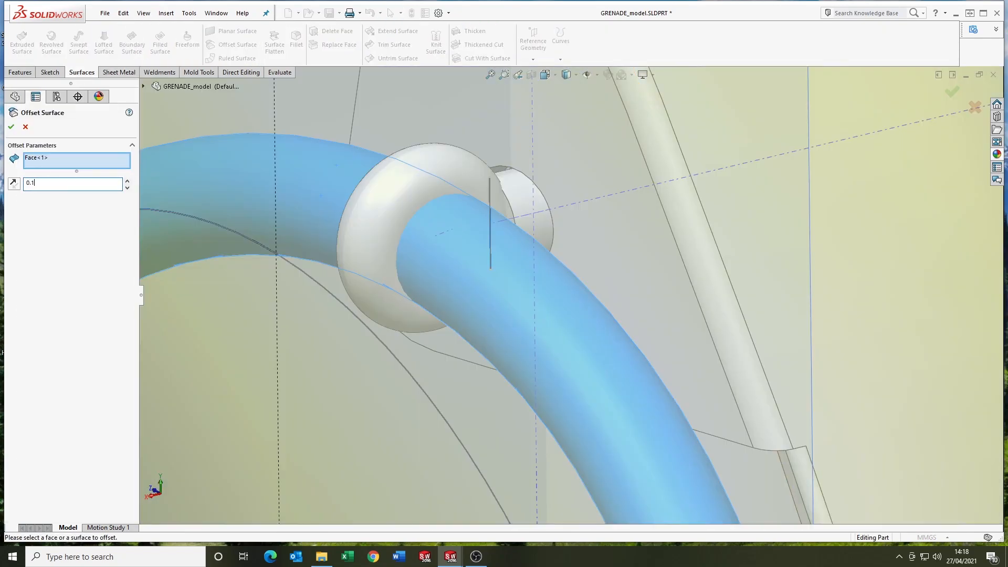
- Offset the ring surface by 0.1 and cut the link body with Surface-Offset3
click(11, 126)
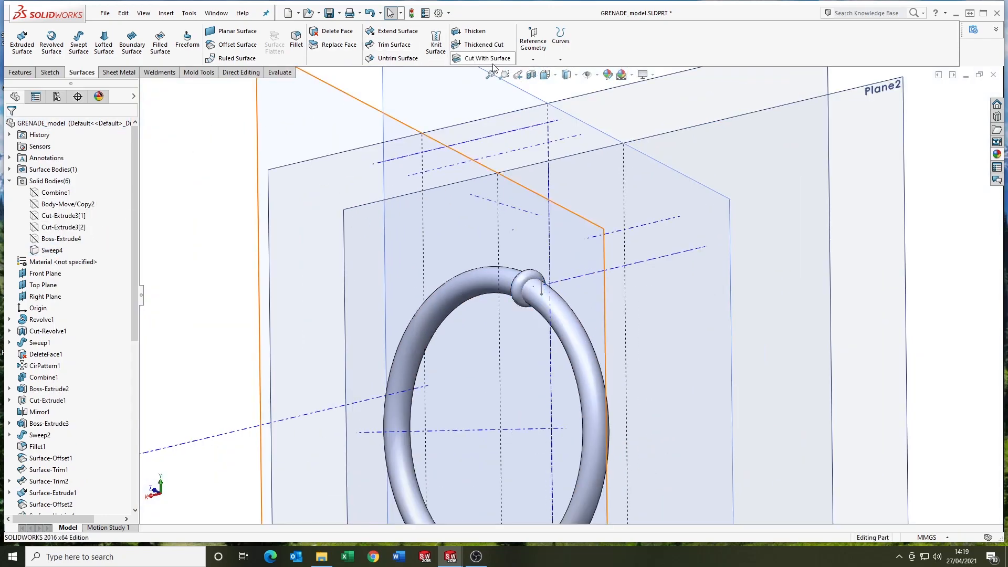
click(486, 57)
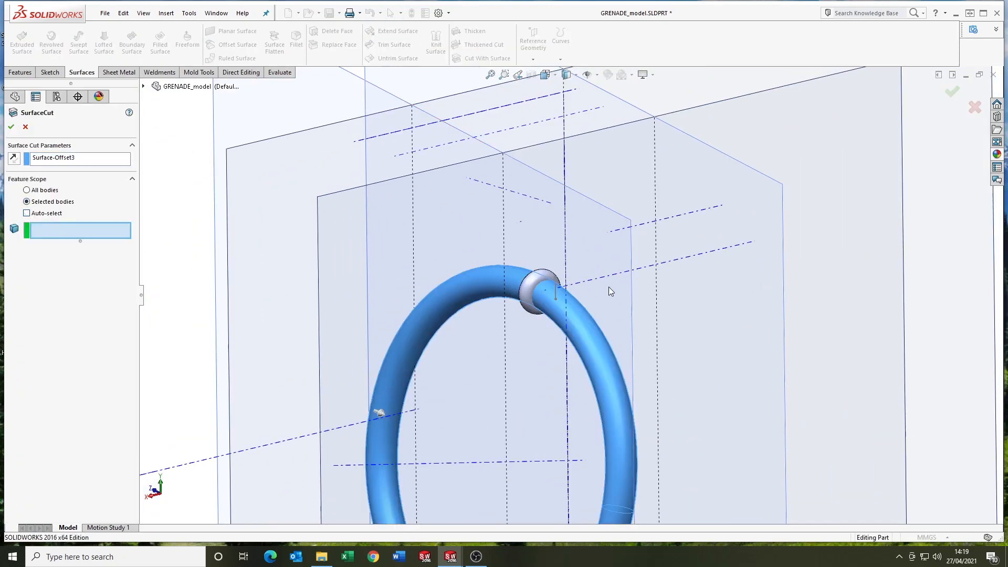
click(10, 126)
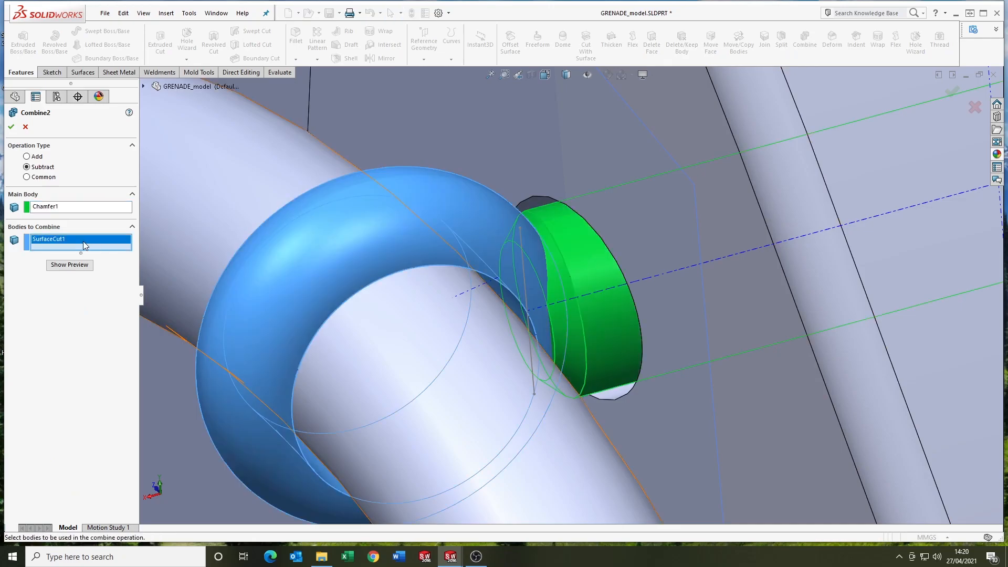
- Combine SurfaceCut1 and the pin body using the Add operation
click(27, 156)
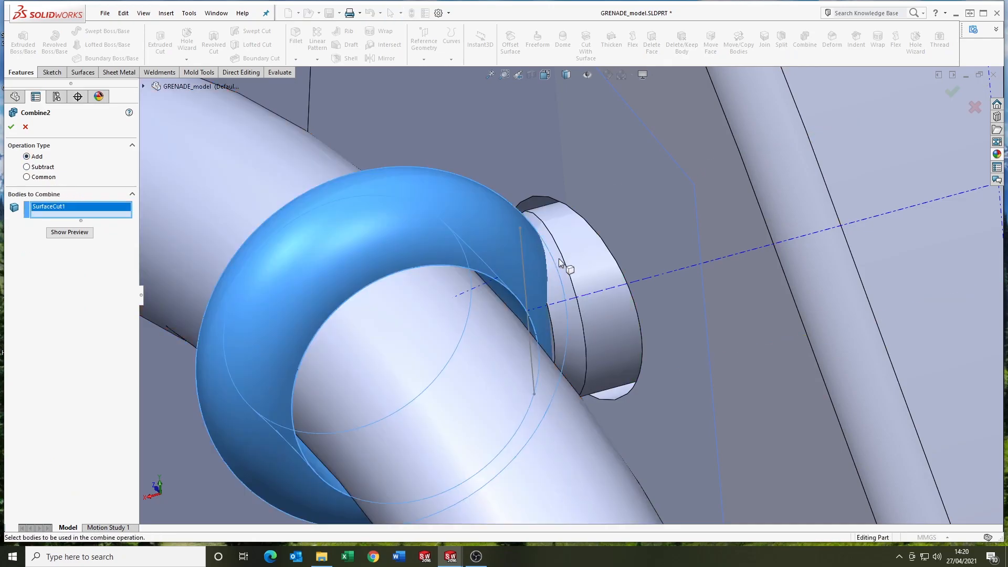
click(11, 126)
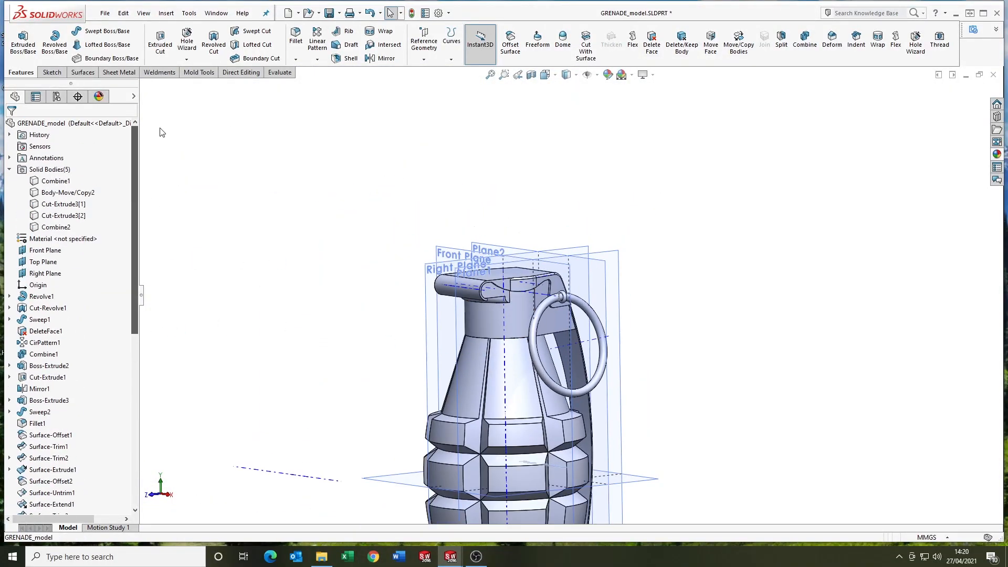
click(63, 203)
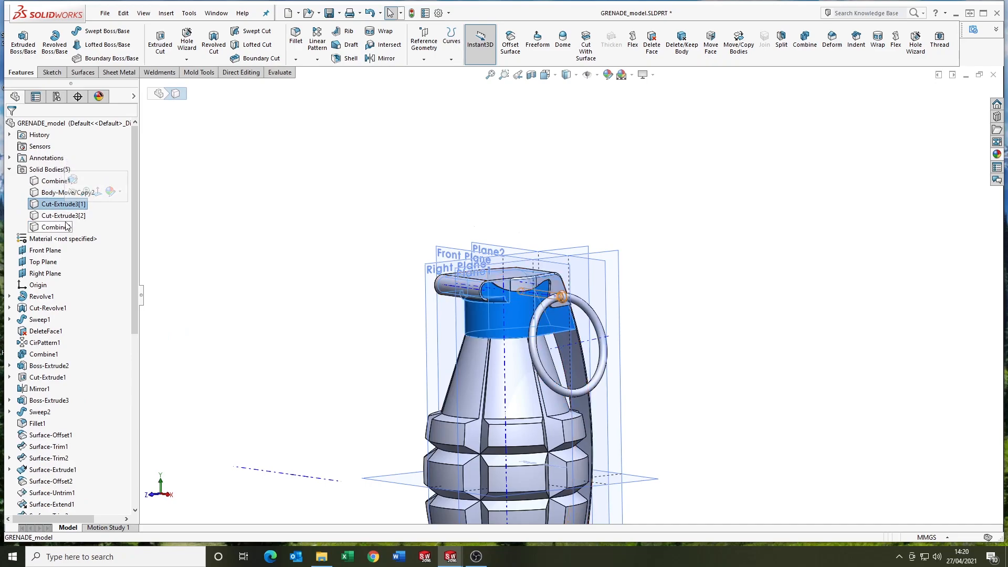
click(588, 74)
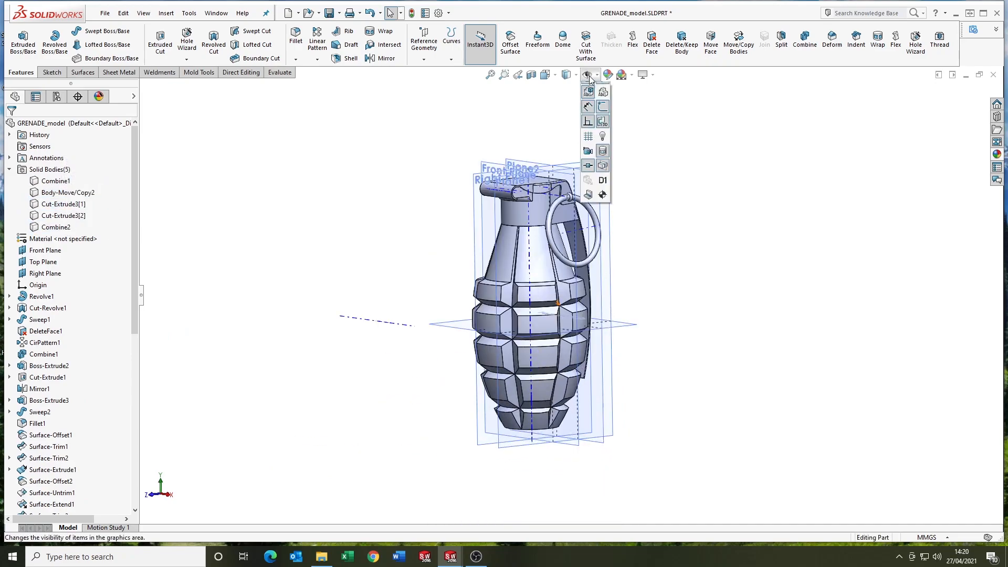